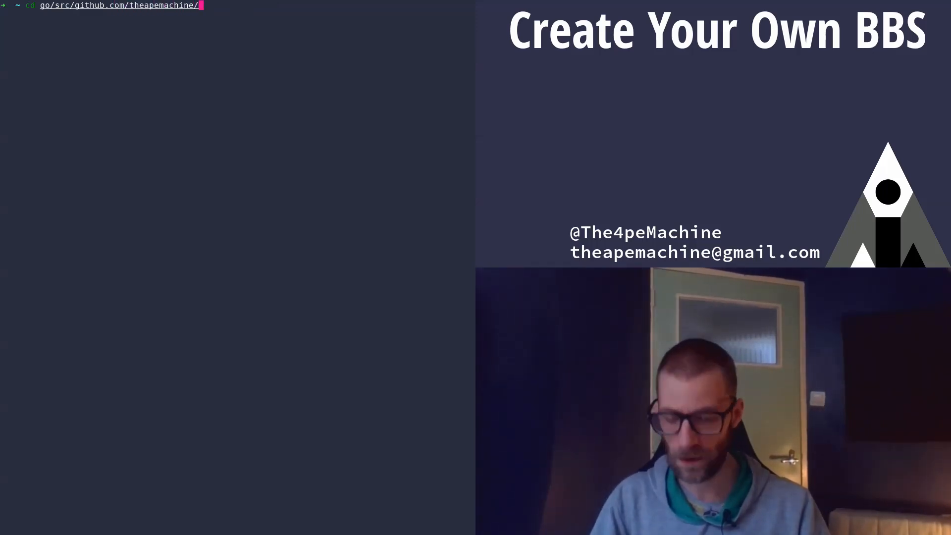
Enter the apebbs project folder, list its files, and start opening logo.ans in Vim.
key(Return)
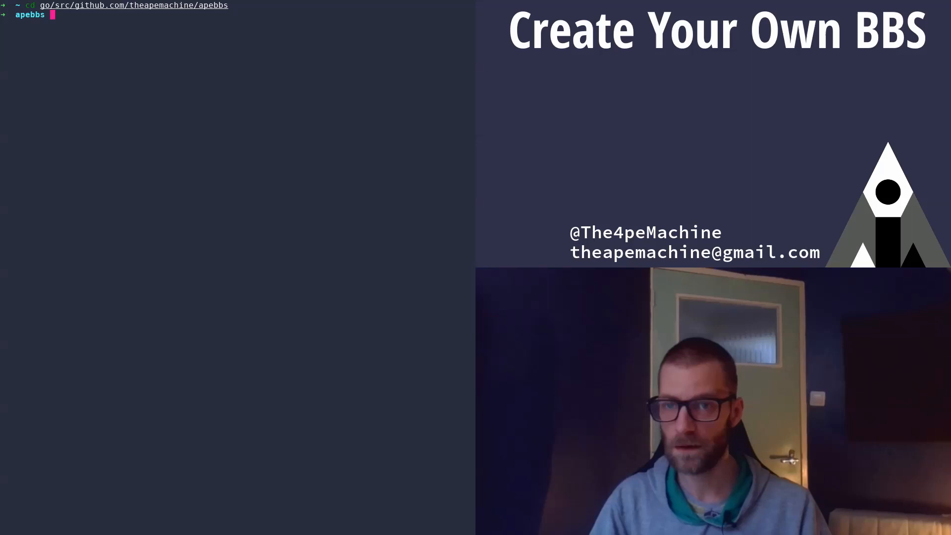
text(ls)
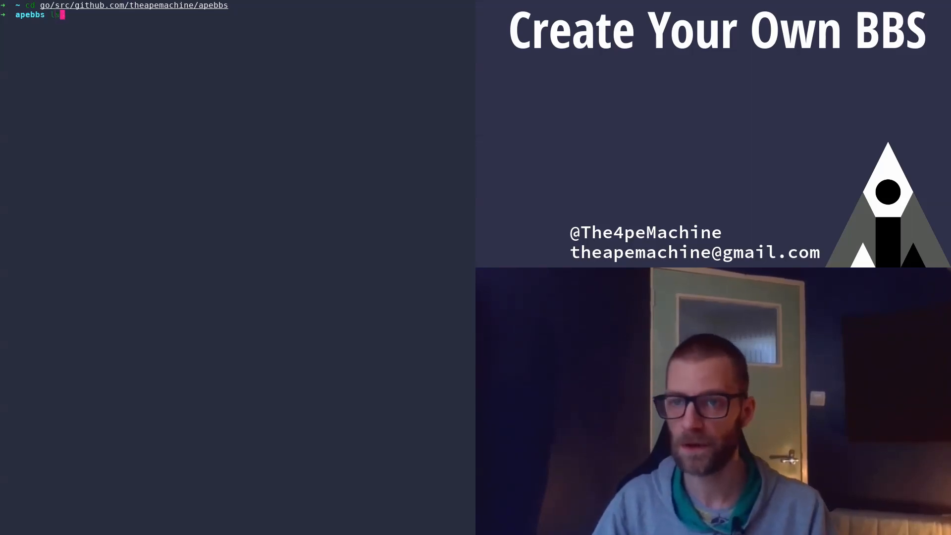
key(Return)
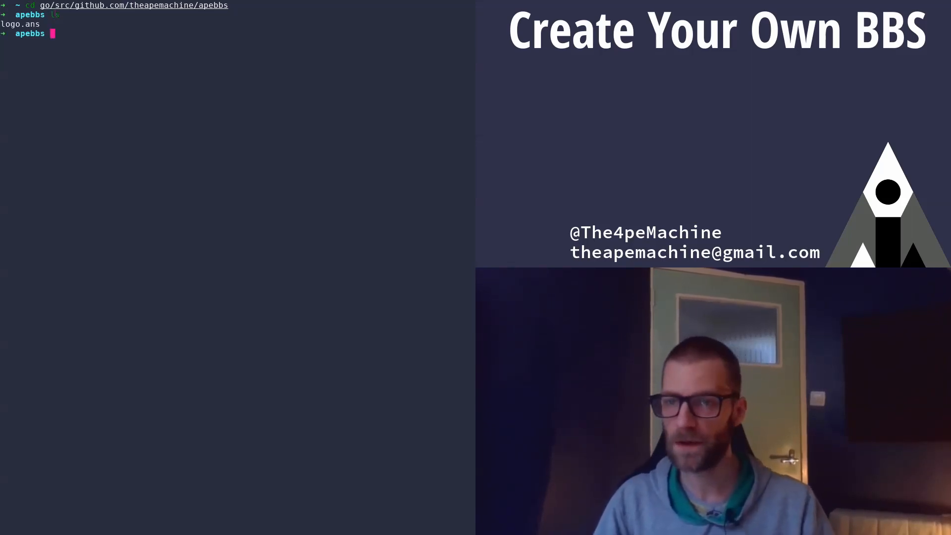
text(vim logo.ans)
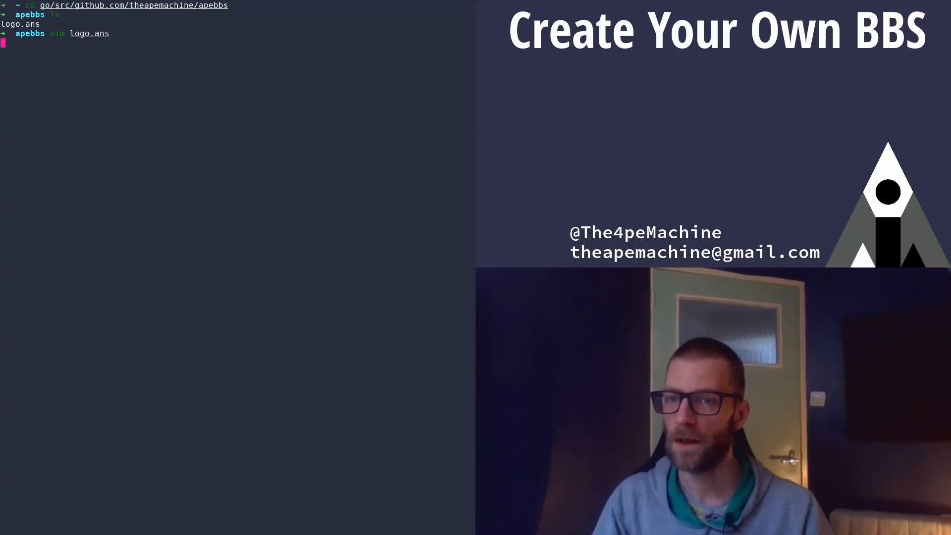
View the raw ANSI escape codes of logo.ans in Vim.
key(Return)
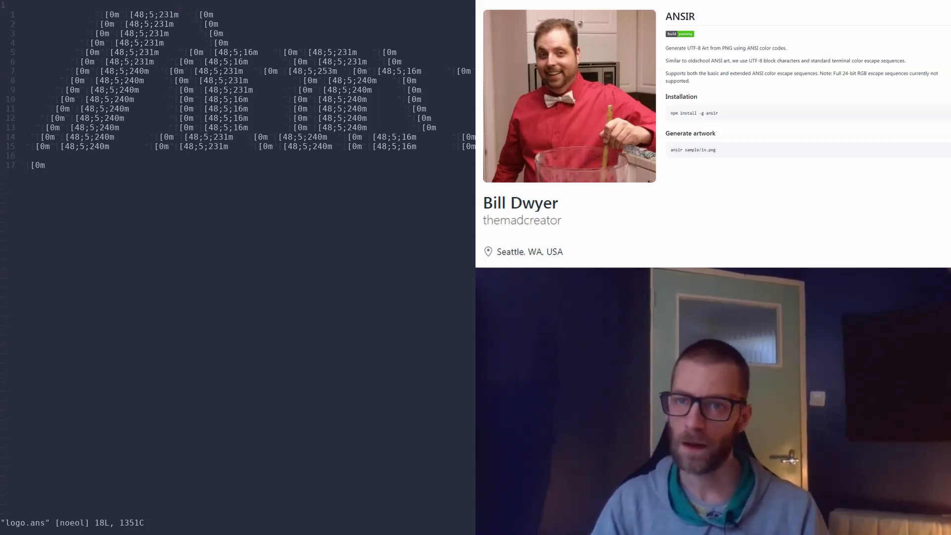
scroll(up, 3)
text(main)
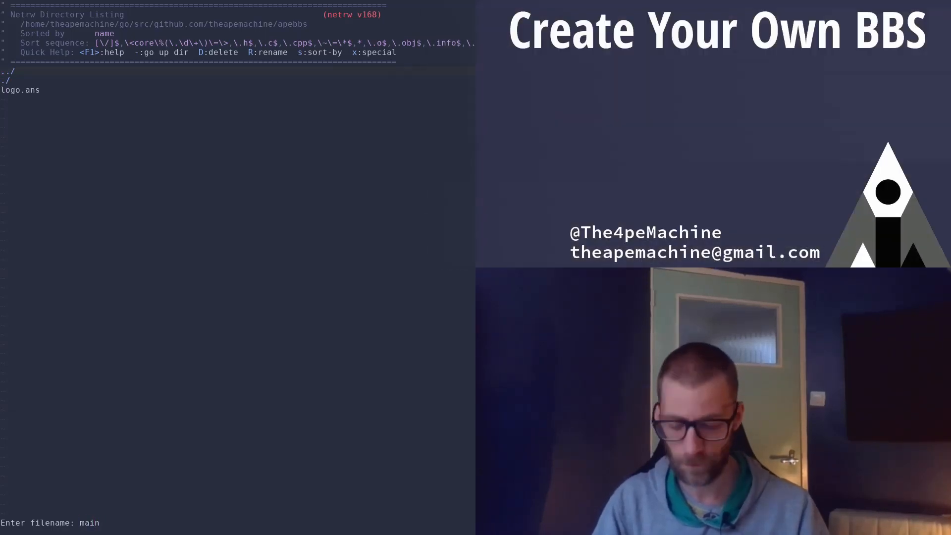
Create the new main file and declare package main.
key(Return)
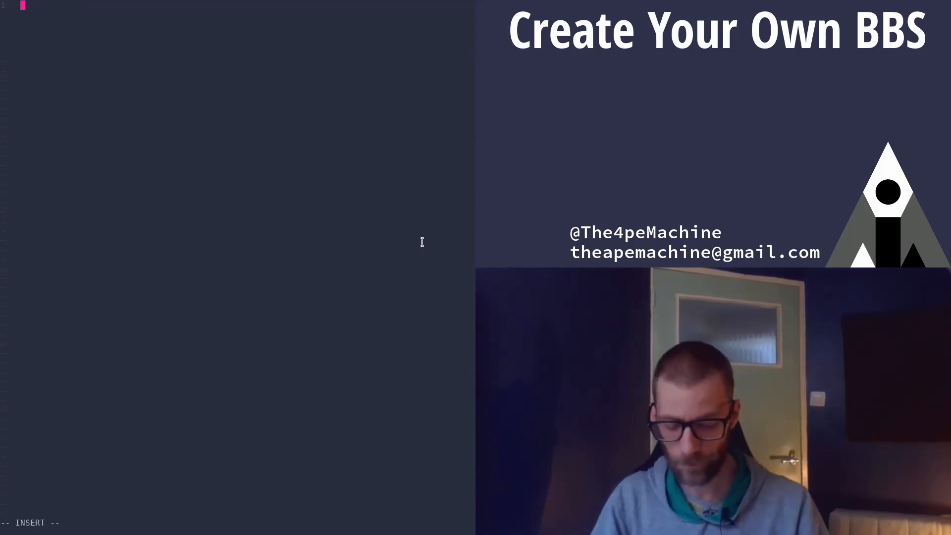
text(package main)
text(func main() {)
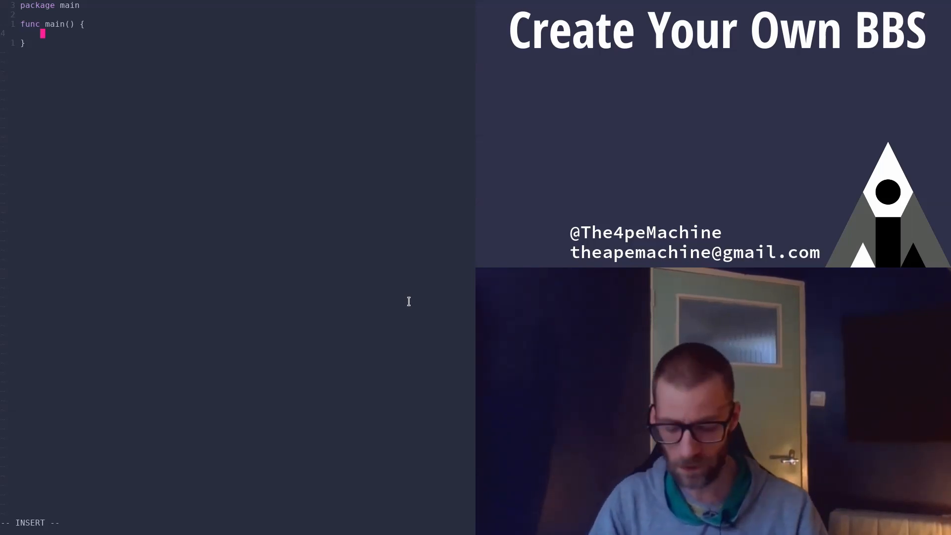
In main, read logo.ans with ioutil.ReadFile into logo and err.
text(logo,)
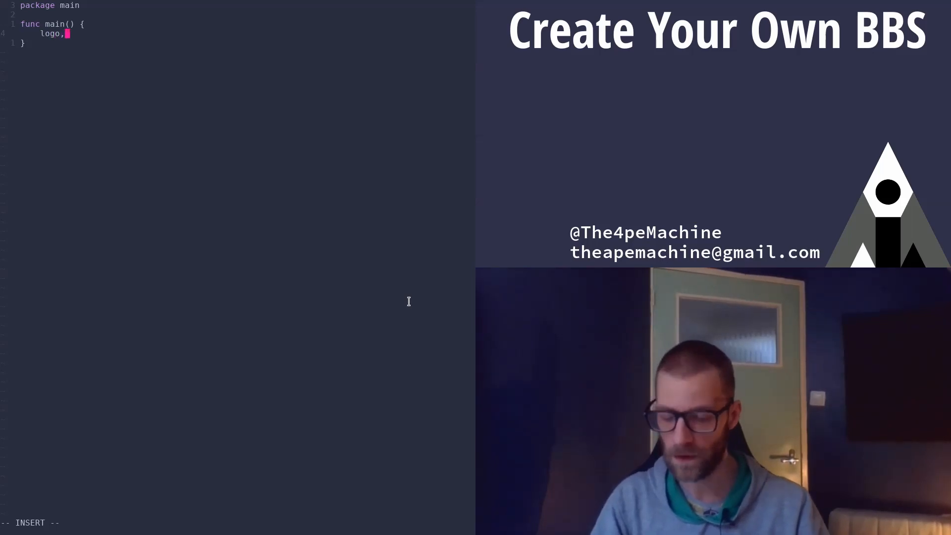
text(err :=)
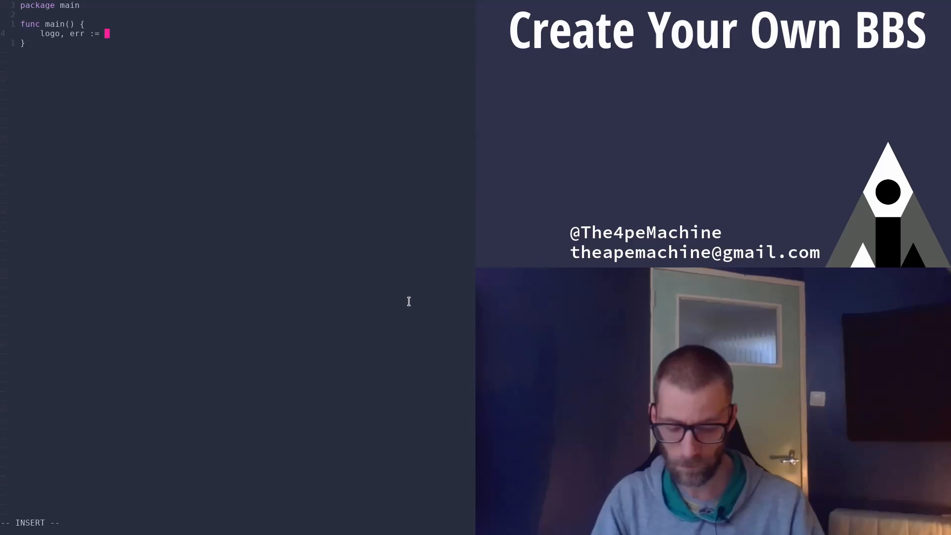
text(ioutil)
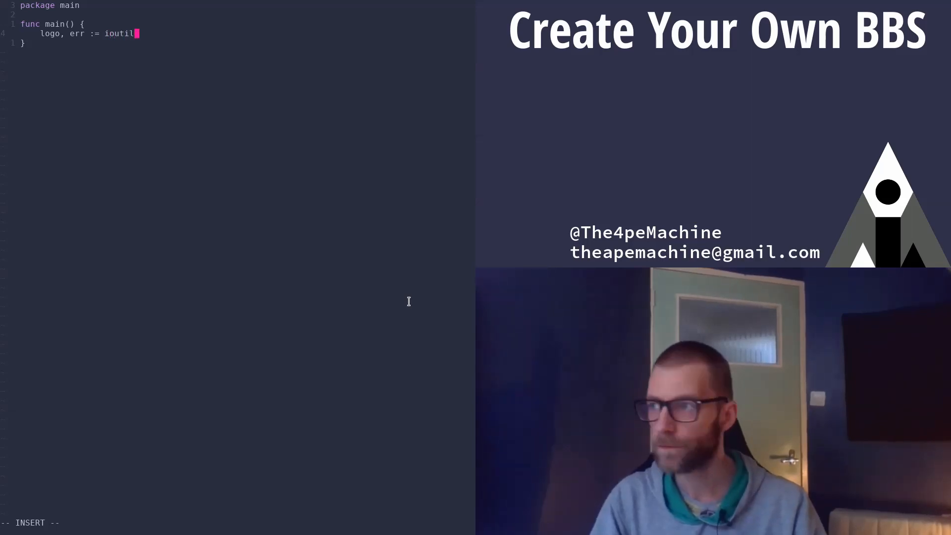
text(.ReadFile)
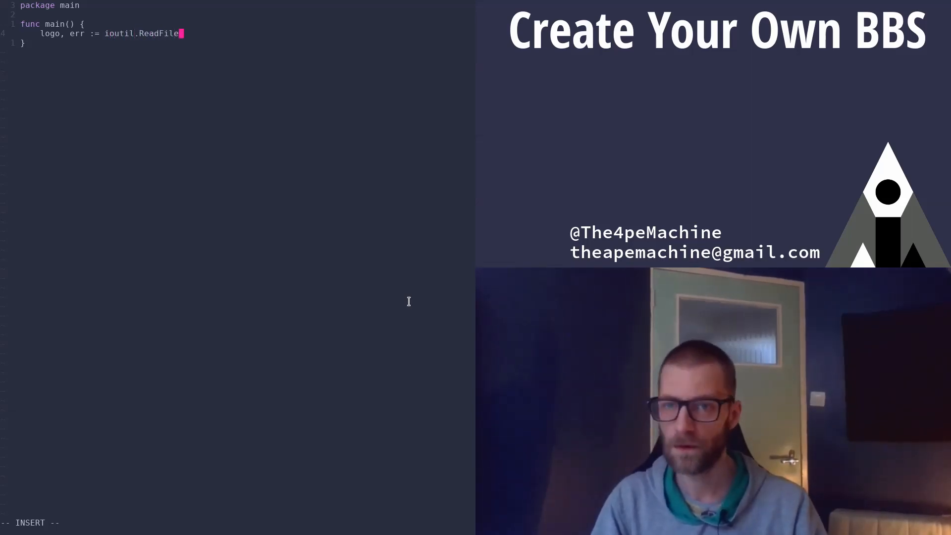
text((""))
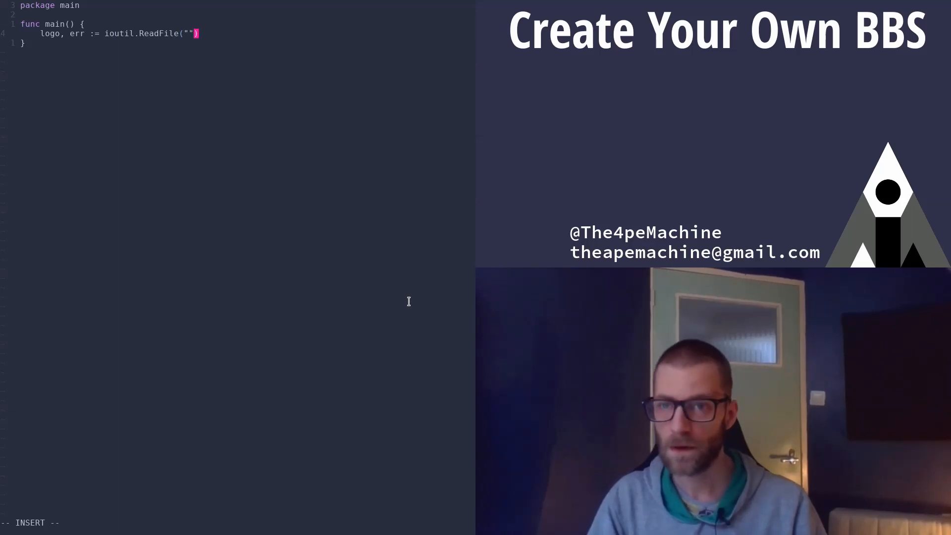
text(logo.a)
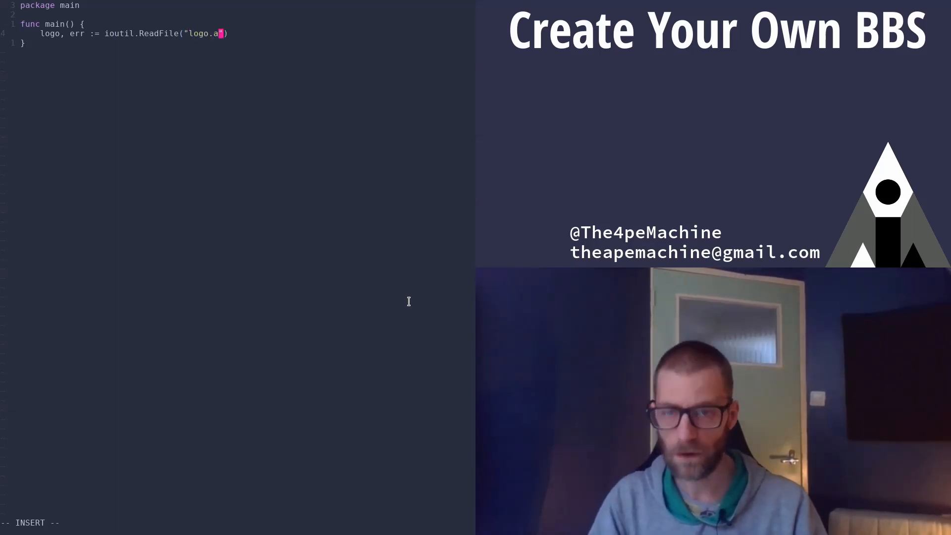
text(ns)
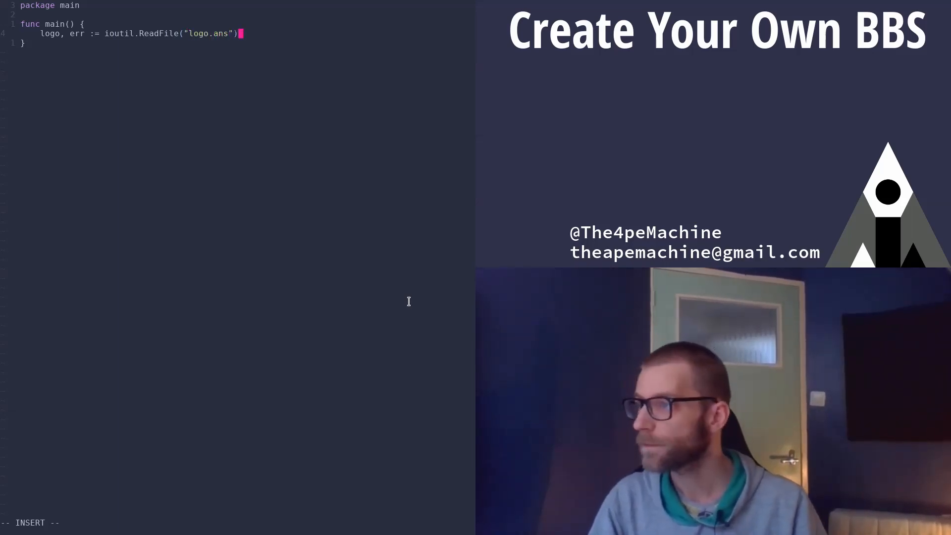
Add an if err != nil block that calls panic(err) after the ReadFile line.
key(Return)
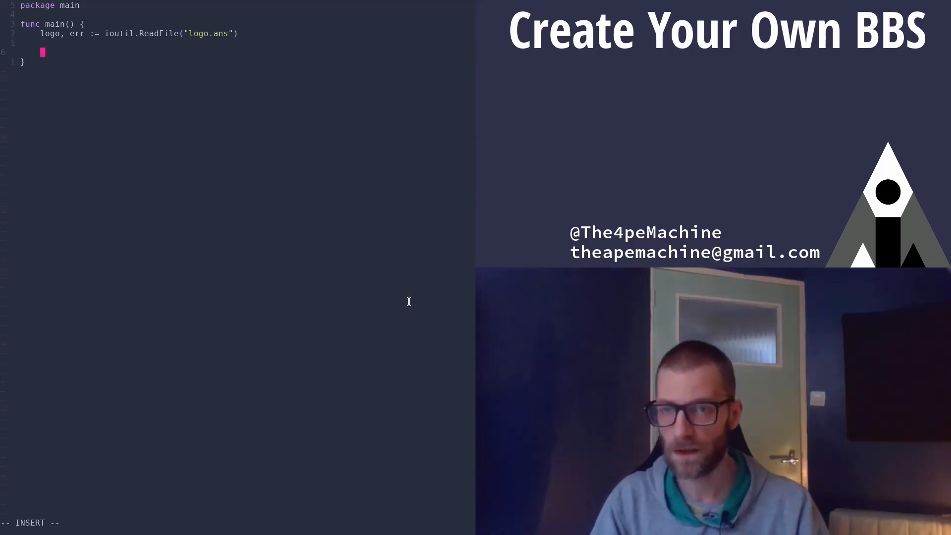
text(if err !+)
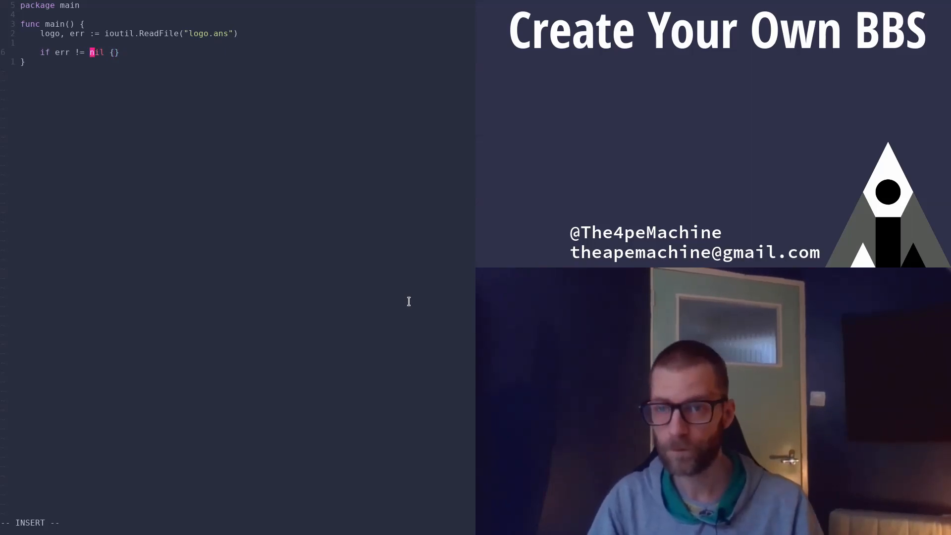
key(Return)
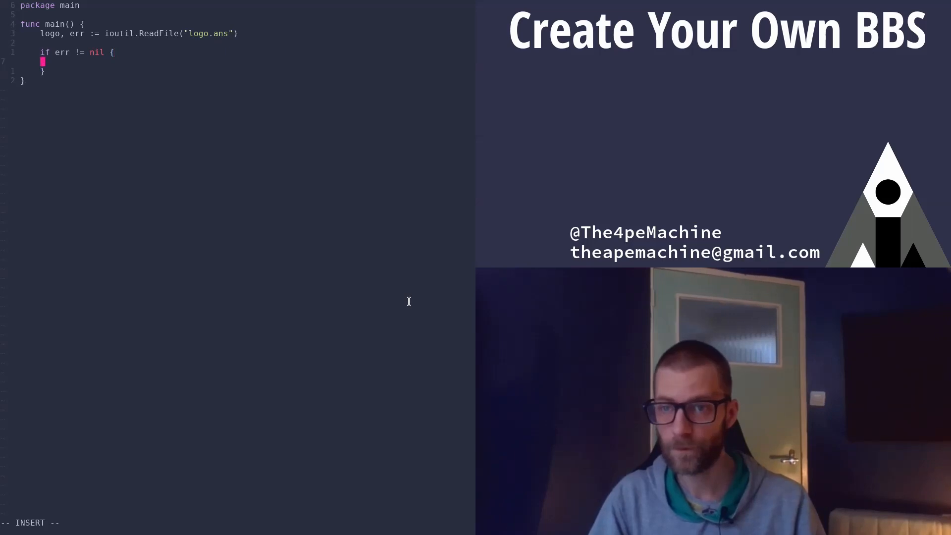
text(p)
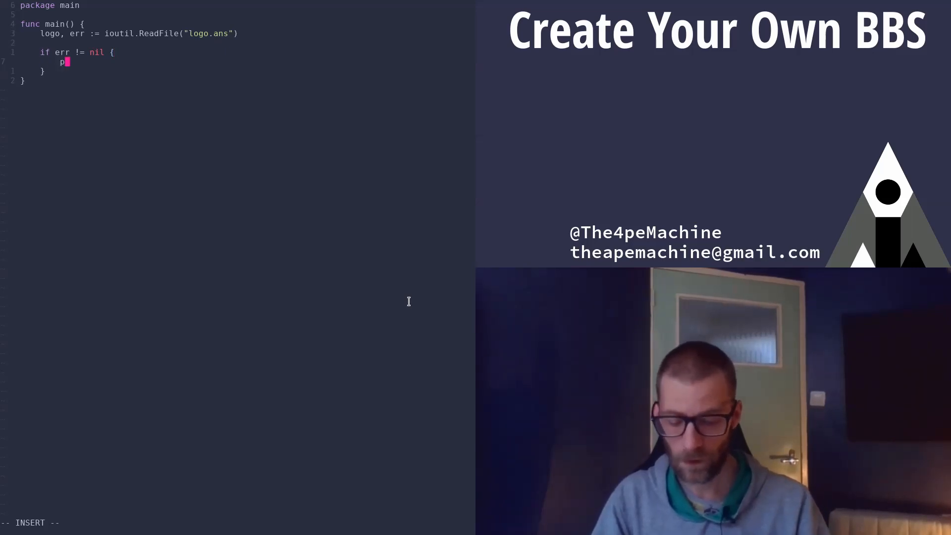
text(anic())
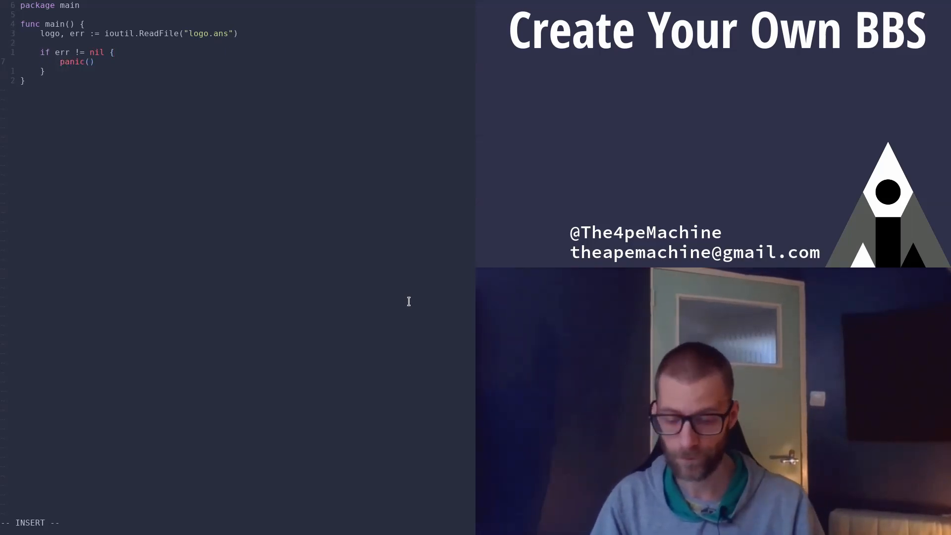
text(err)
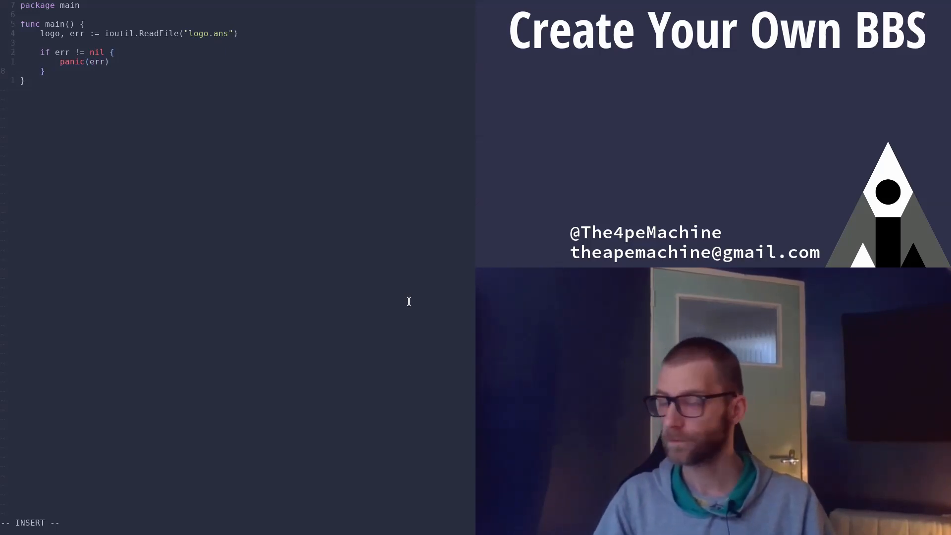
Create clientJobs := make(chan ClientJob) after the error check.
key(Return)
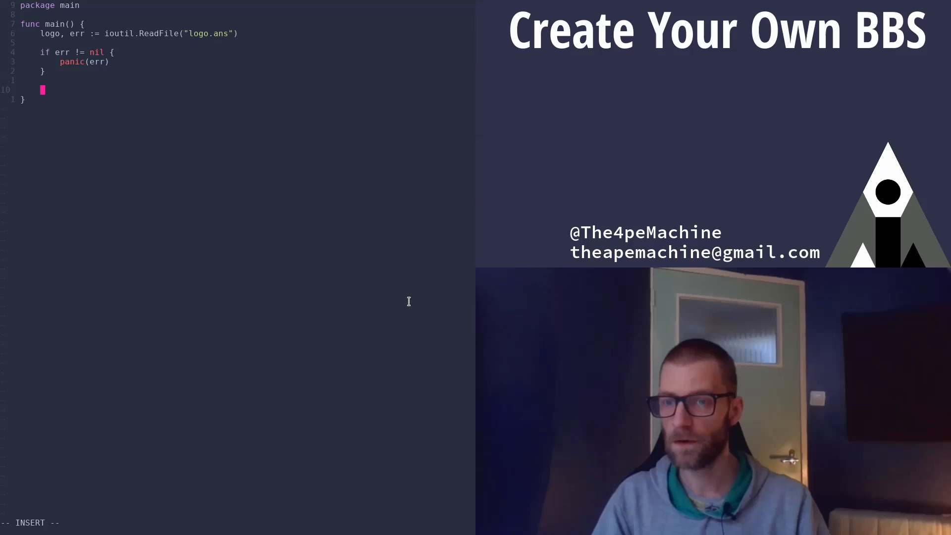
text(clientJobs :)
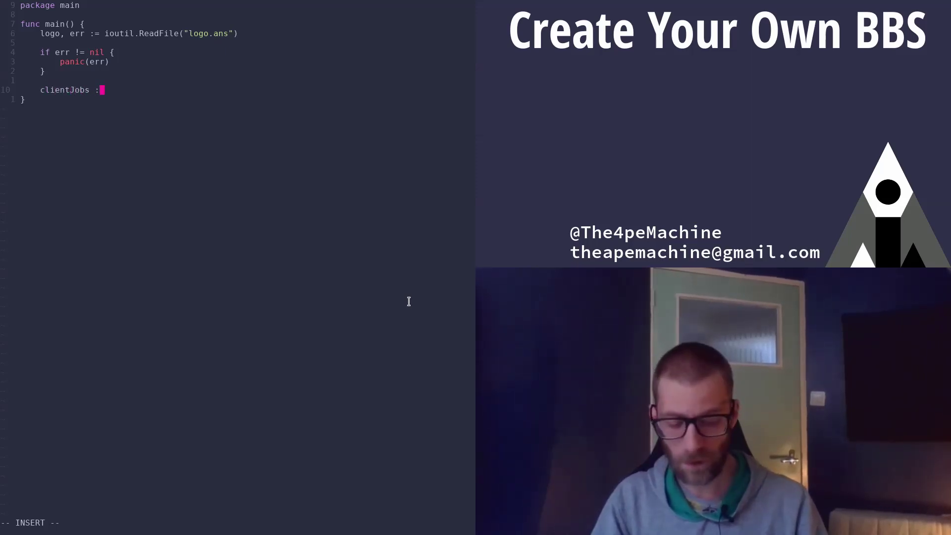
text(= make())
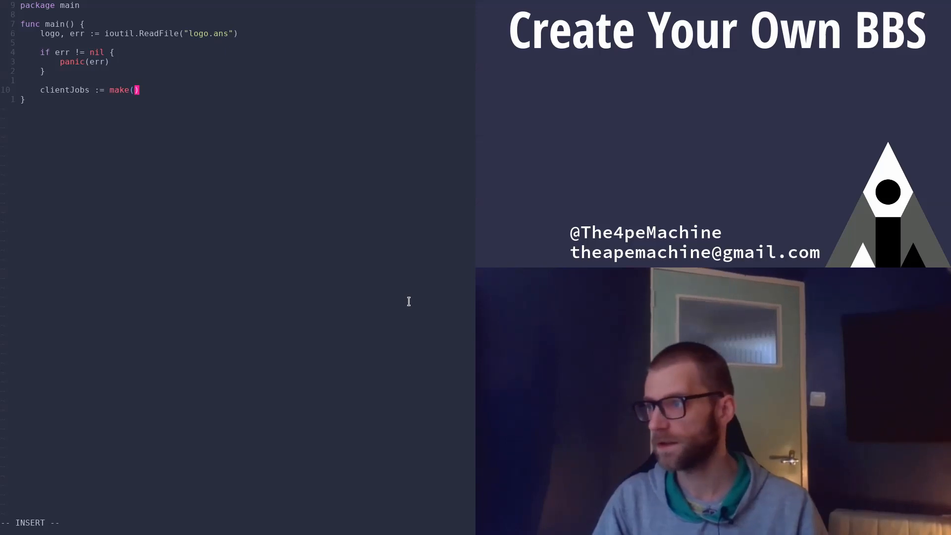
text(chan)
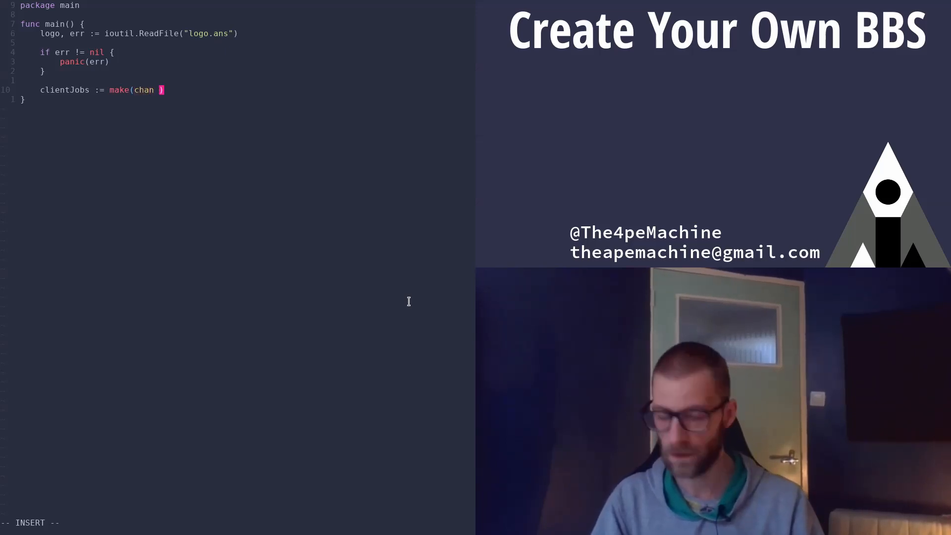
text(ClientJob)
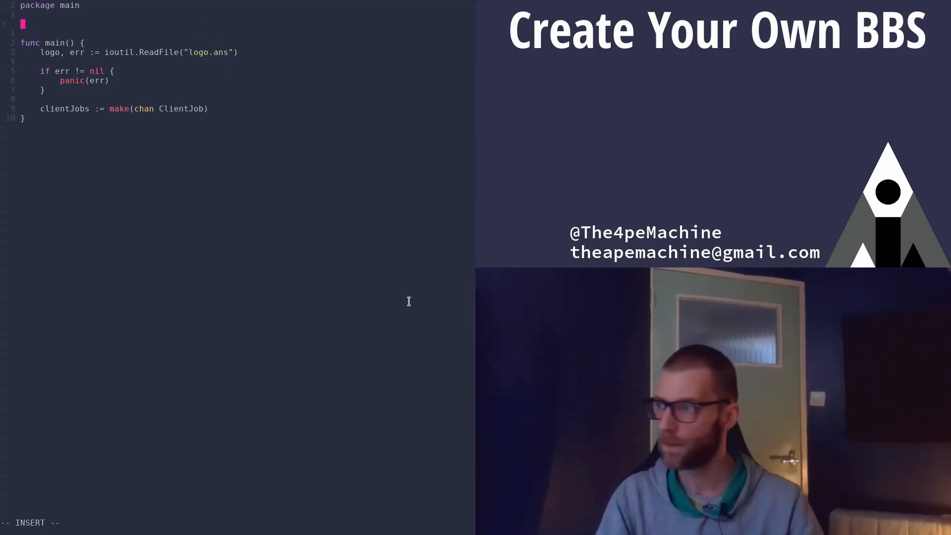
Define ClientJob struct with cmd string and conn net.Conn fields, then save to auto-add imports.
text(typew)
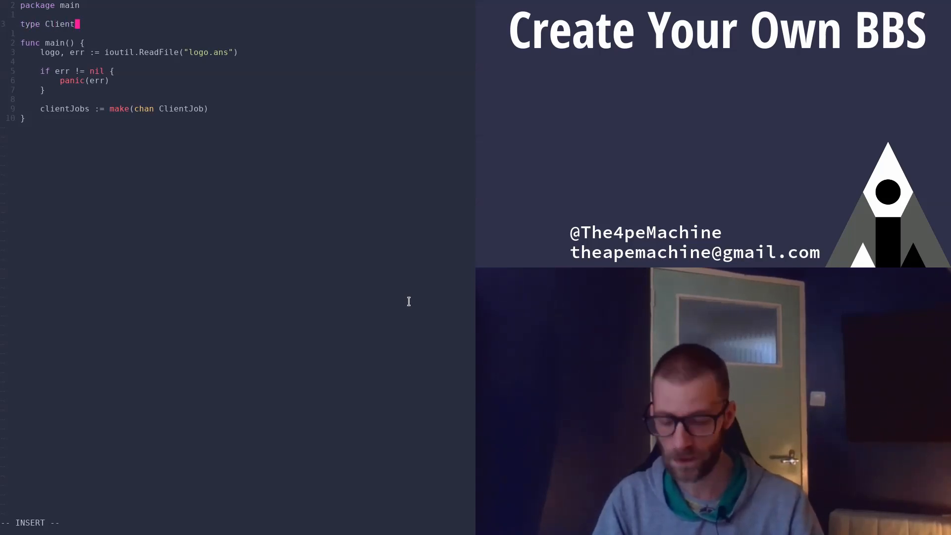
text(Job struct {)
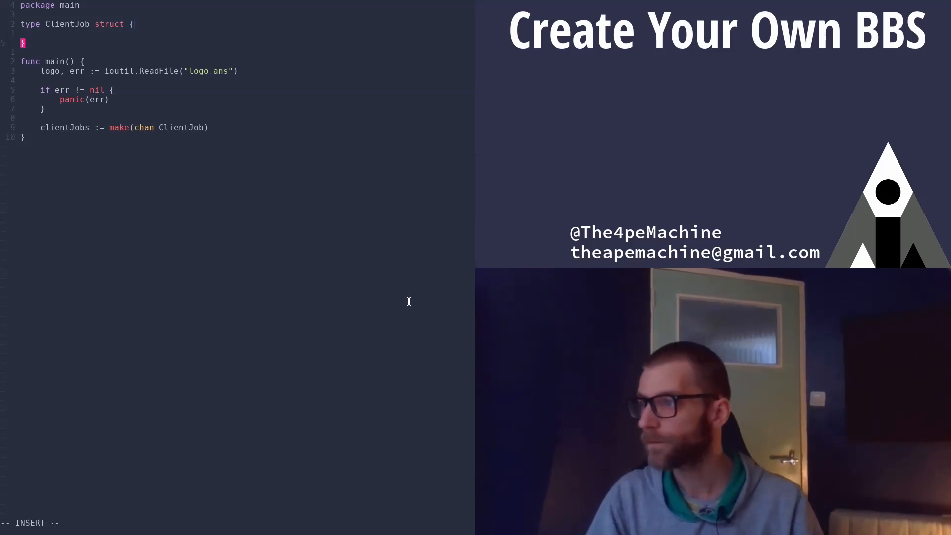
text(cmd)
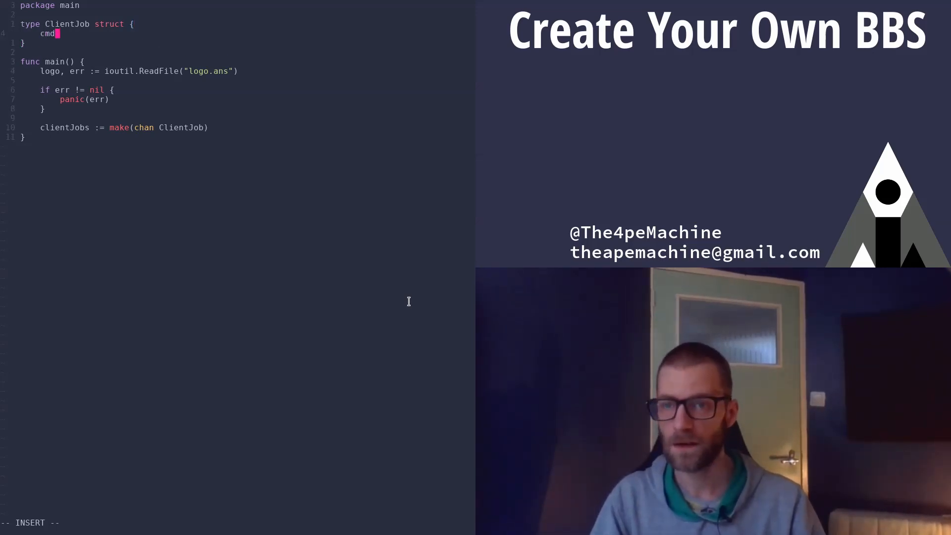
text(string)
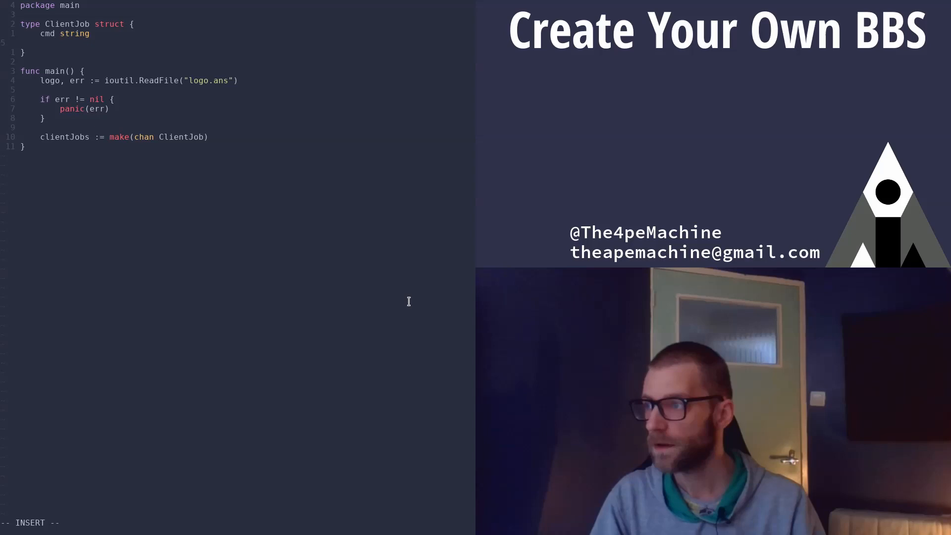
text(conn net)
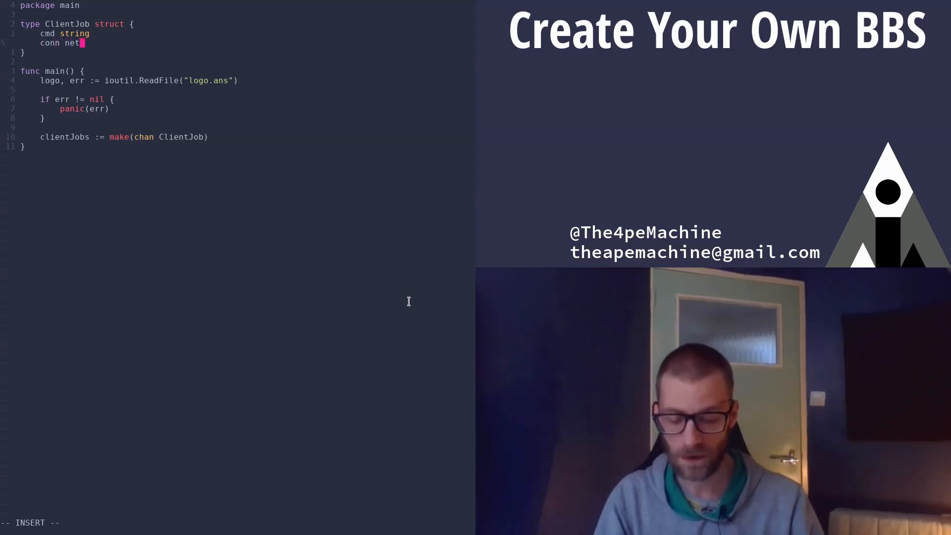
text(.Conn)
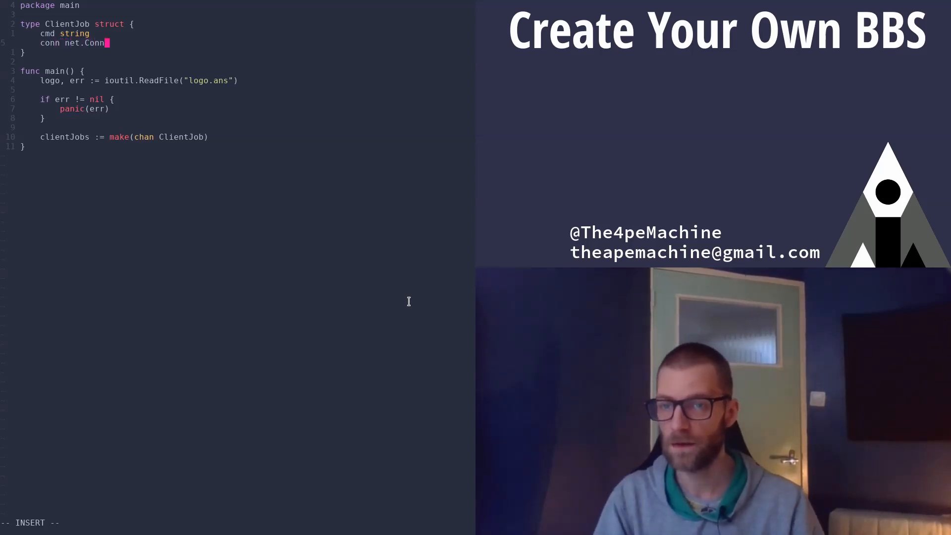
text(jk;w)
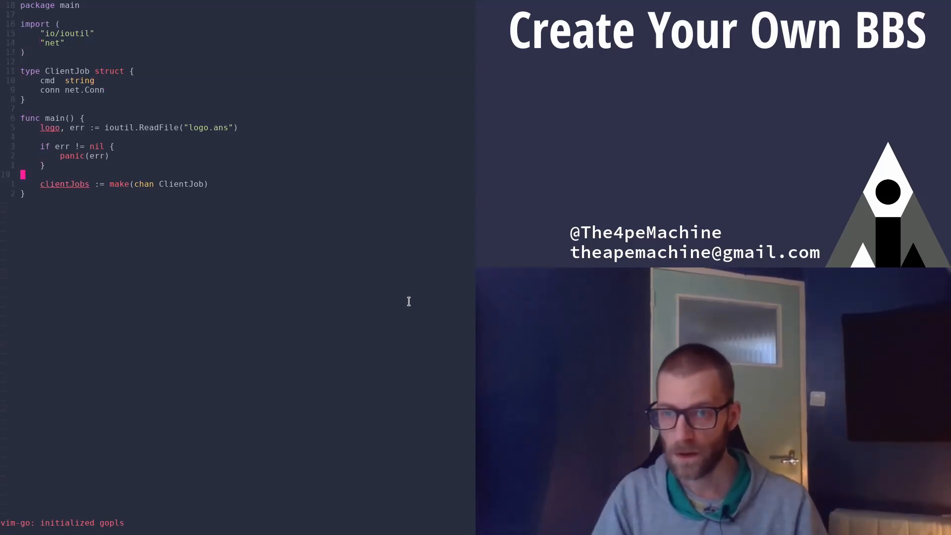
Launch go generateResponses(clientJobs) right after the channel is created.
key(o)
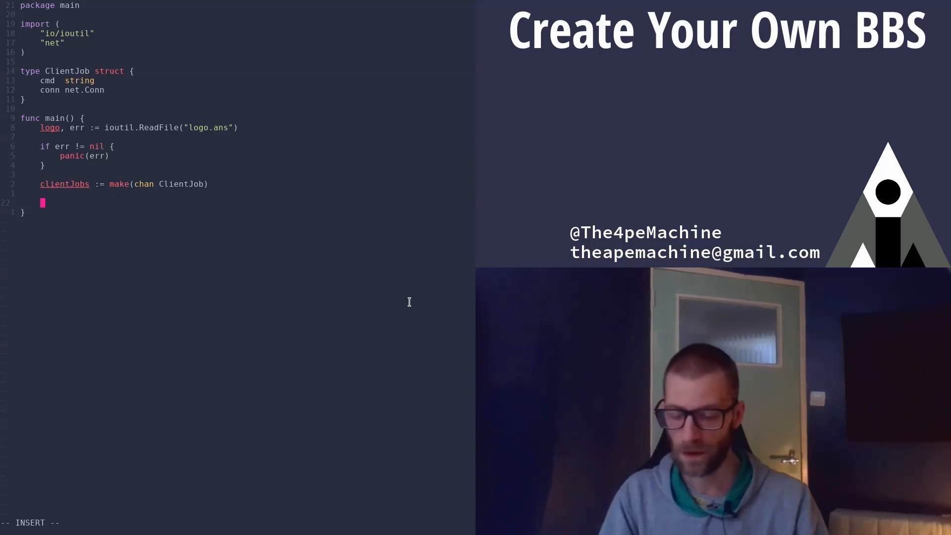
text(generateRes)
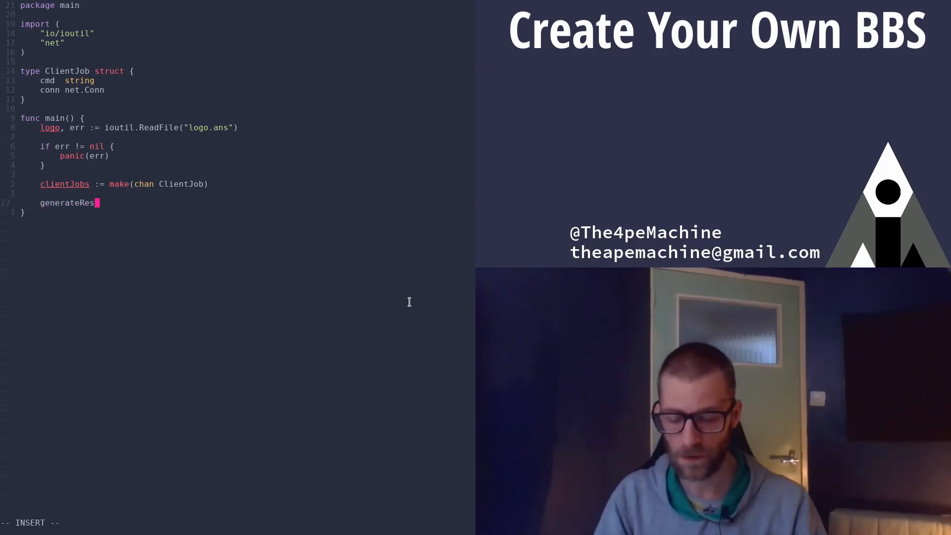
text(ponses)
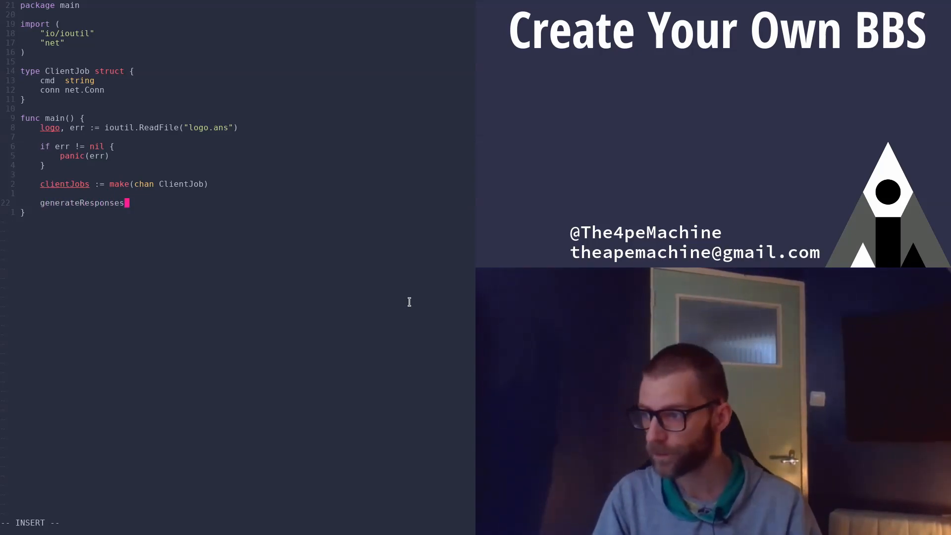
text((client)
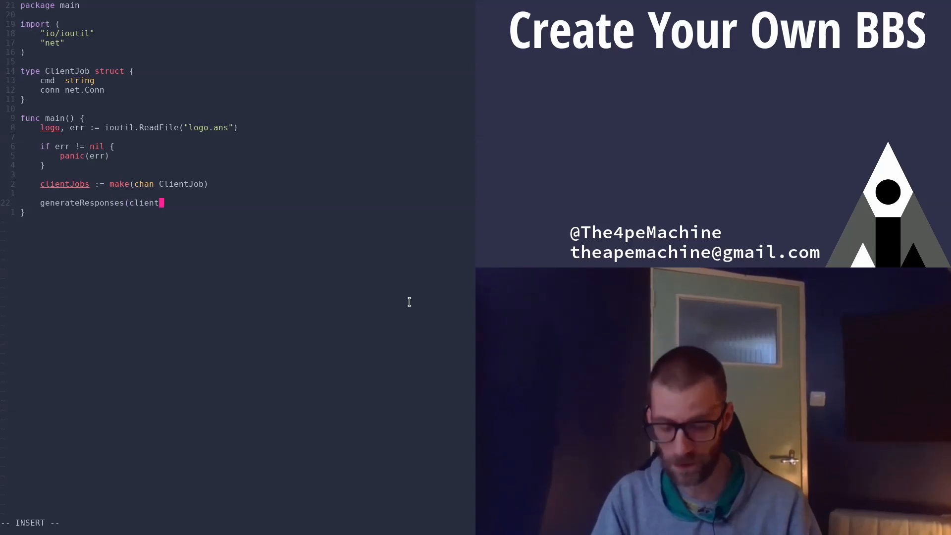
text(Jobs))
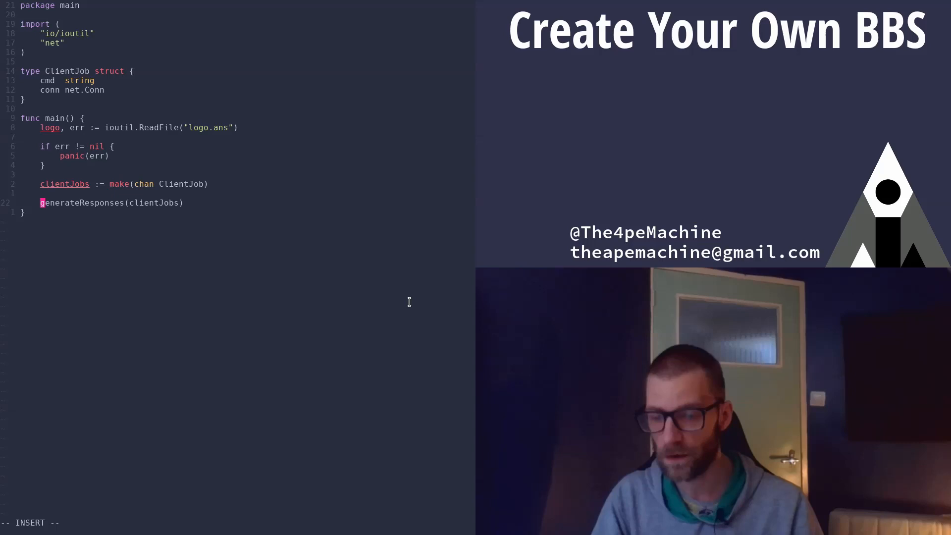
text(go)
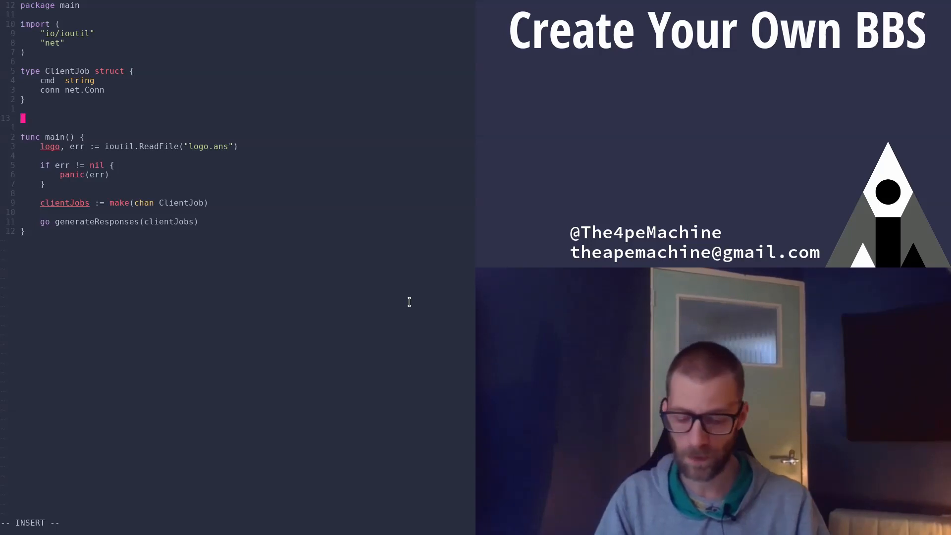
Declare func generateResponses(clientJobs chan ClientJob) with its opening brace.
text(func gener)
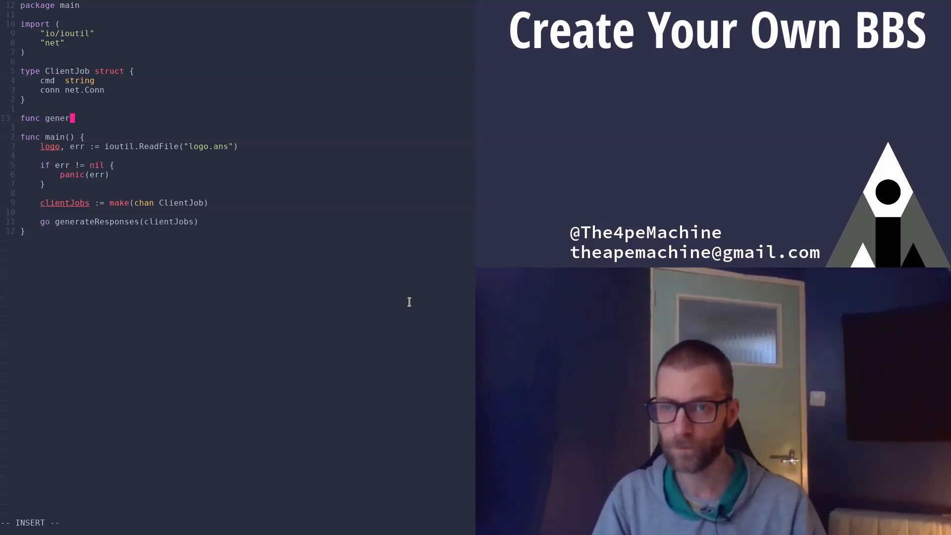
text(ate)
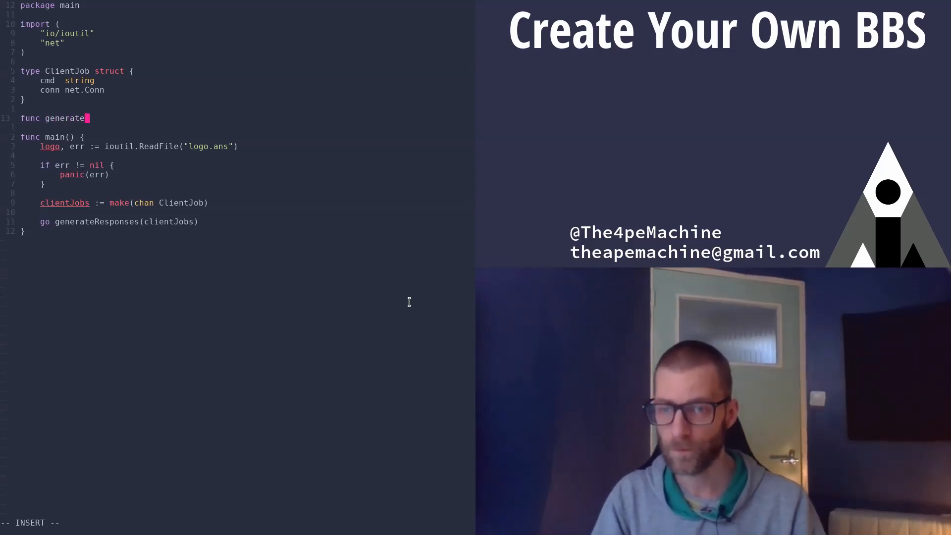
text(Responses)
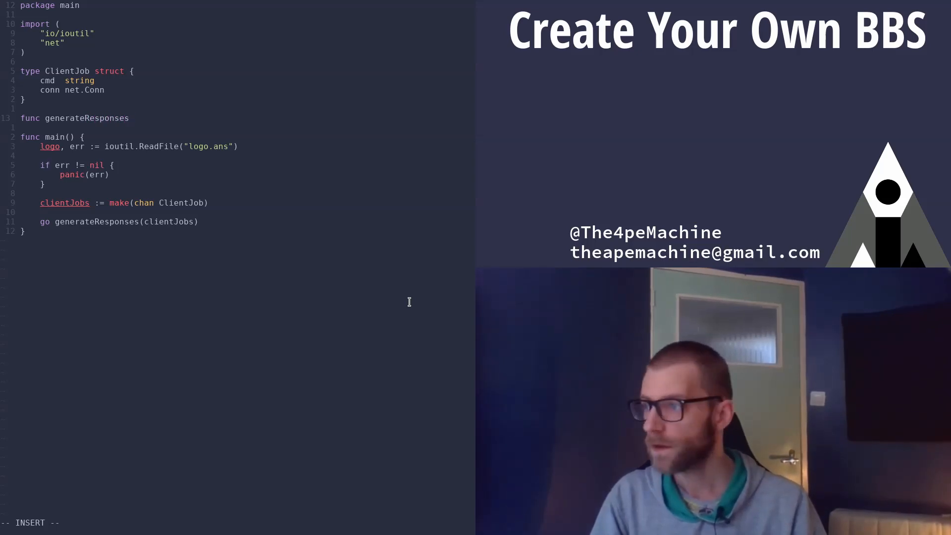
text((client)
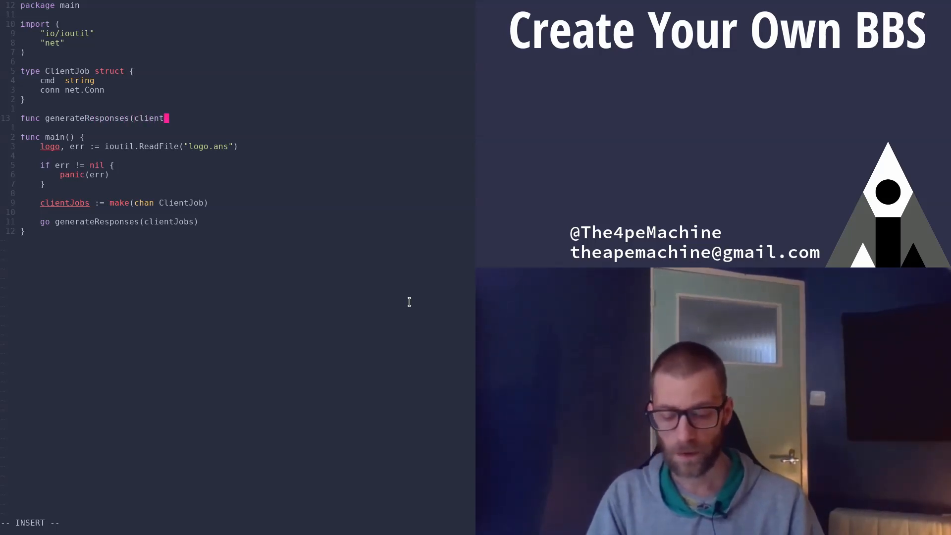
text(Jobs)
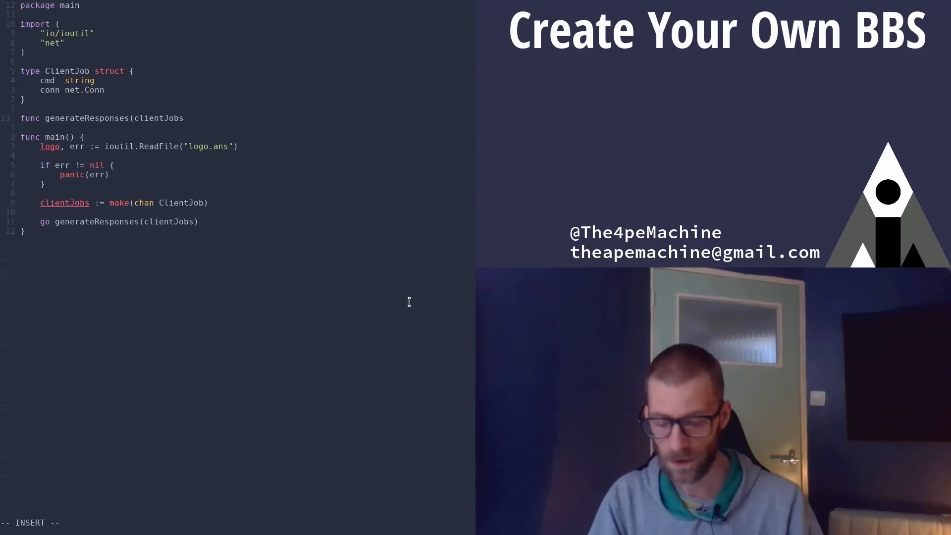
text(chan ClientJob)
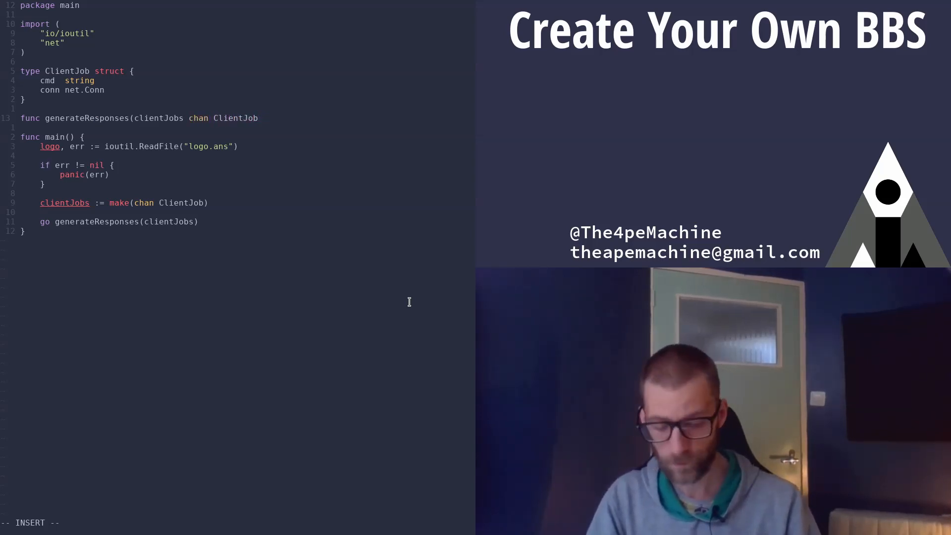
text({)
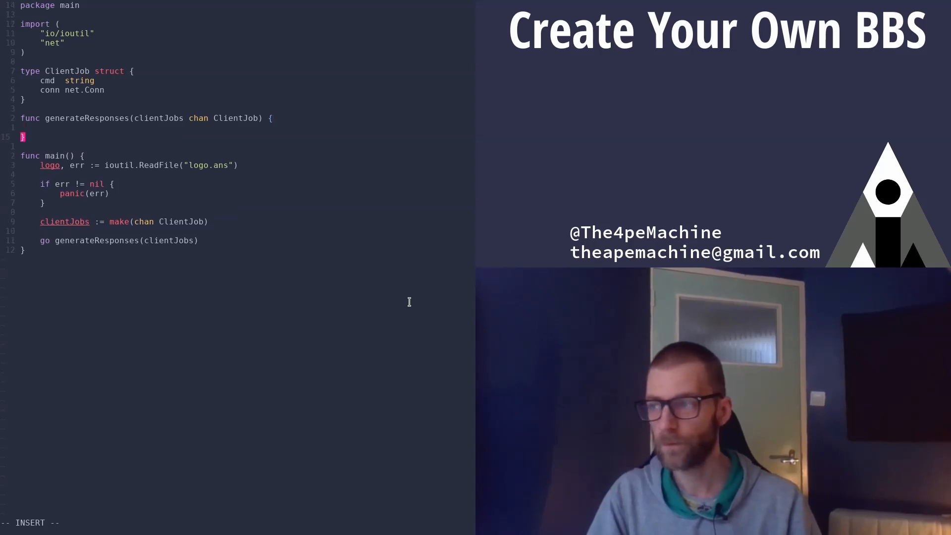
Add an endless for loop receiving clientJob := <-clientJobs.
text(for {})
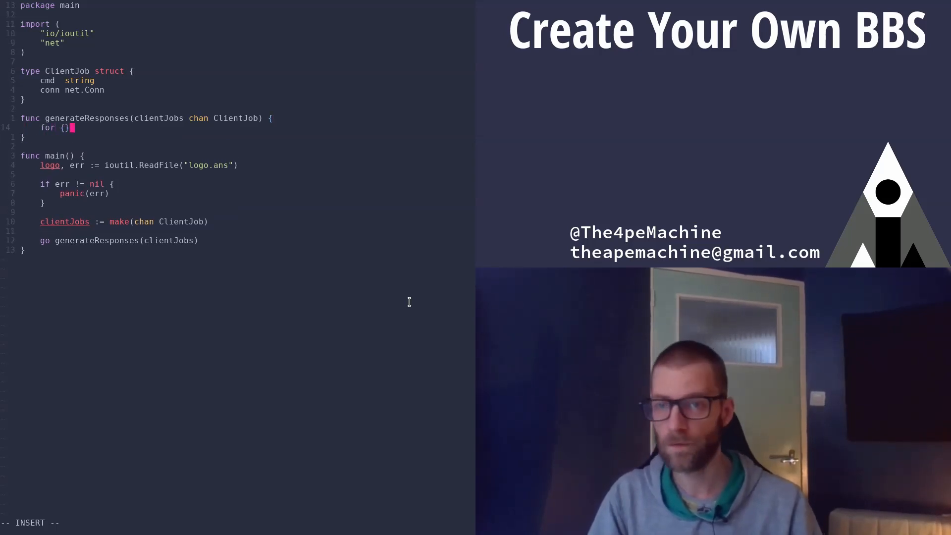
key(Enter)
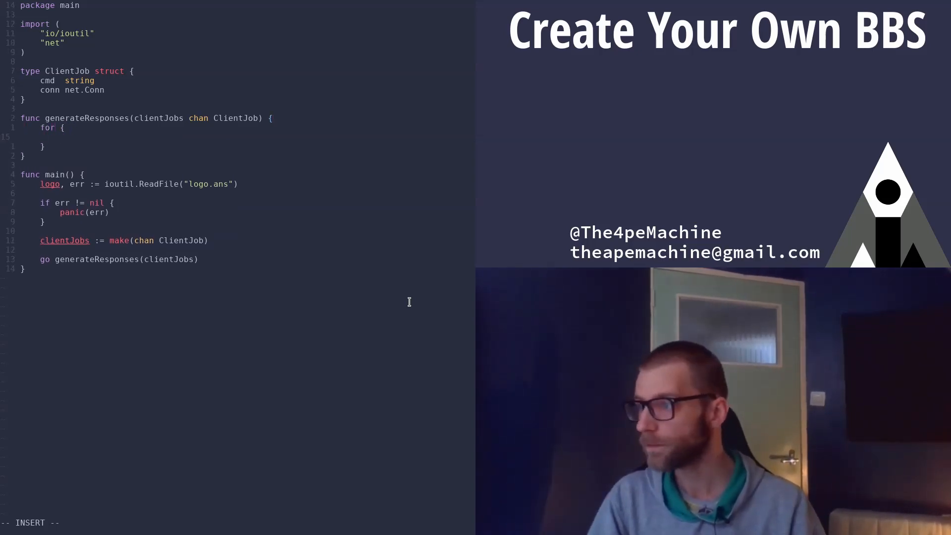
text(clientJob := <)
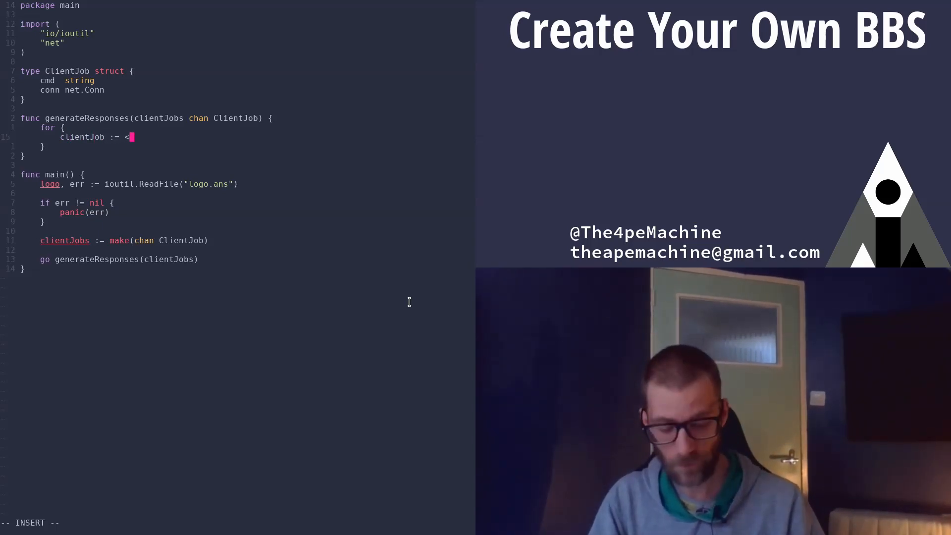
text(client)
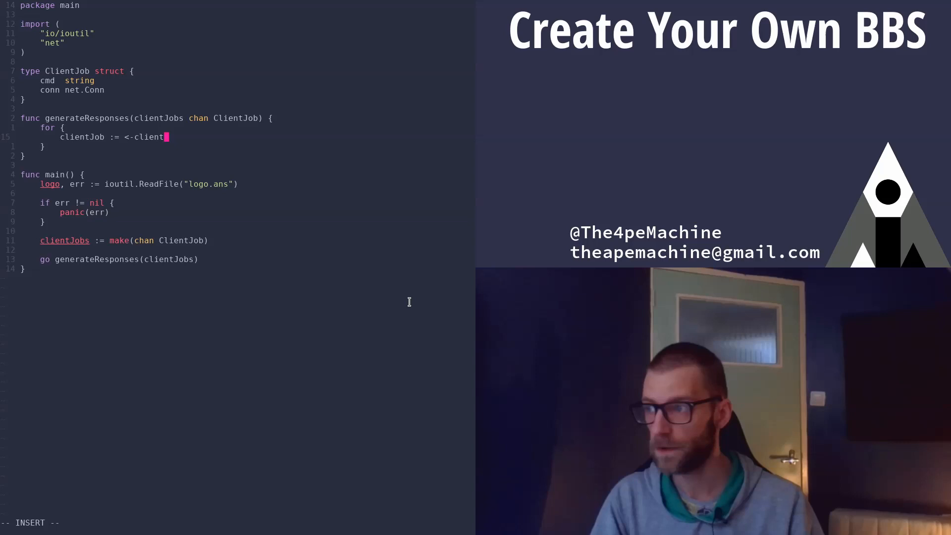
text(Jobs)
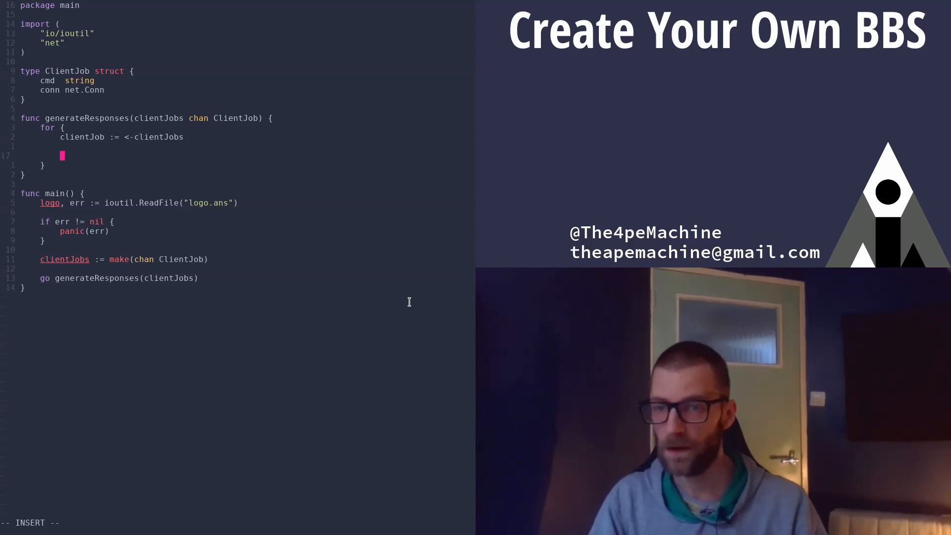
Write a loop from start := time.Now() while time.Now().Sub(start) < time.Second.
text(for start := time.Now(); tim)
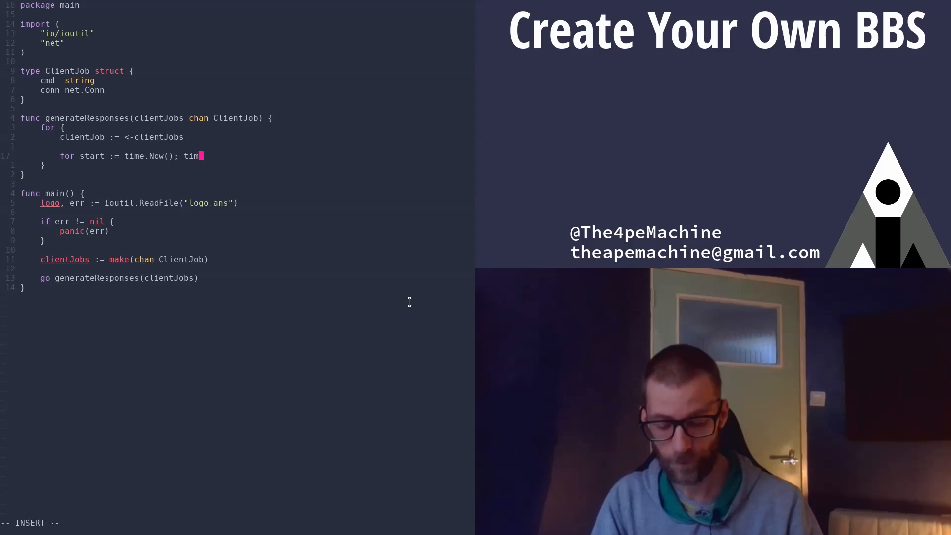
text(e.Now())
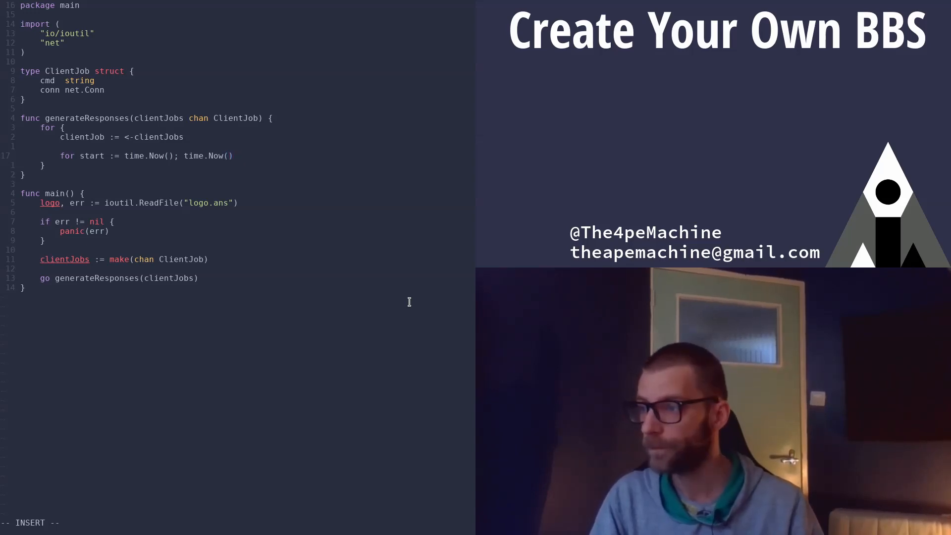
text(.Sub(start)
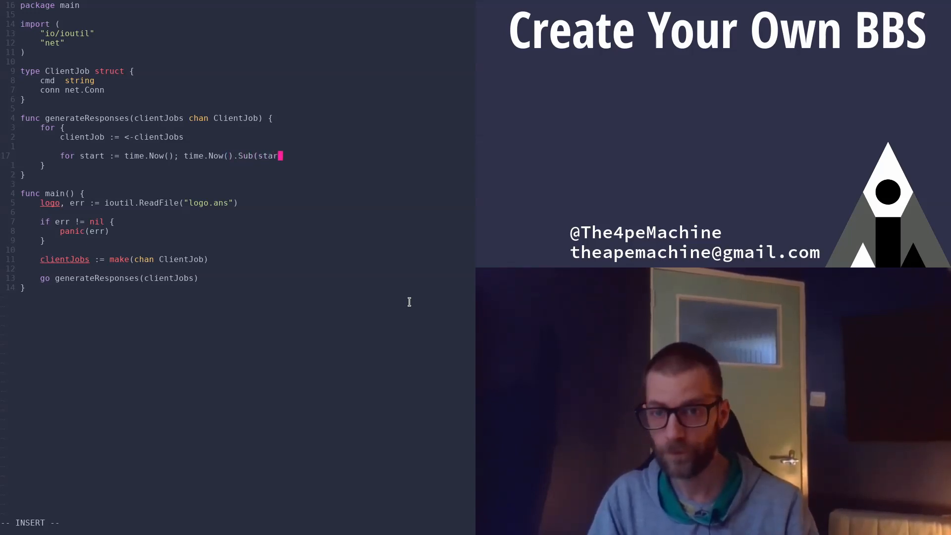
text(t) <)
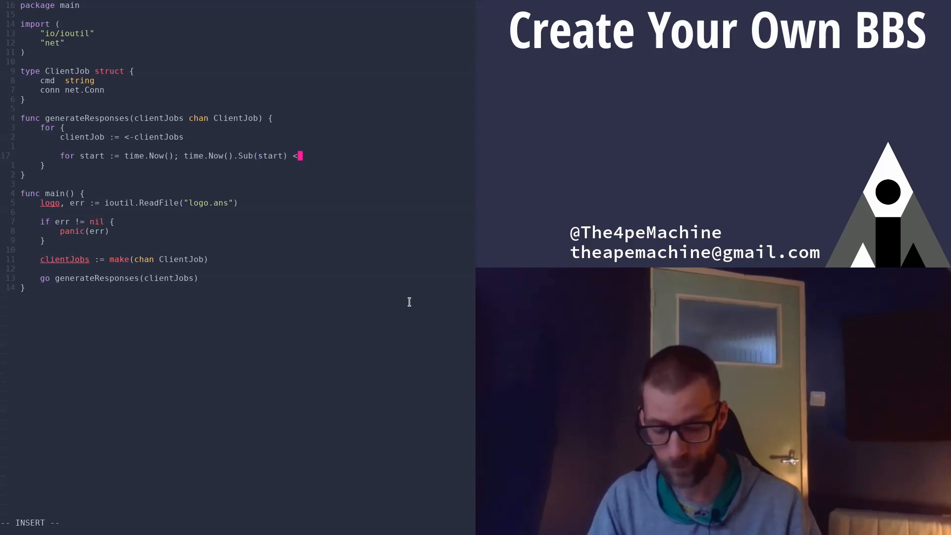
text(time.Second)
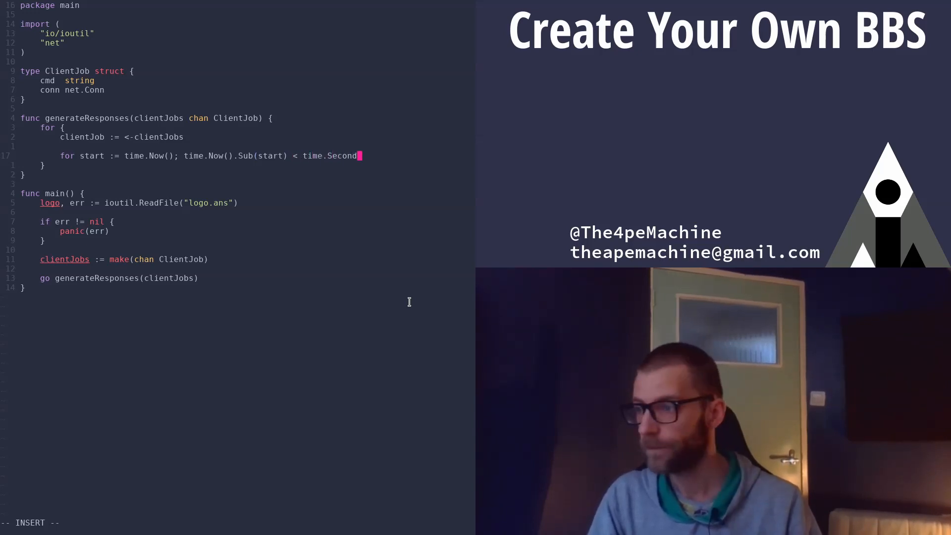
text(; {})
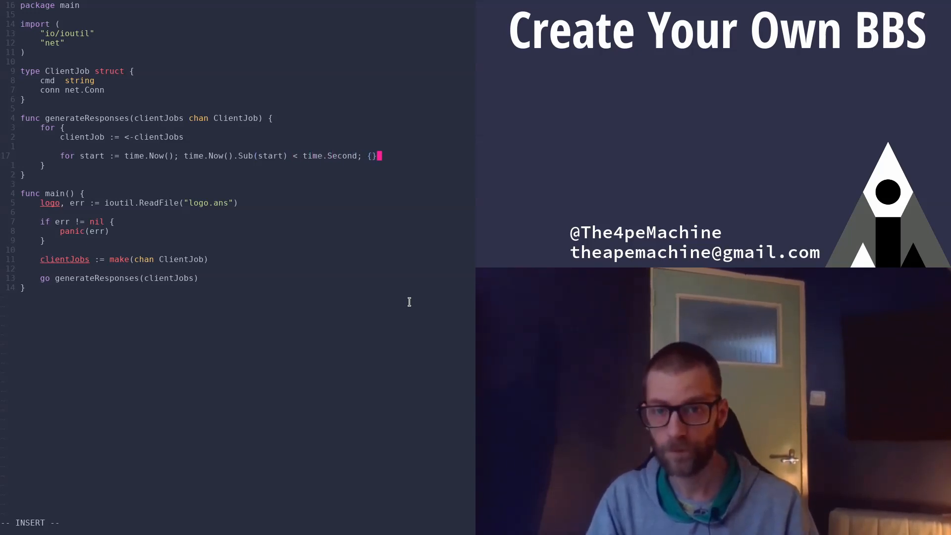
key(Return)
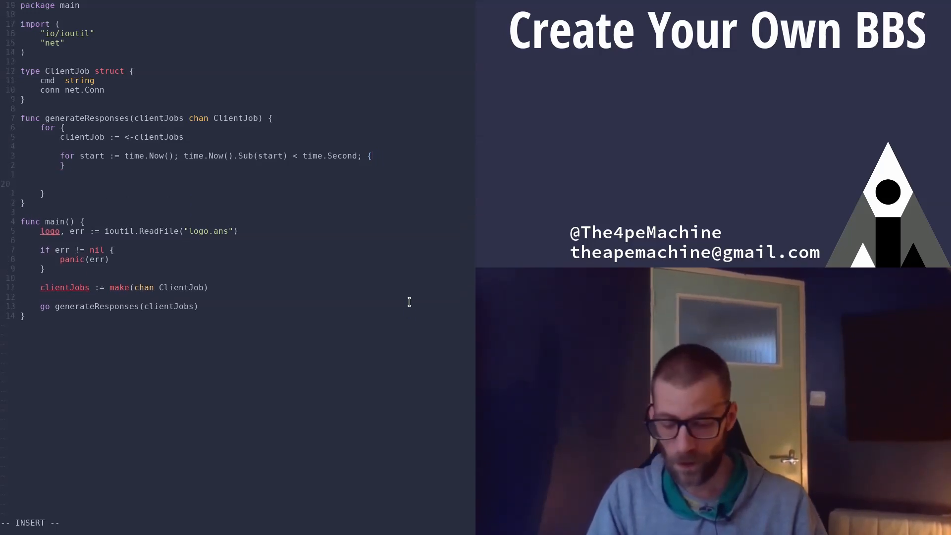
Add an if strings.Compare("logout", clientJob.cmd) == 0 check with its body opened.
text(if strings.)
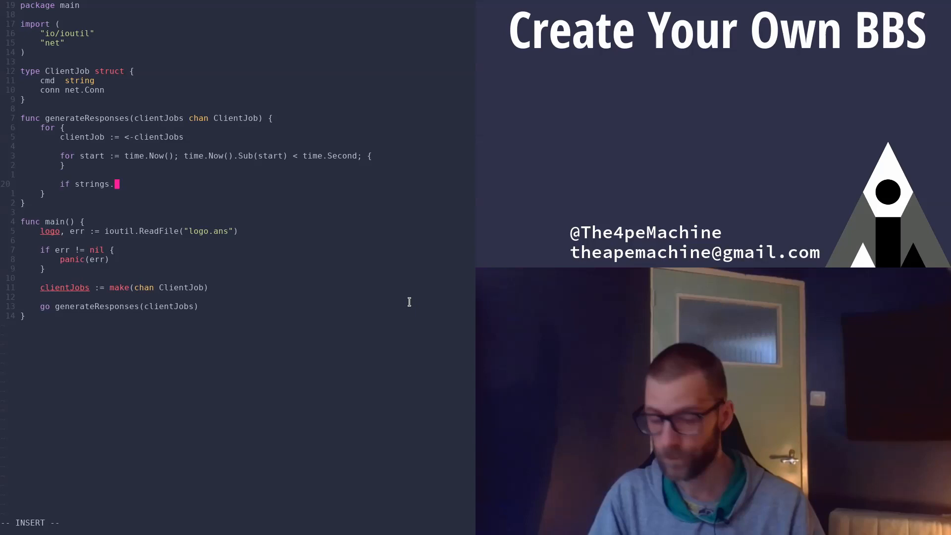
text(Compare)
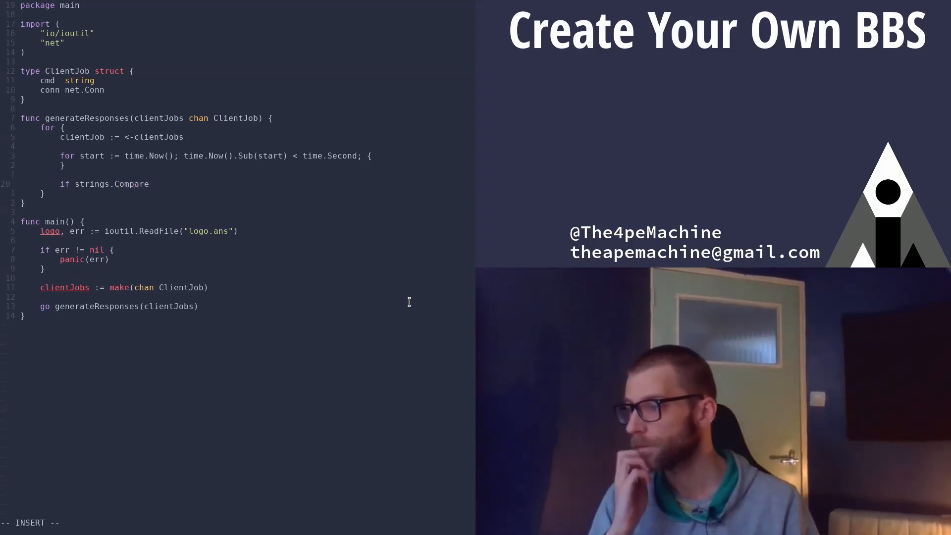
text(())
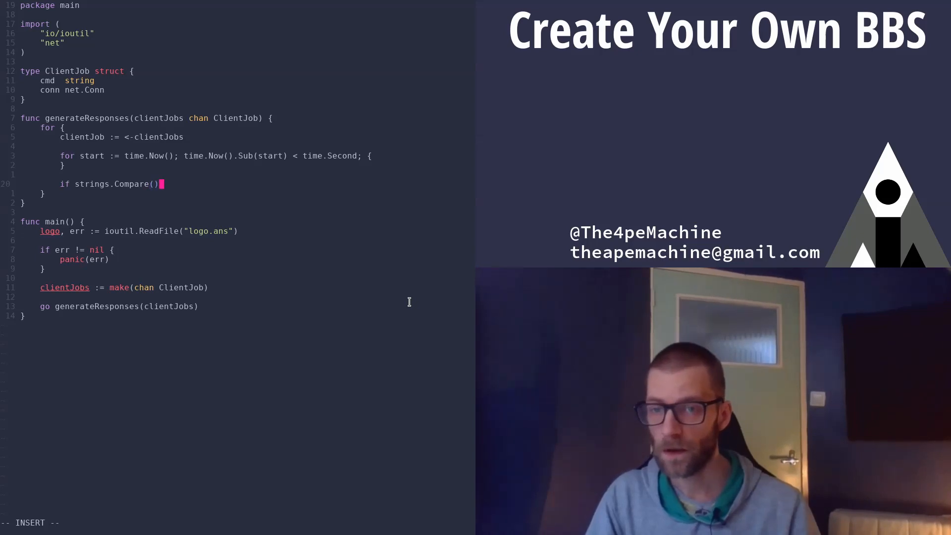
text("log)
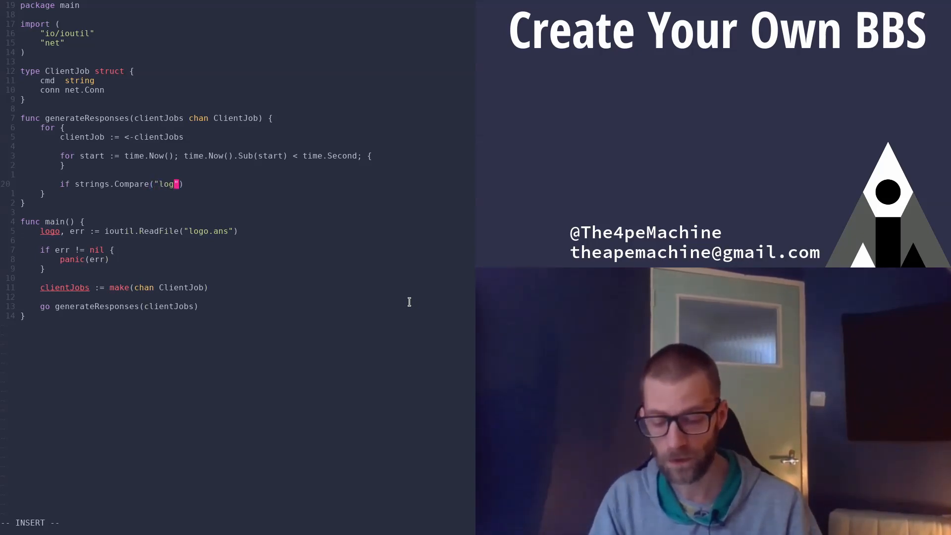
text(out)
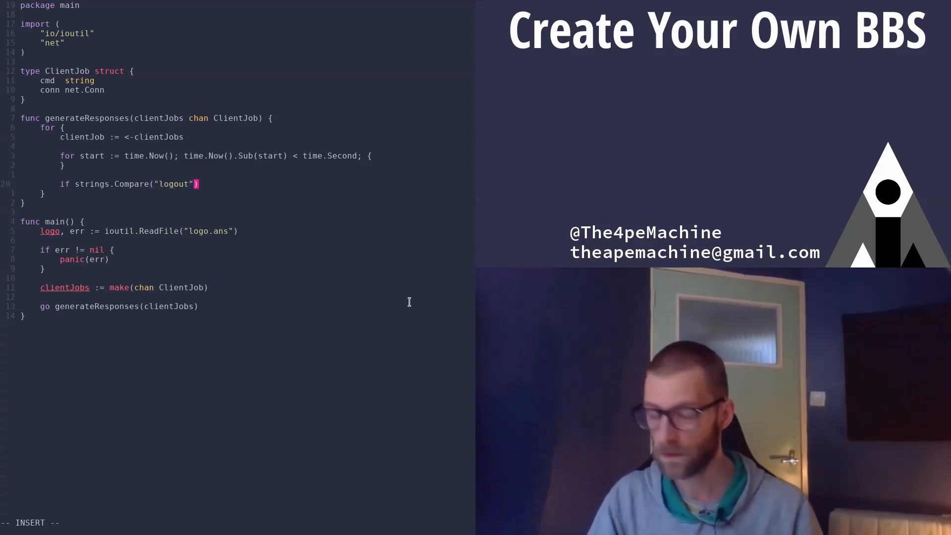
text(, clientJob)
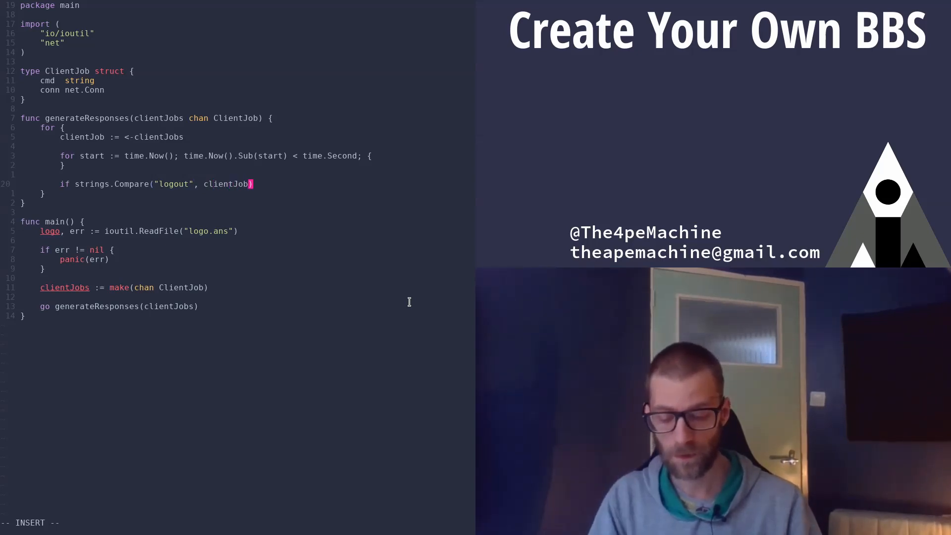
text(.cmd)
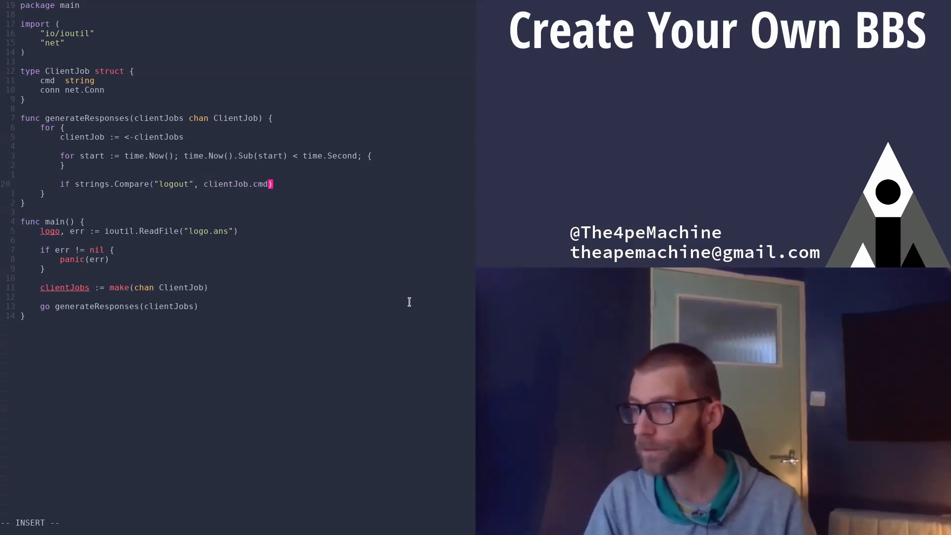
text(== 0)
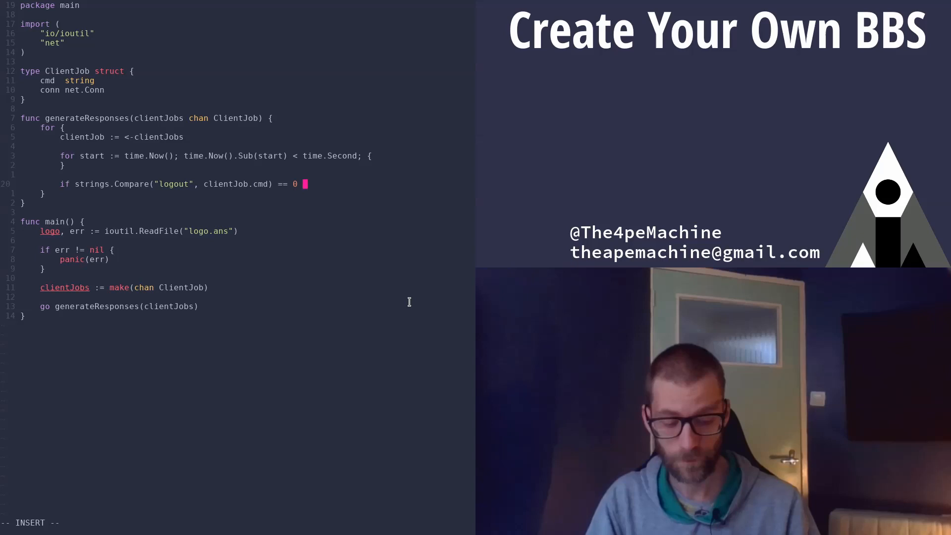
key(Enter)
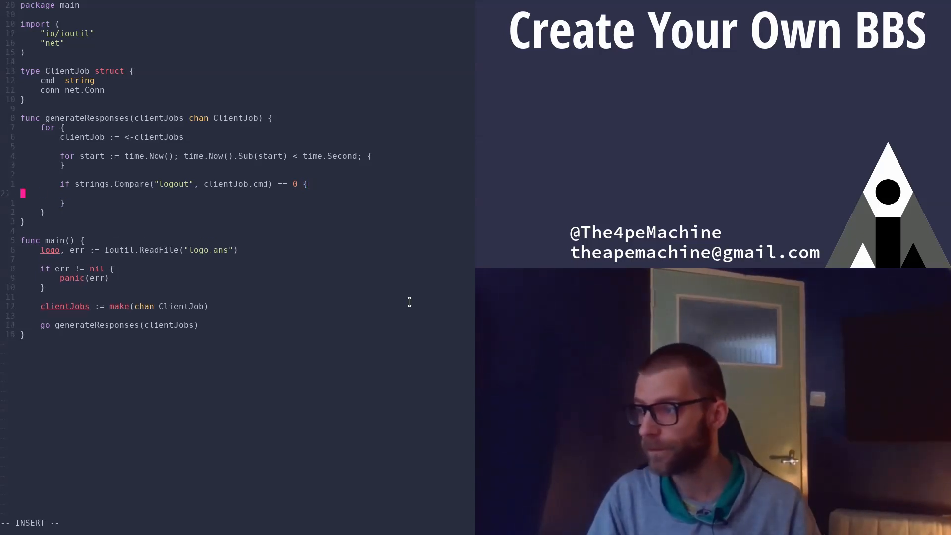
Write []byte("Bye!") to clientJob.conn and break out of the loop.
text(clientJob.conn)
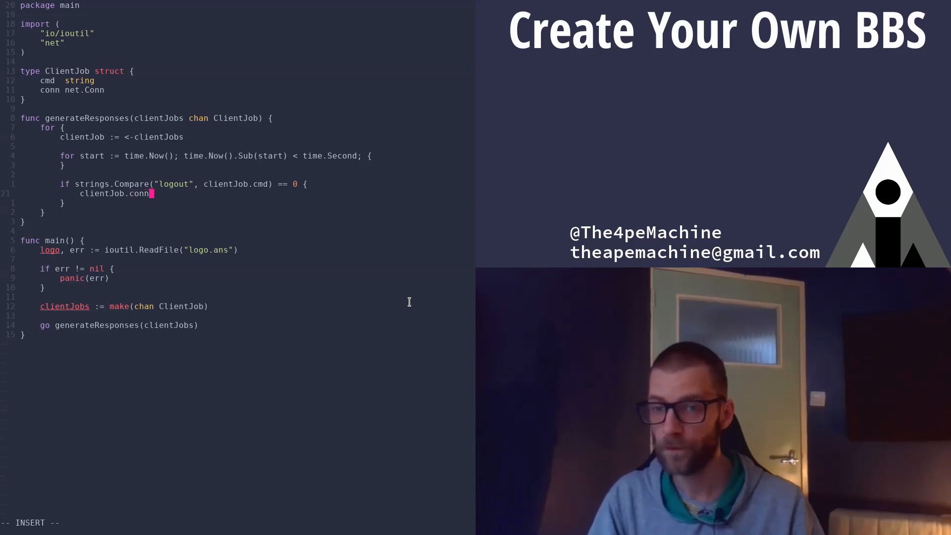
text(.write())
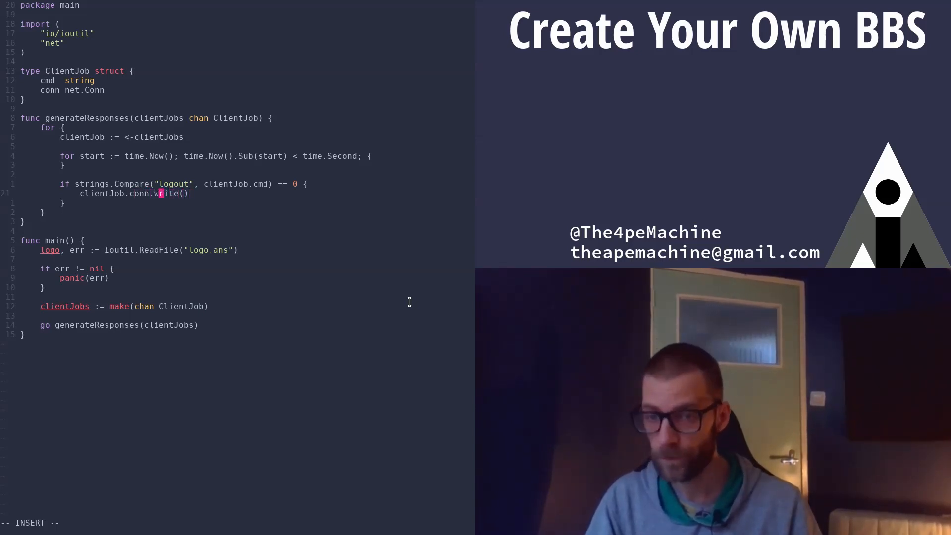
text(Write)
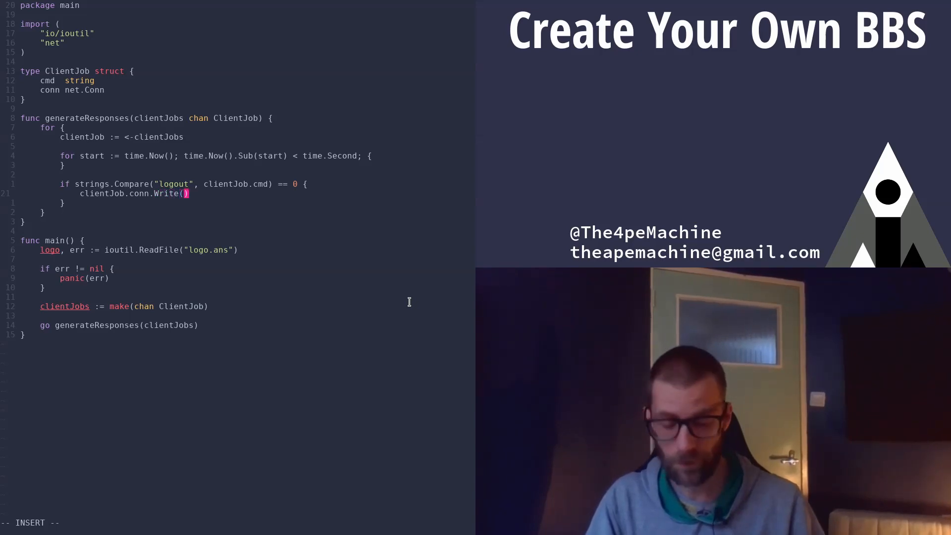
text(")
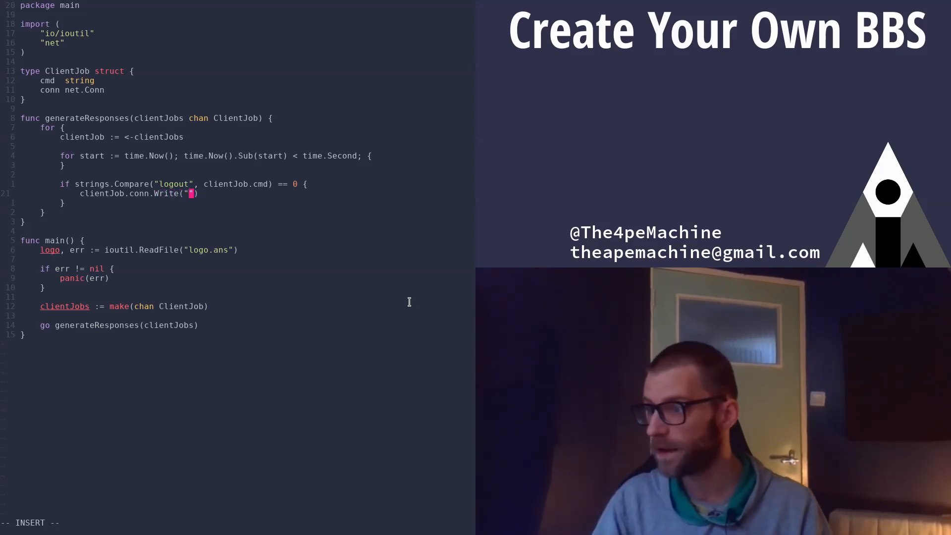
text([]byte)
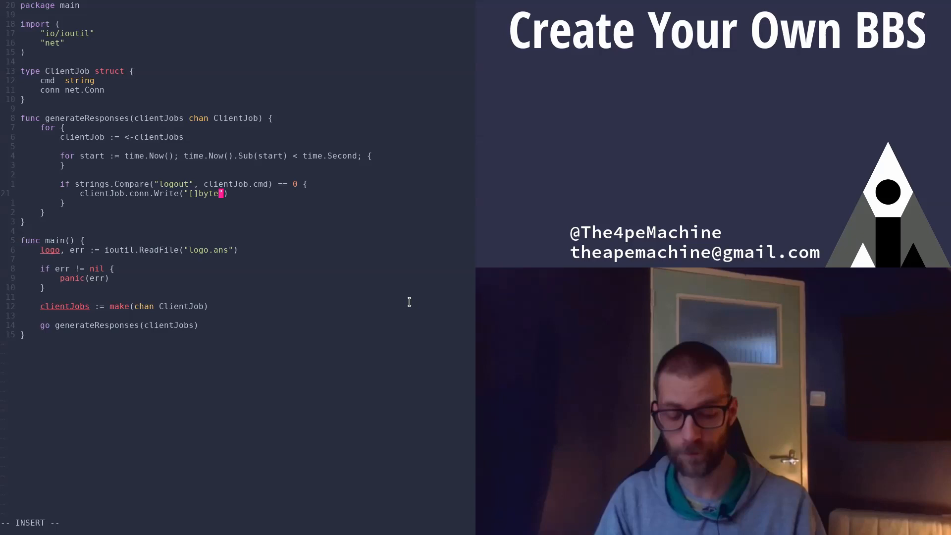
text({})
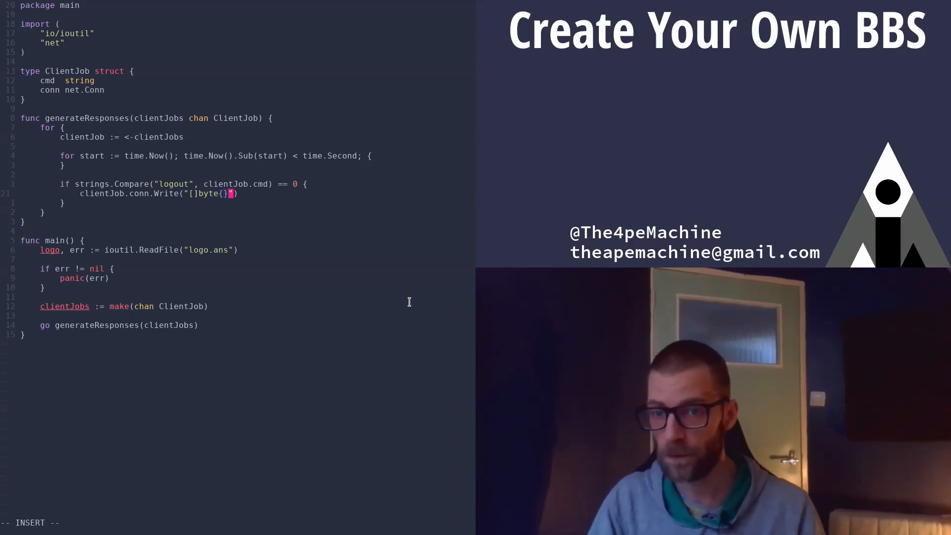
key(Backspace)
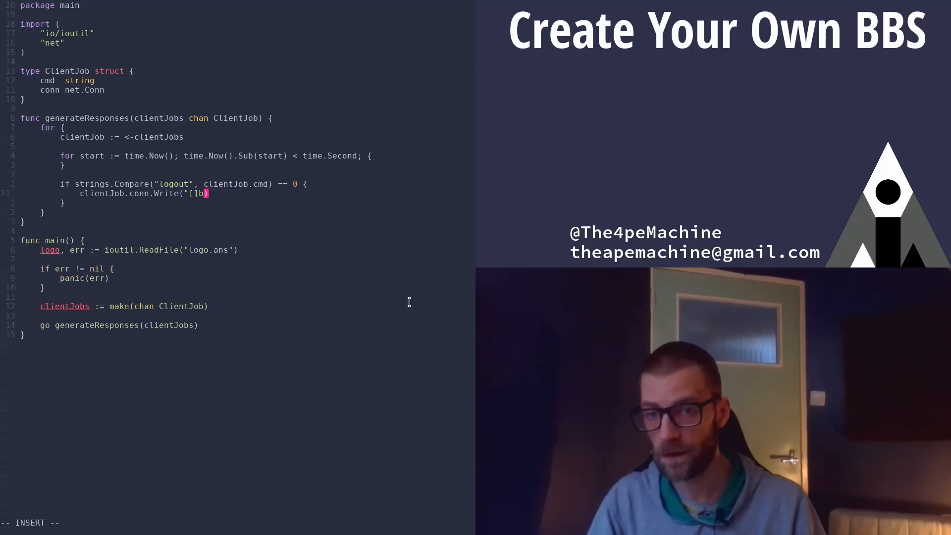
text(yte{})
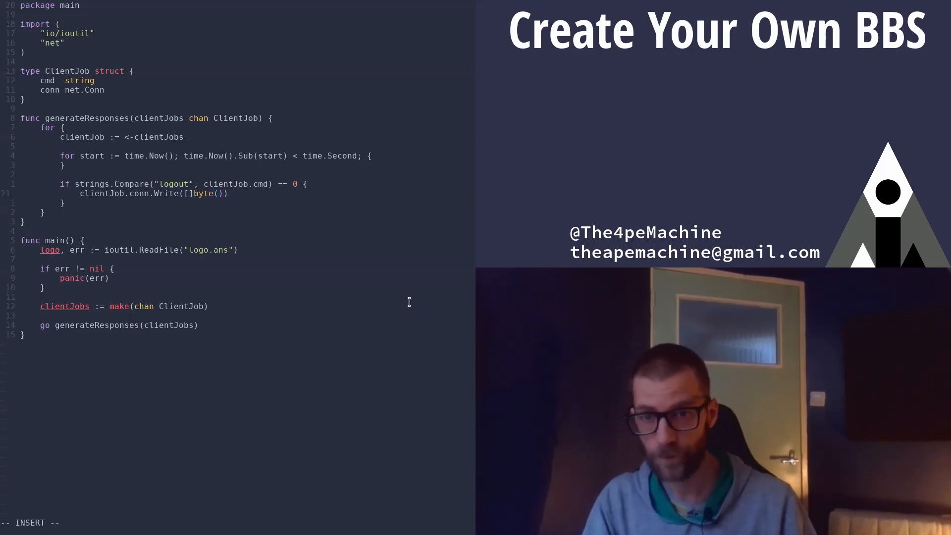
text(B)
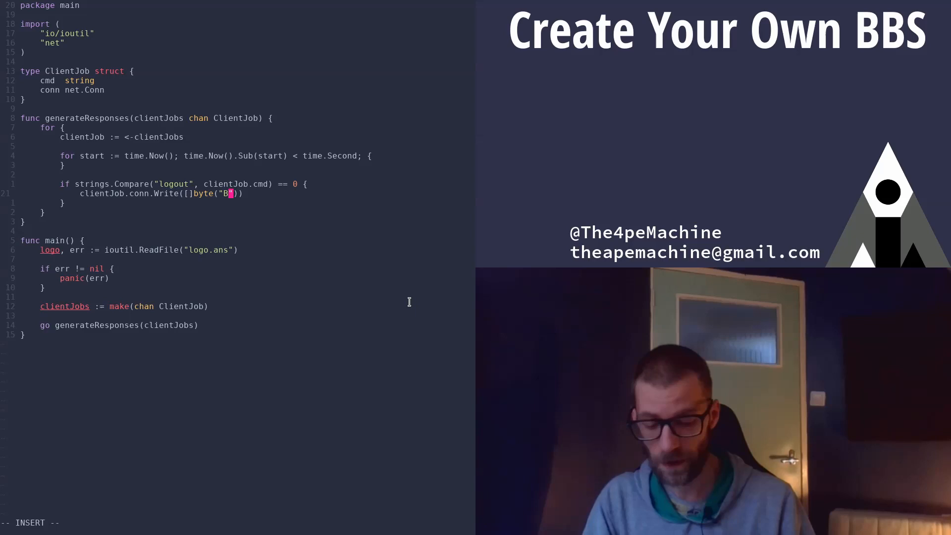
text(ye!)
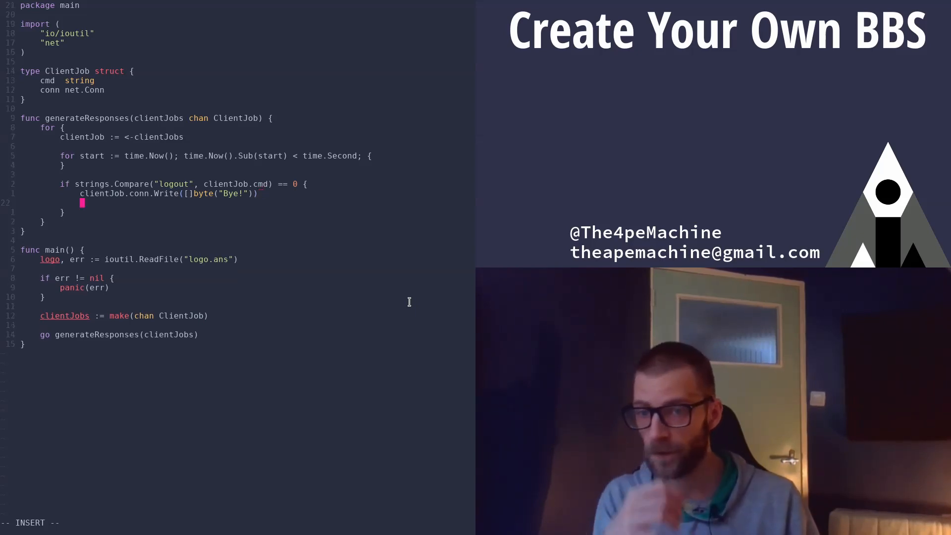
text(break)
click(245, 211)
text( else {)
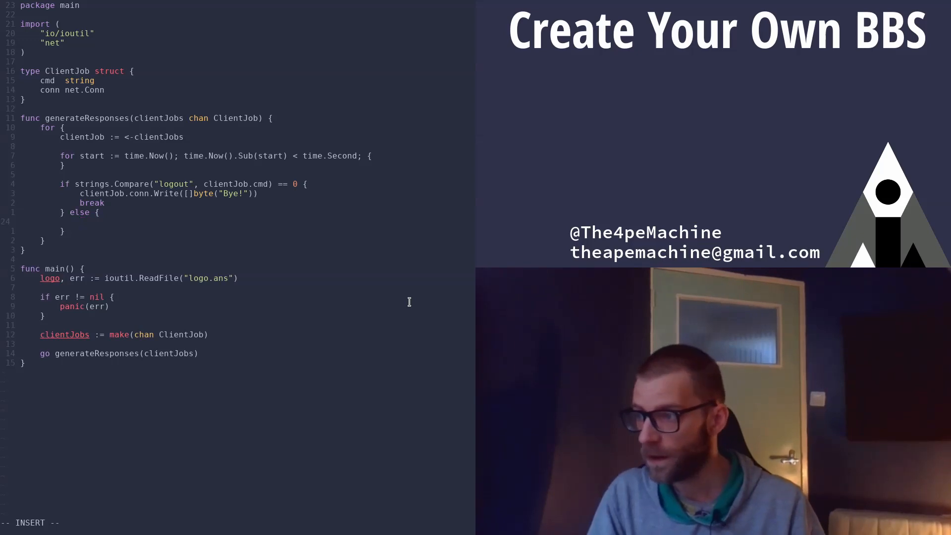
Print the received command in the else branch with fmt.Printf on clientJob.
text(fmt.)
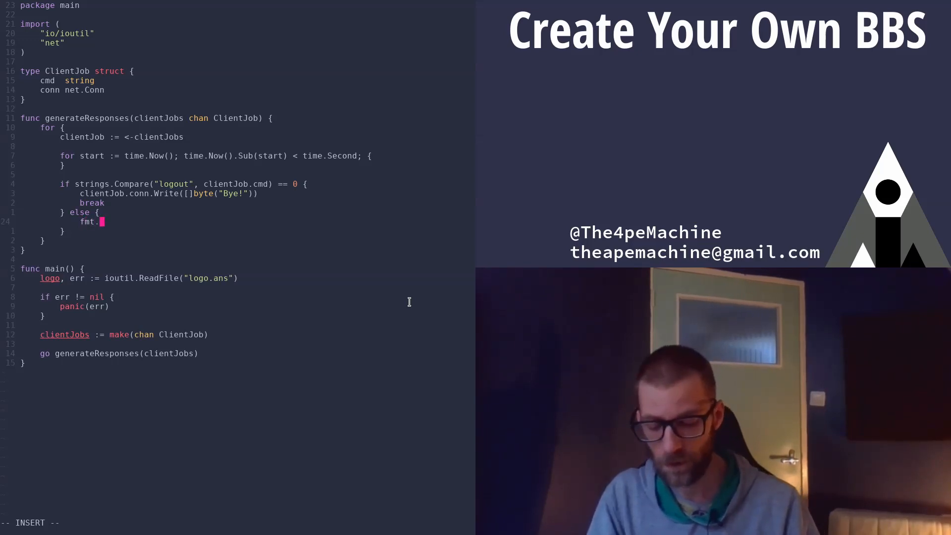
text(Print)
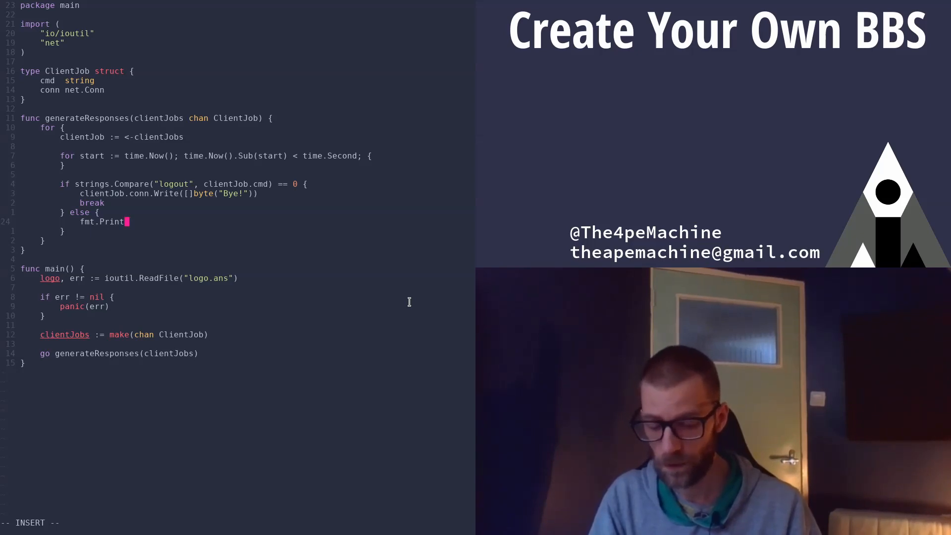
text(f())
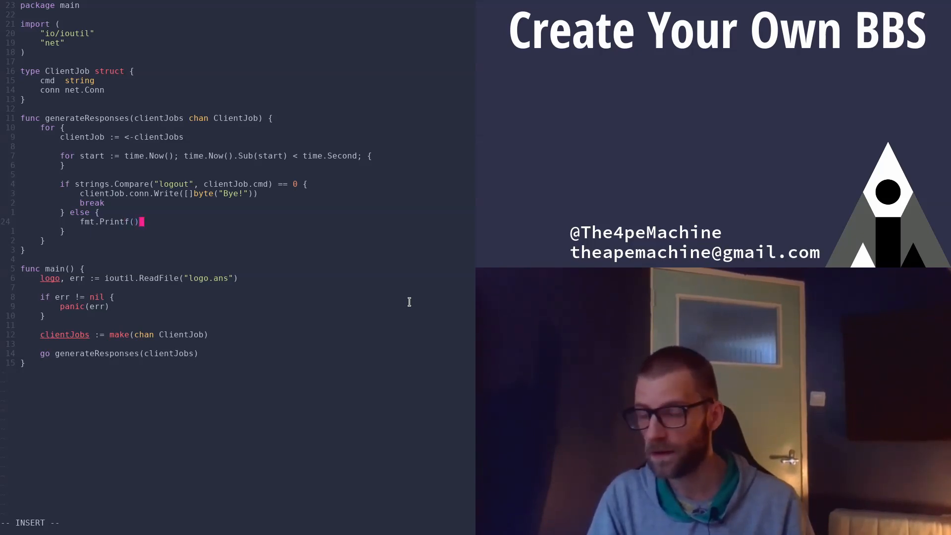
text(clientJob.cmd)
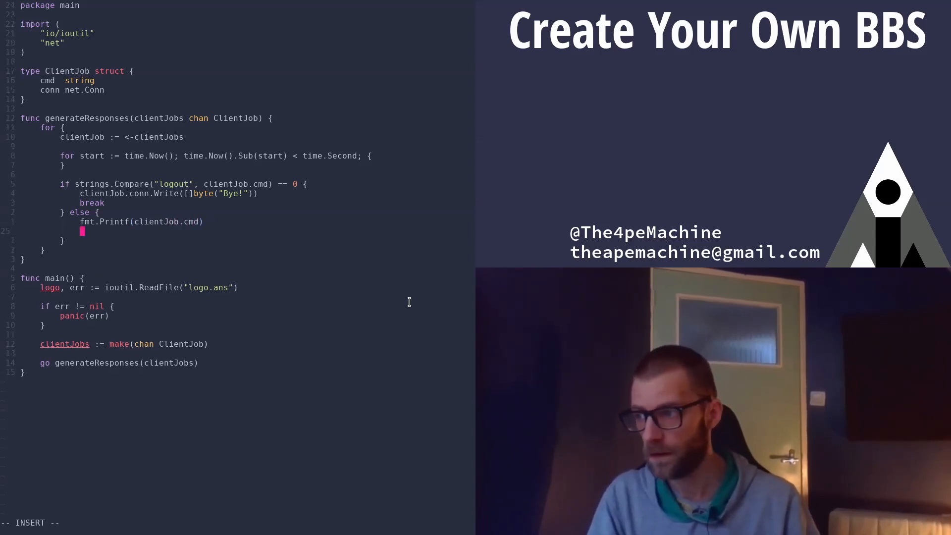
text(clientJob)
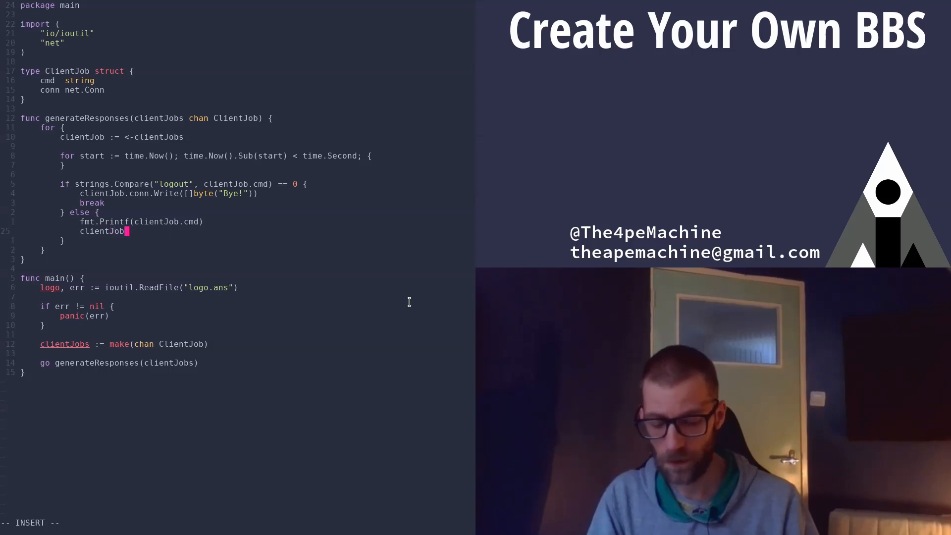
text(())
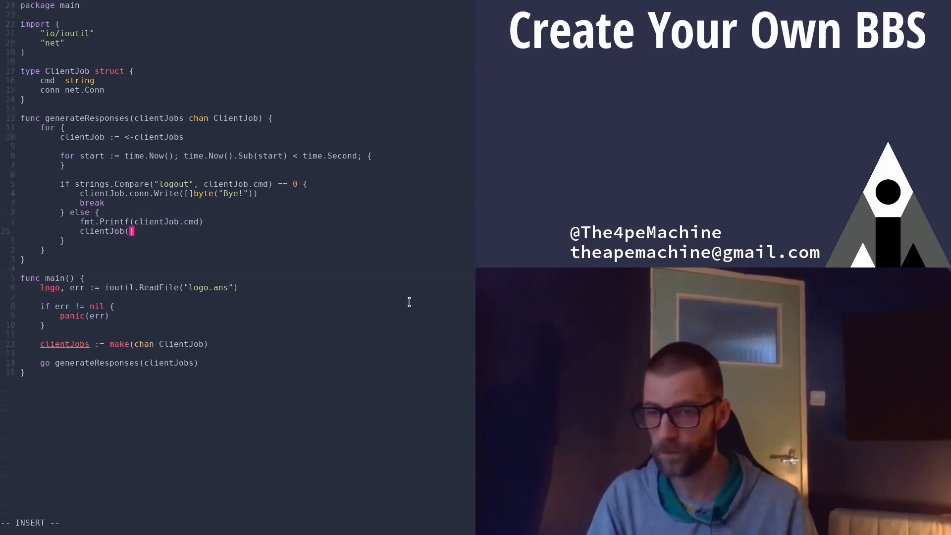
Echo the command back to the client as clientJob.conn.Write([]byte(clientJob.cmd)).
text(.)
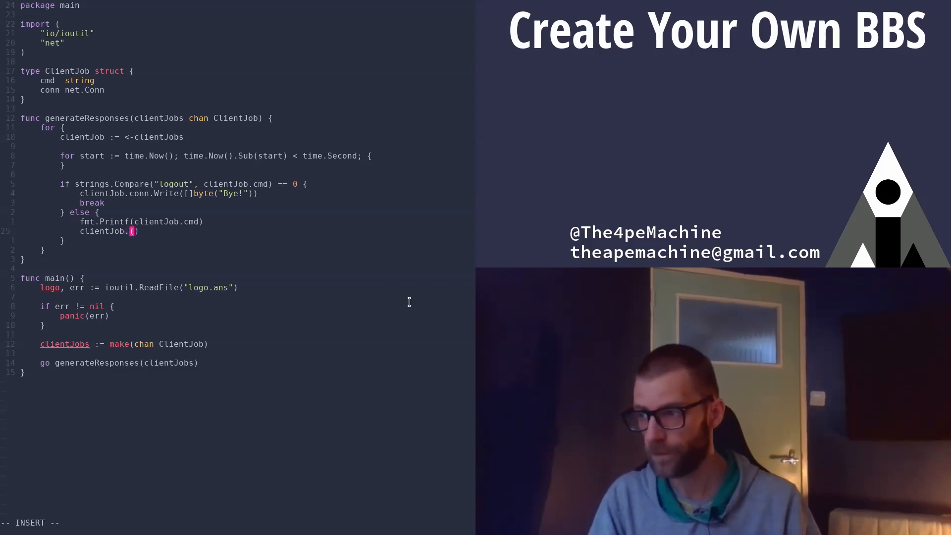
text(conn.Write)
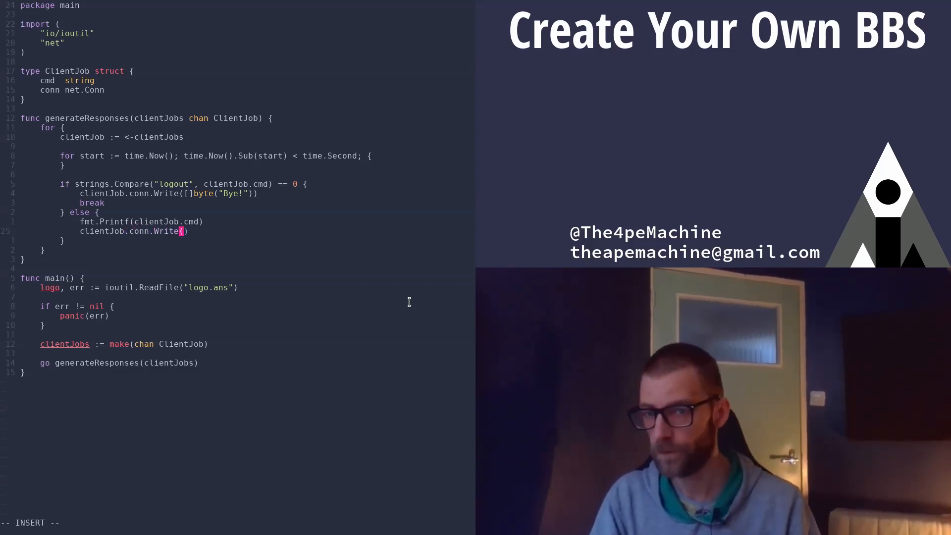
text([]by)
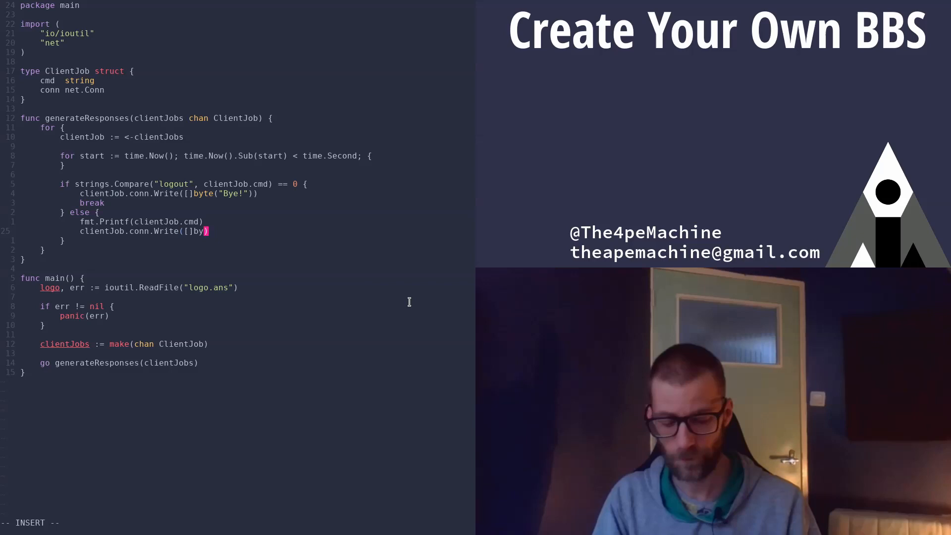
text(te)
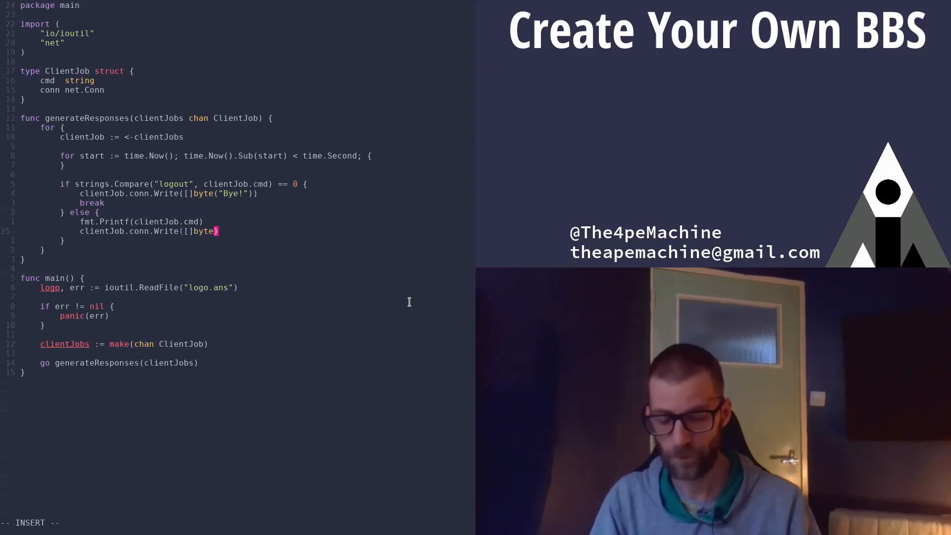
text(client)
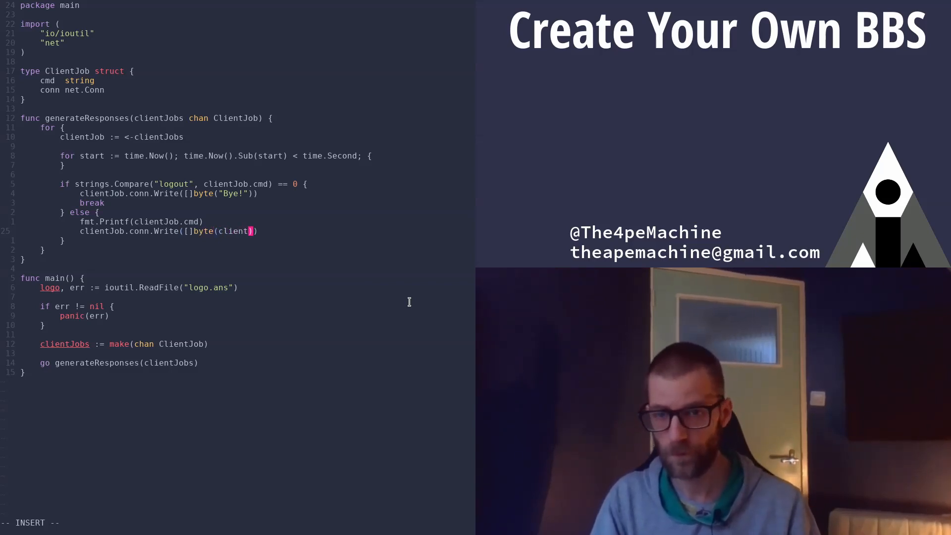
text(Job)
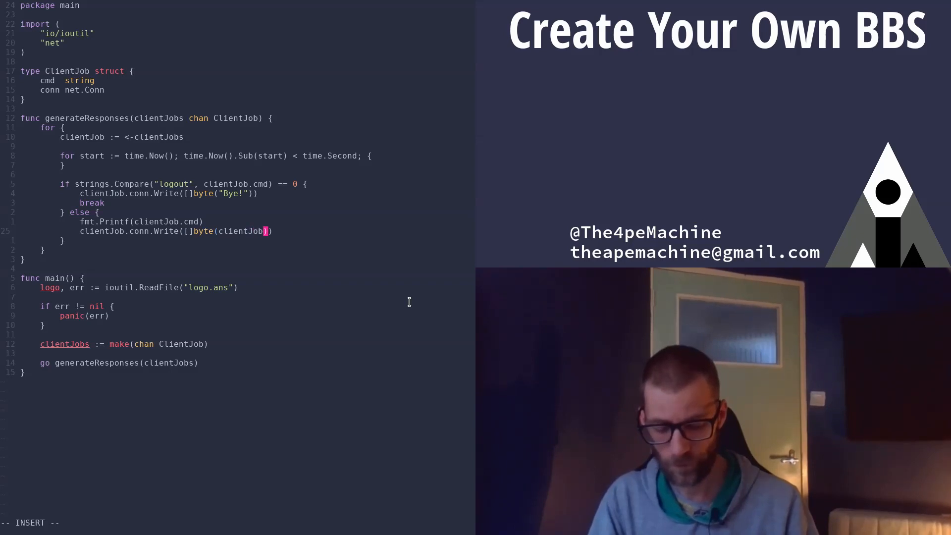
text(.cmd)
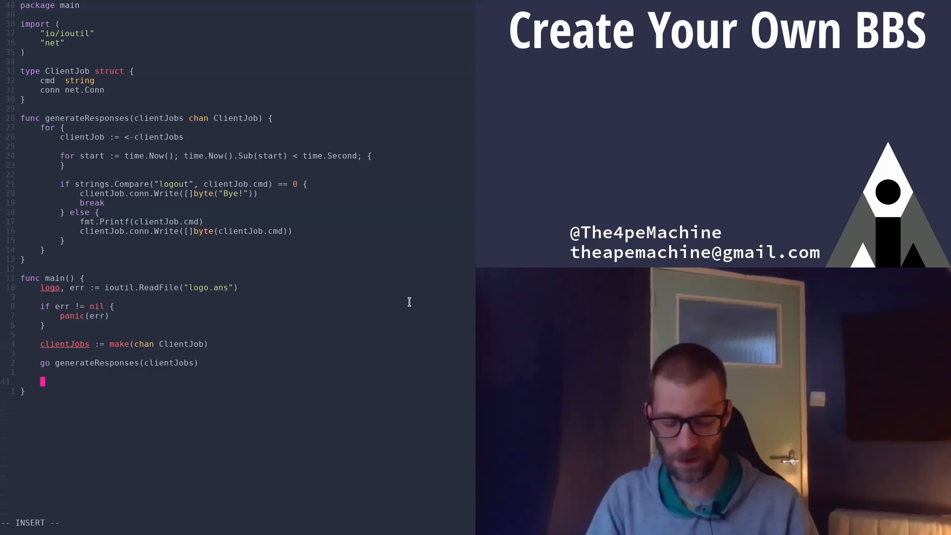
Start listening with ln, err := net.Listen("tcp", ":3003") in main.
text(ln, err :=)
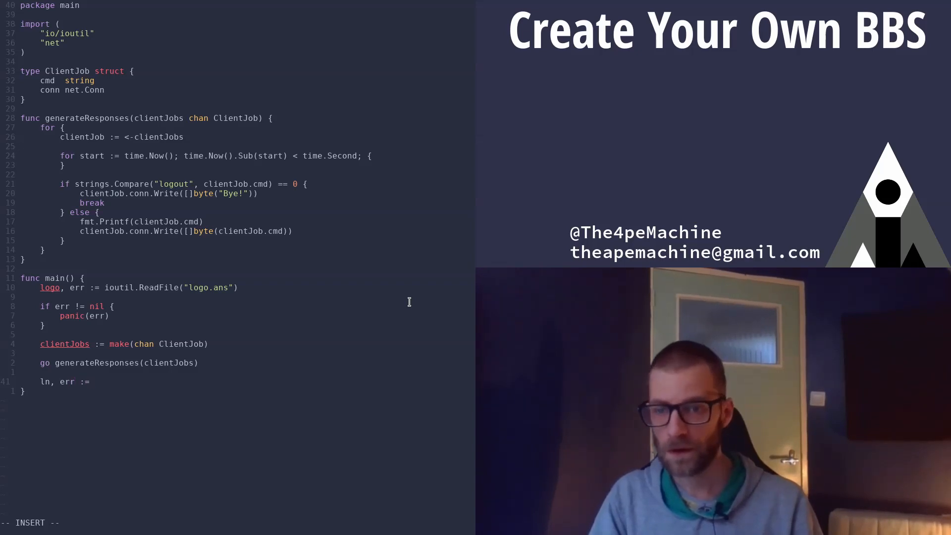
text(net.)
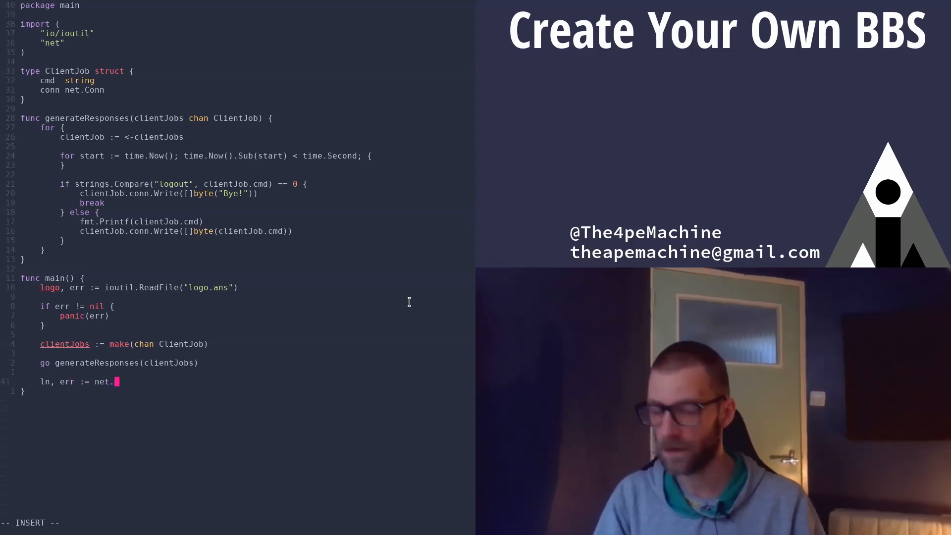
text(Listen())
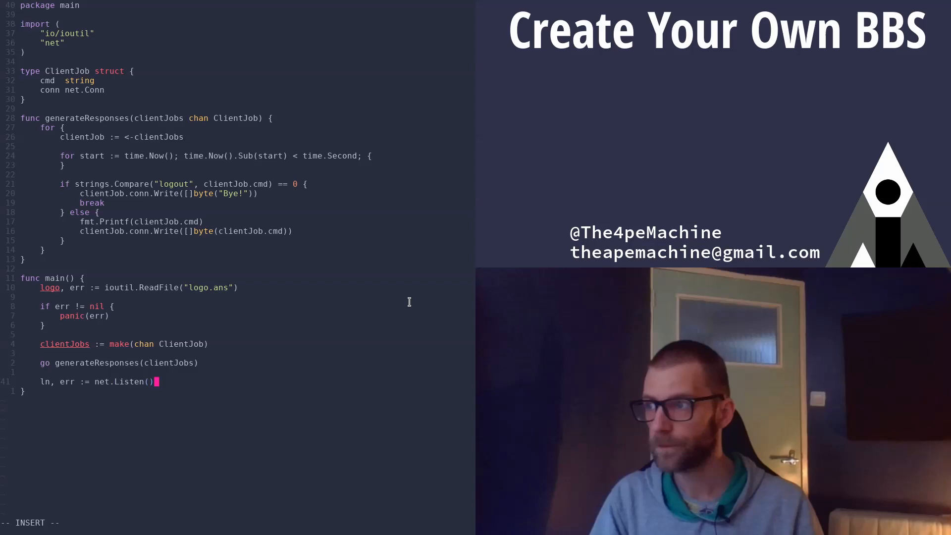
text("tcp",)
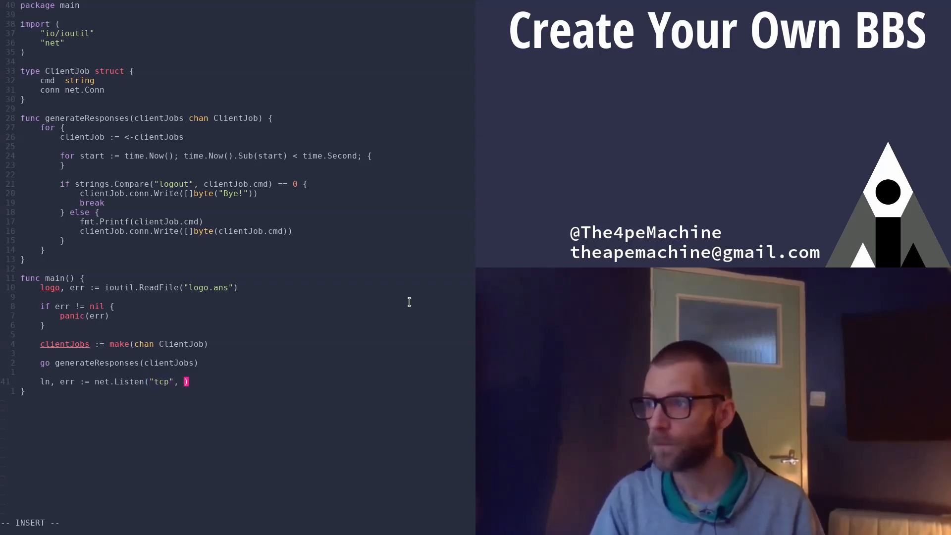
text("")
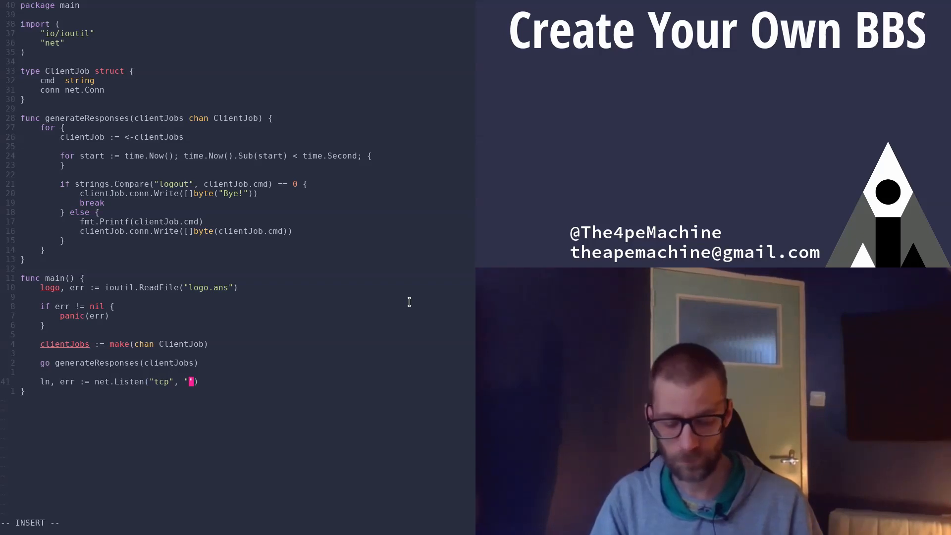
text(:)
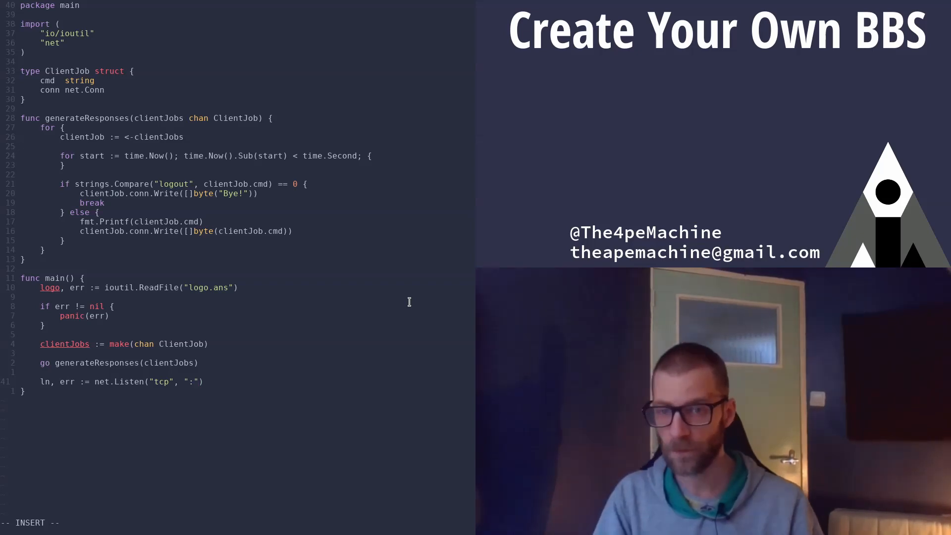
text(3003)
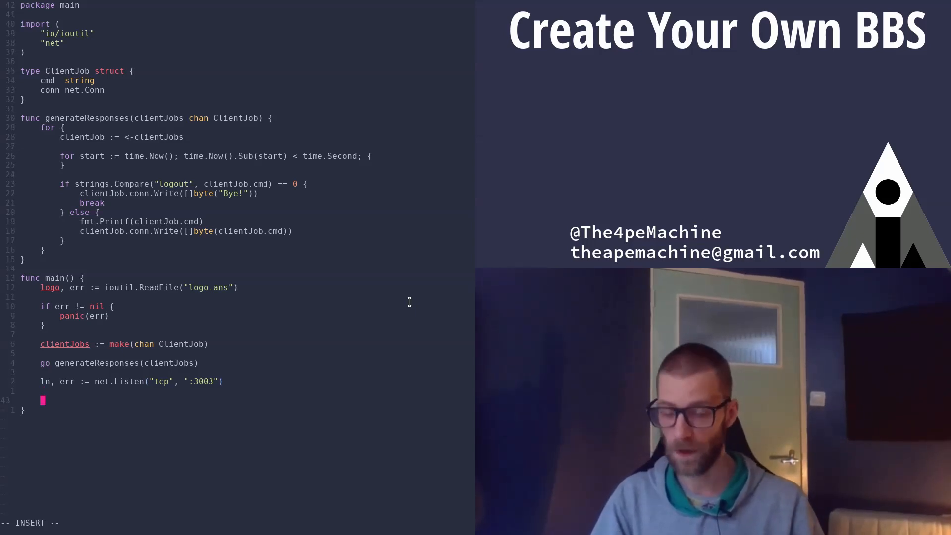
Add if err != nil { panic(err) } after the listen call and begin a go func line.
text(if err != nil {)
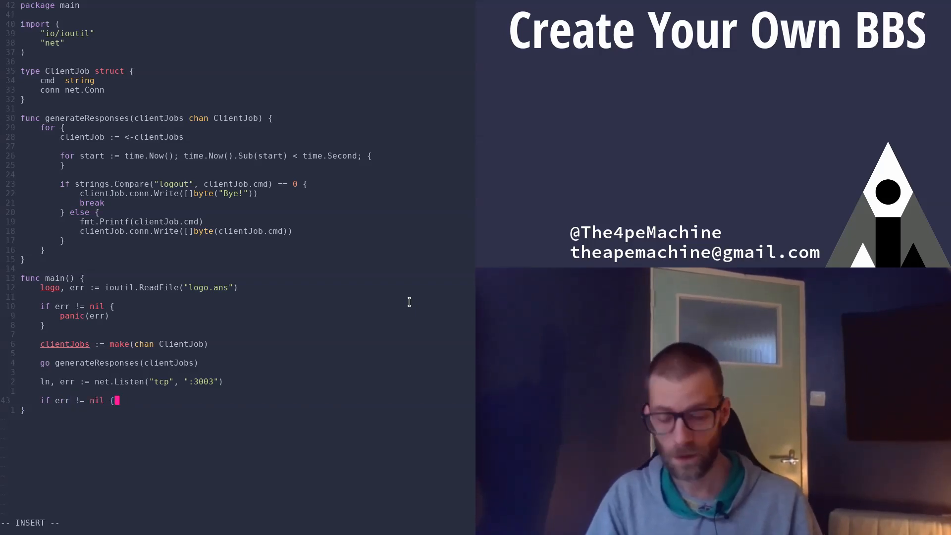
key(Return)
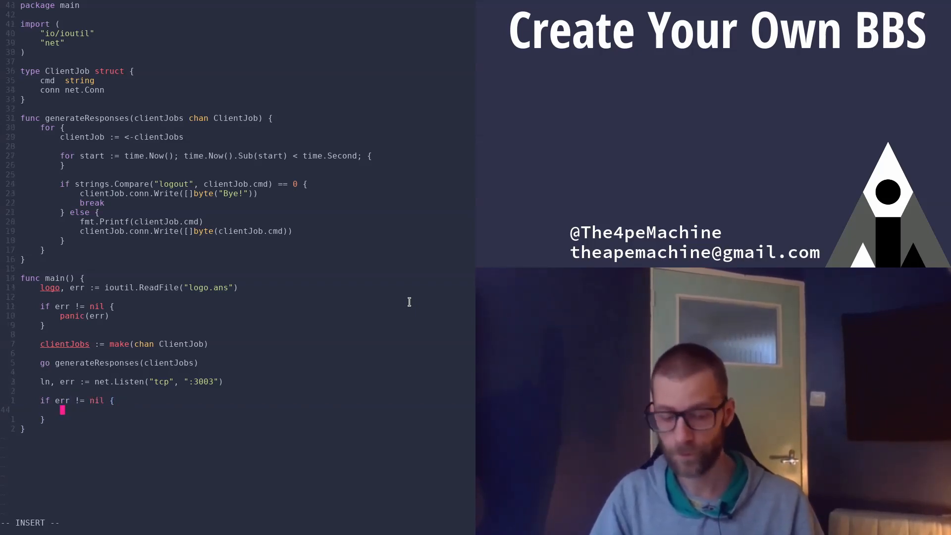
text(panic(err)
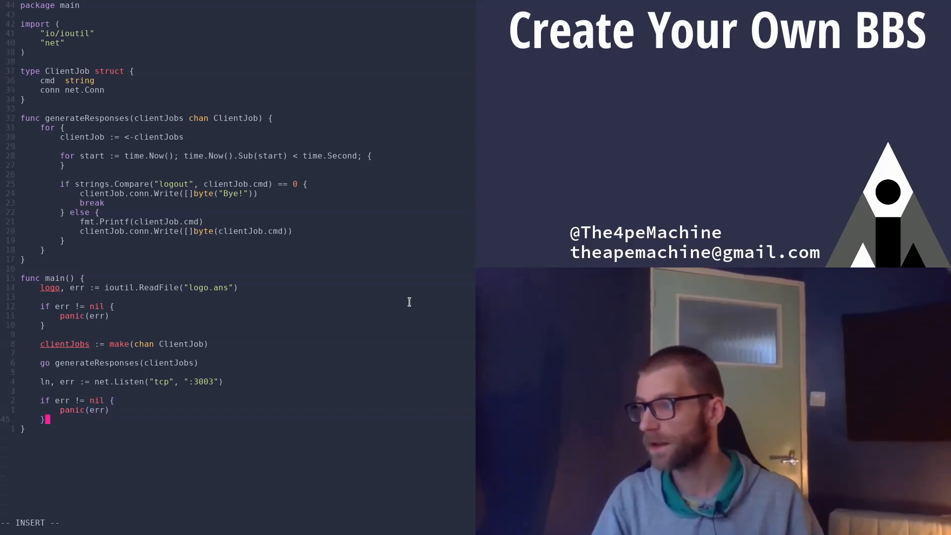
text(go fun)
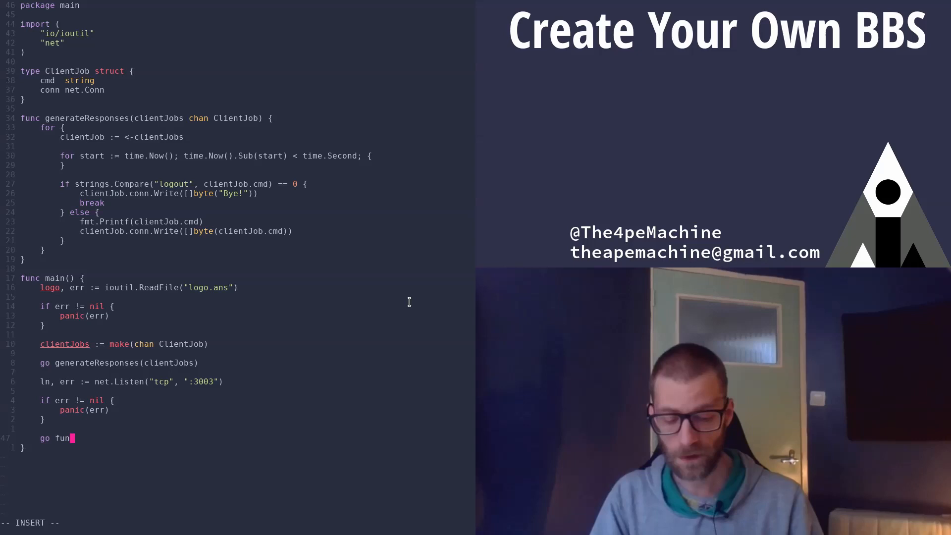
Write go func() { buf := bufio.NewReader(conn) }() and begin a conn.Write call inside it.
text(c() {)
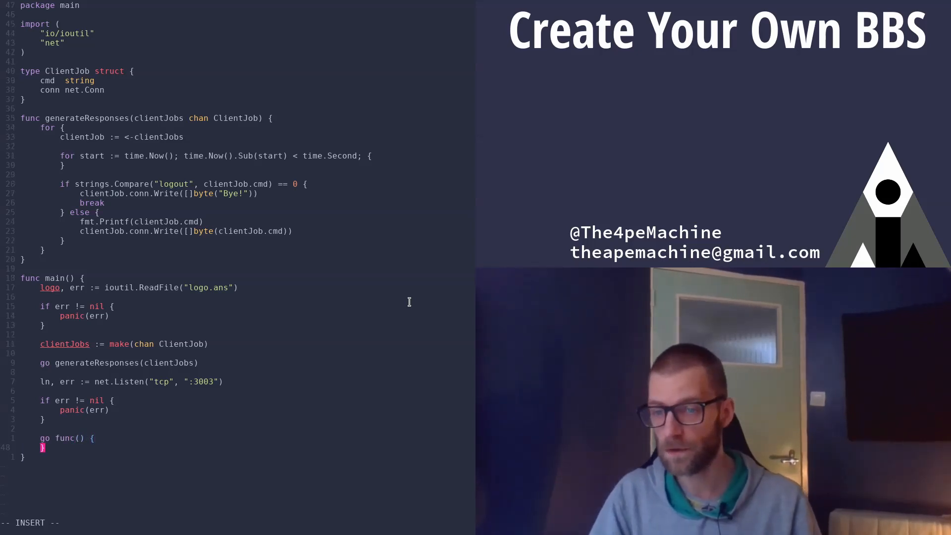
text(())
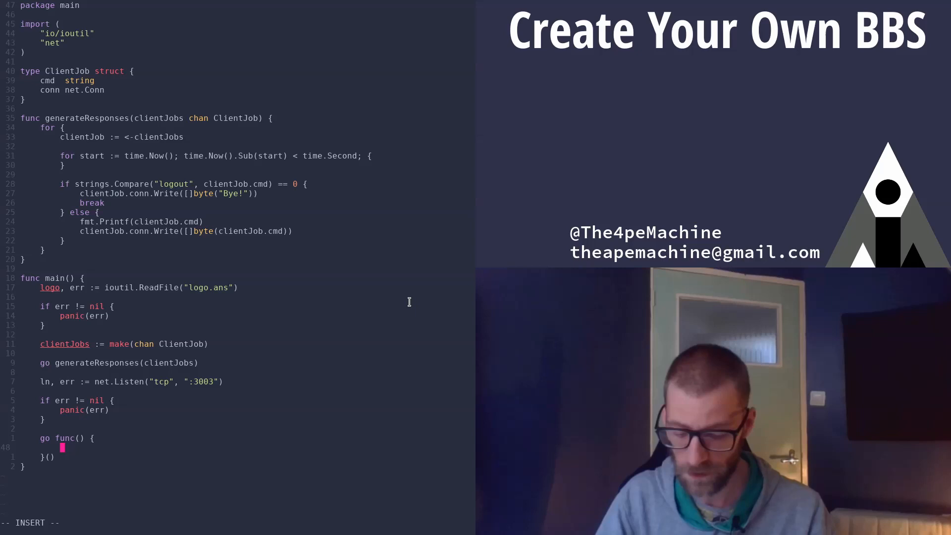
text(buf :=)
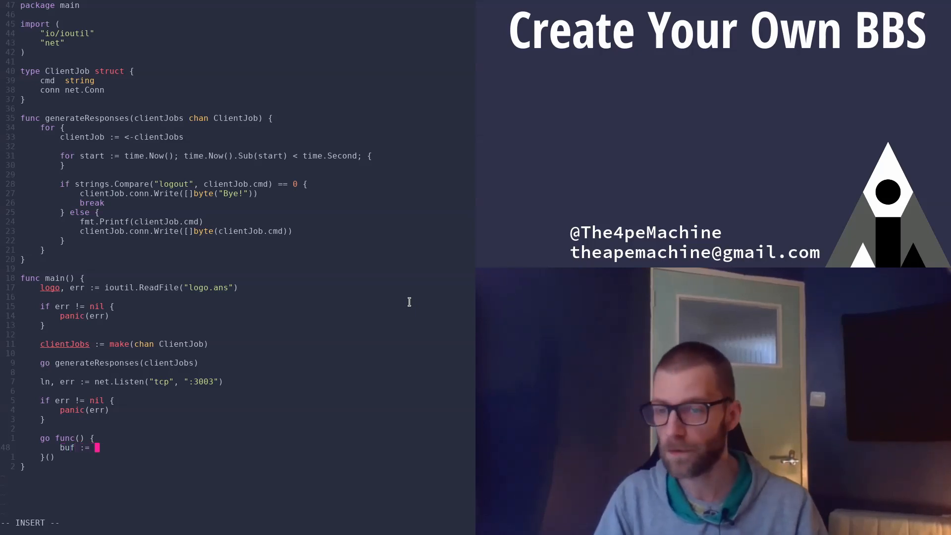
text(bu)
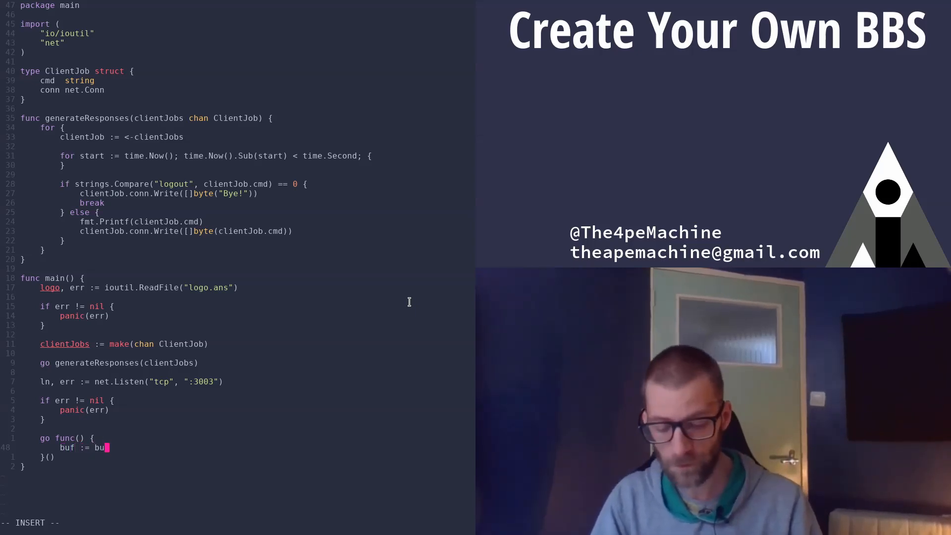
text(fio.N)
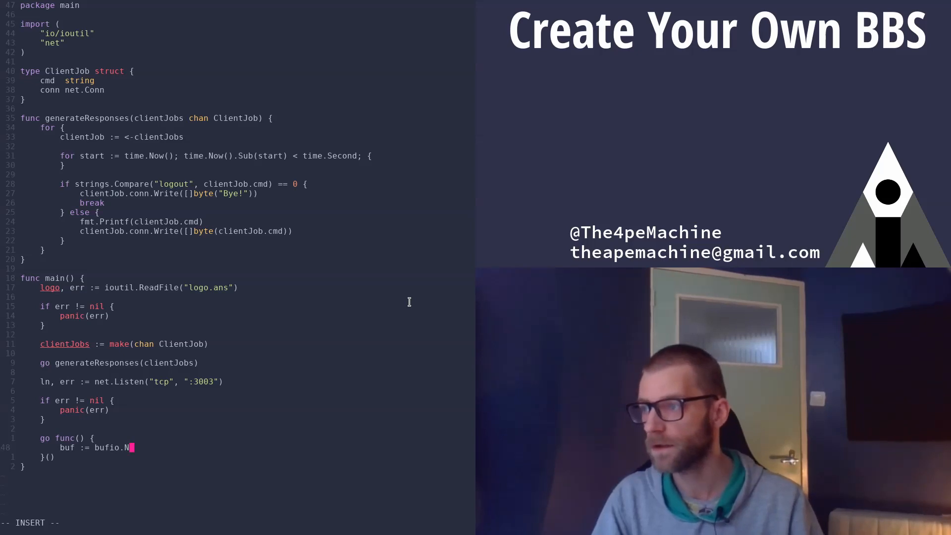
text(ewReader(co)
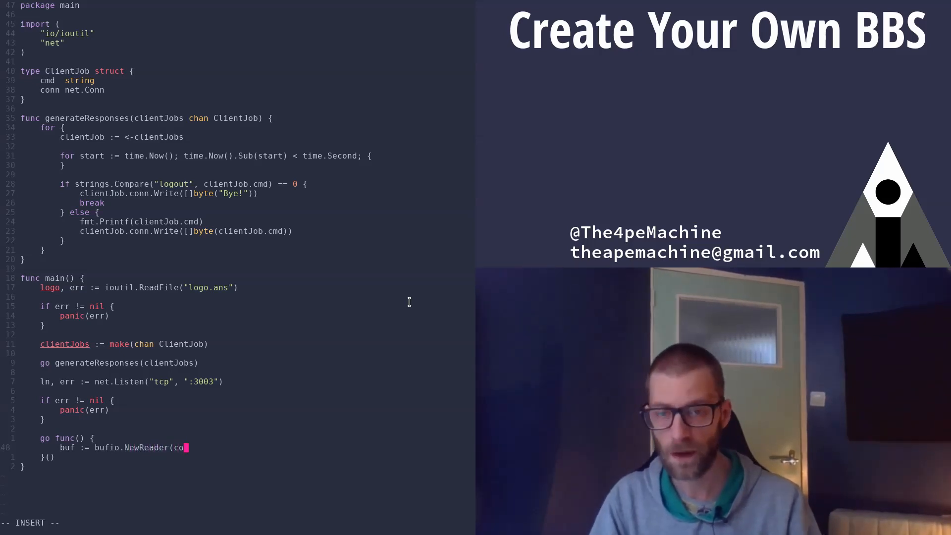
text(nn))
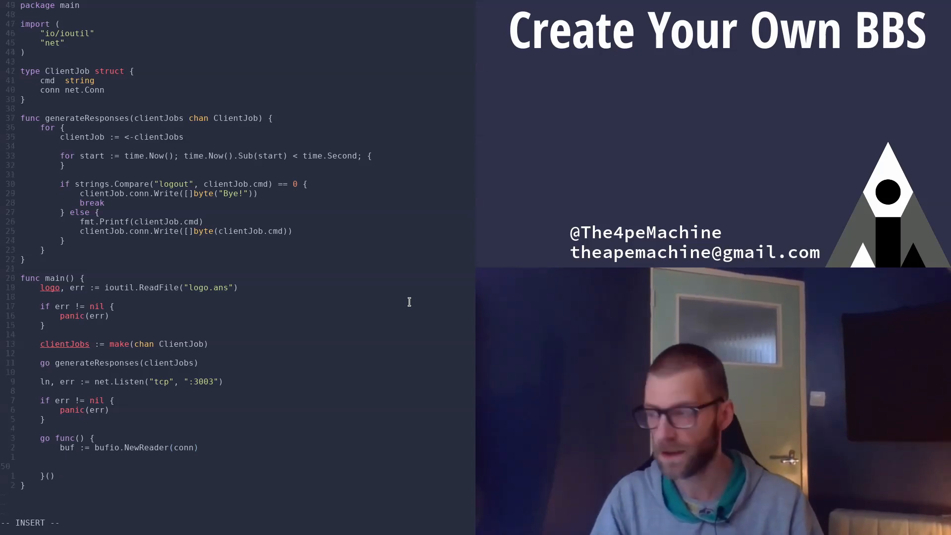
text(conn.Writ)
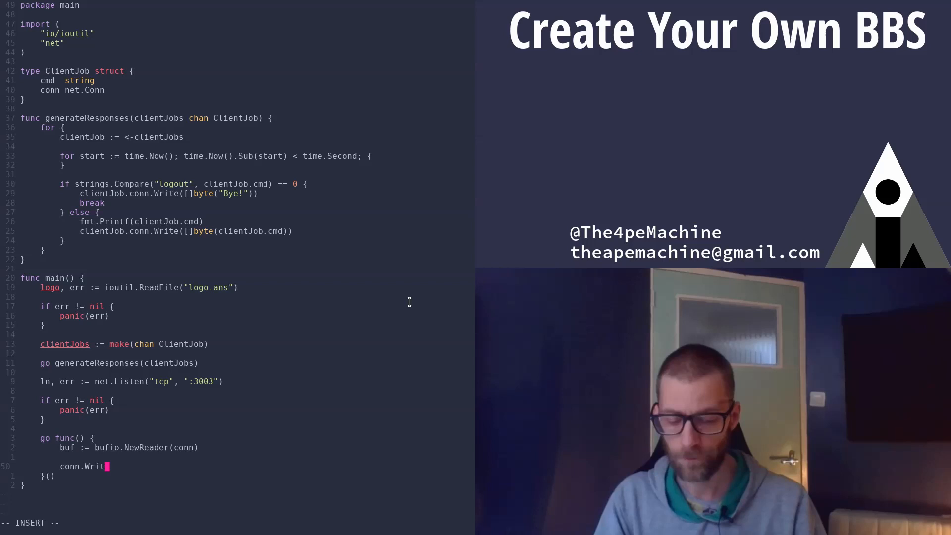
Form the first write as conn.Write([]byte("")), correcting the mistyped quote.
text(e(")
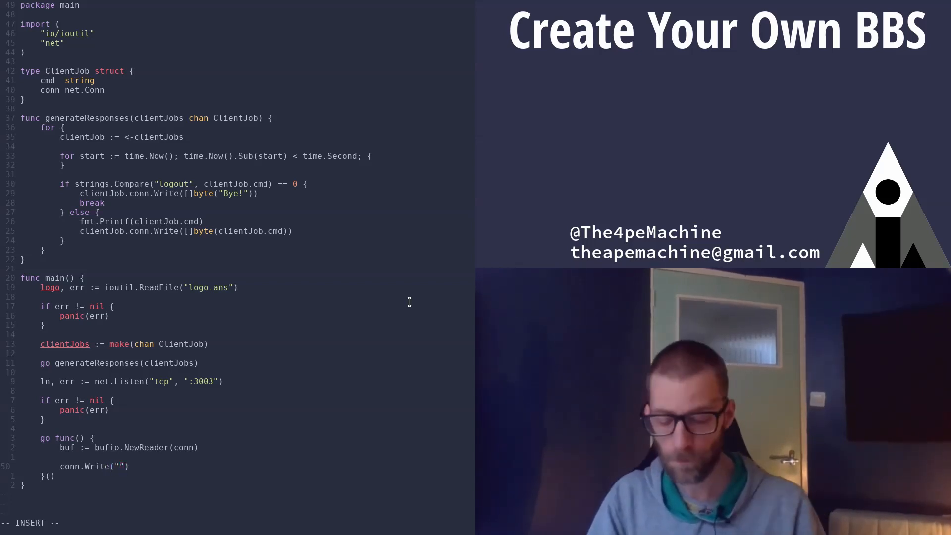
text([]byte)
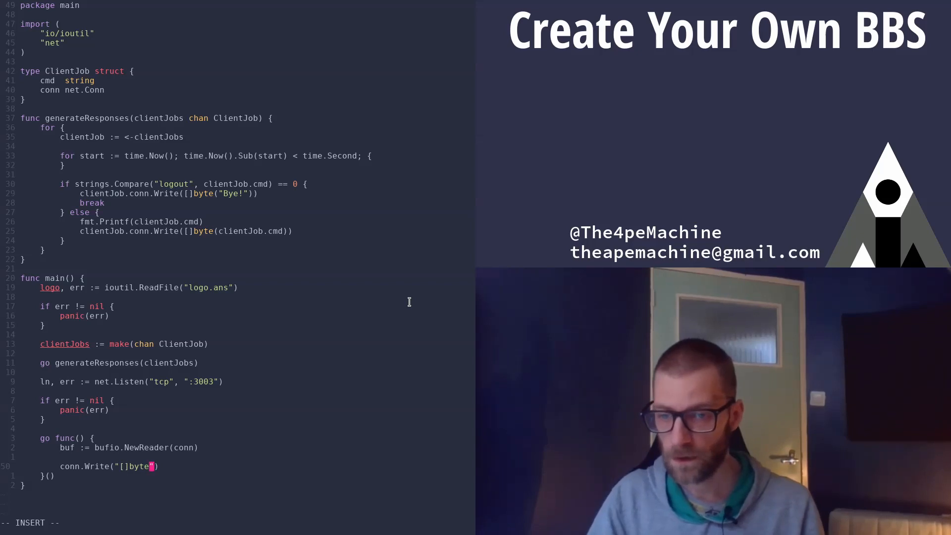
key(Backspace)
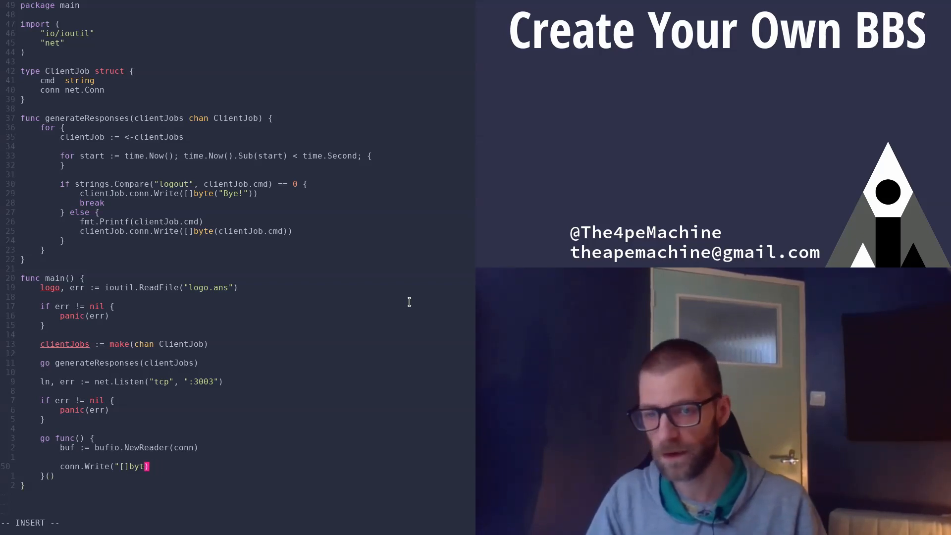
key(BackSpace)
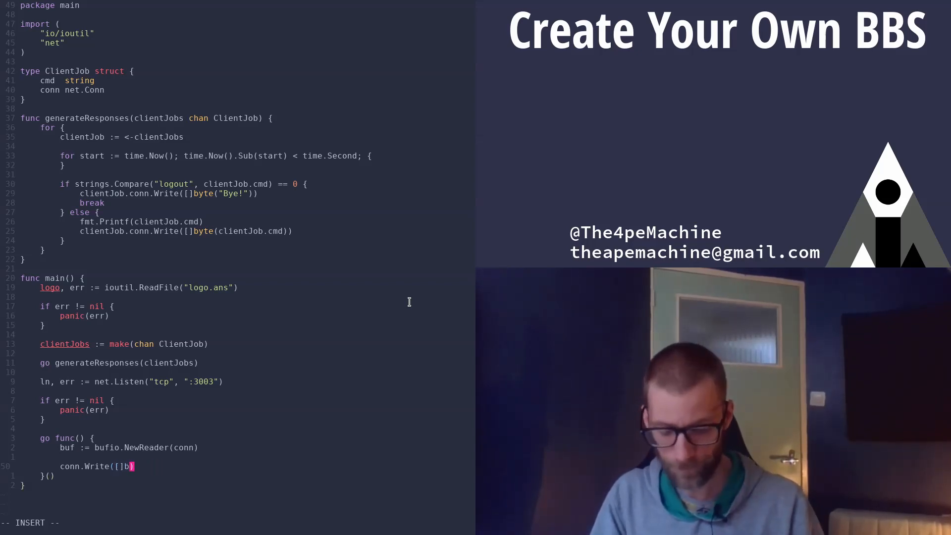
text(yte())
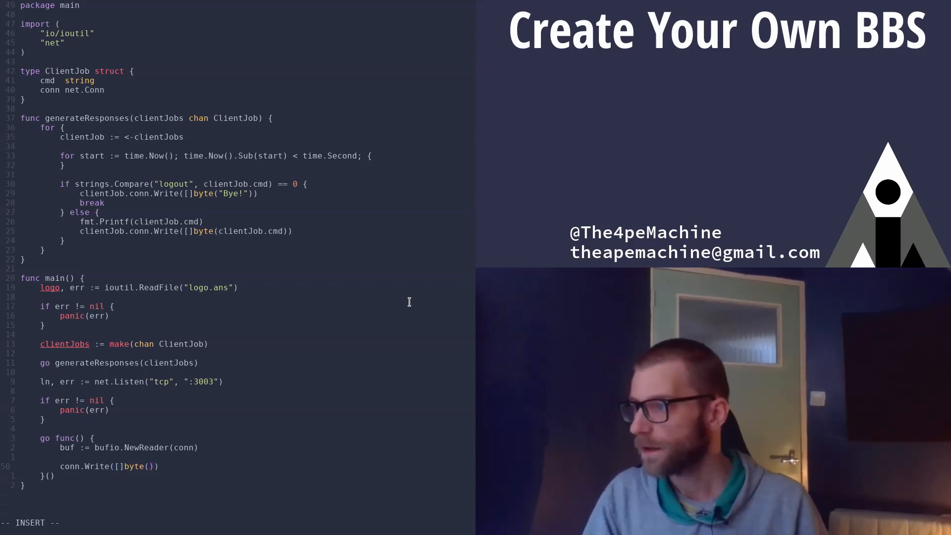
text("")
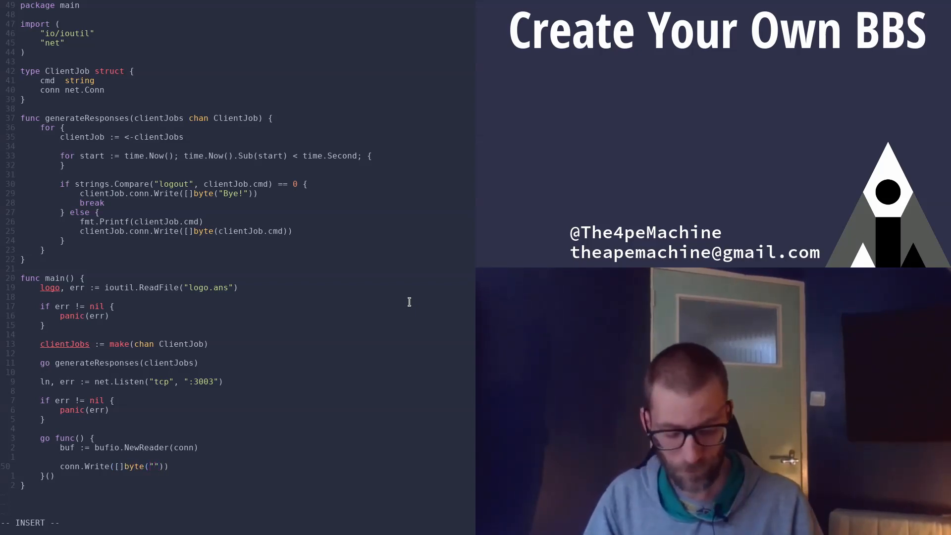
Fill the string with the clear-screen escape sequence "\033[H\033[2J".
text(\033)
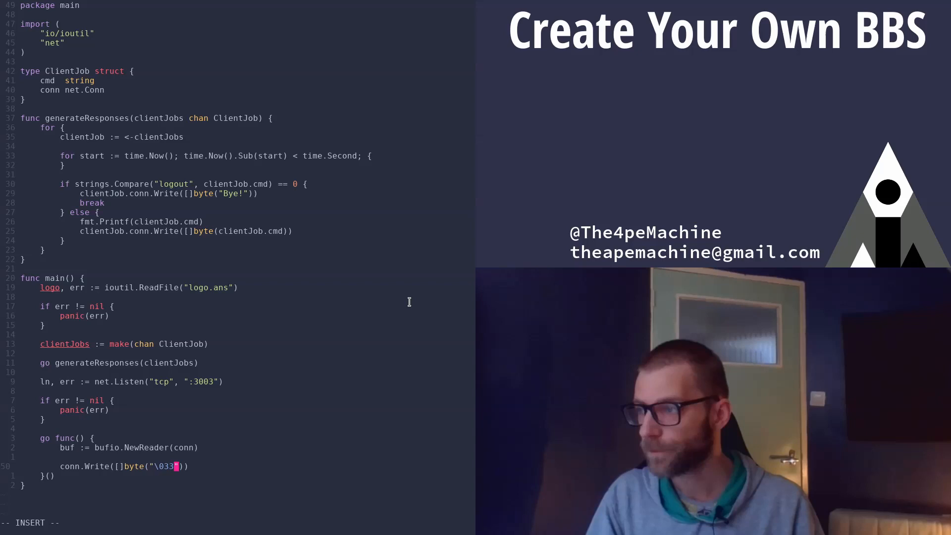
text([H\)
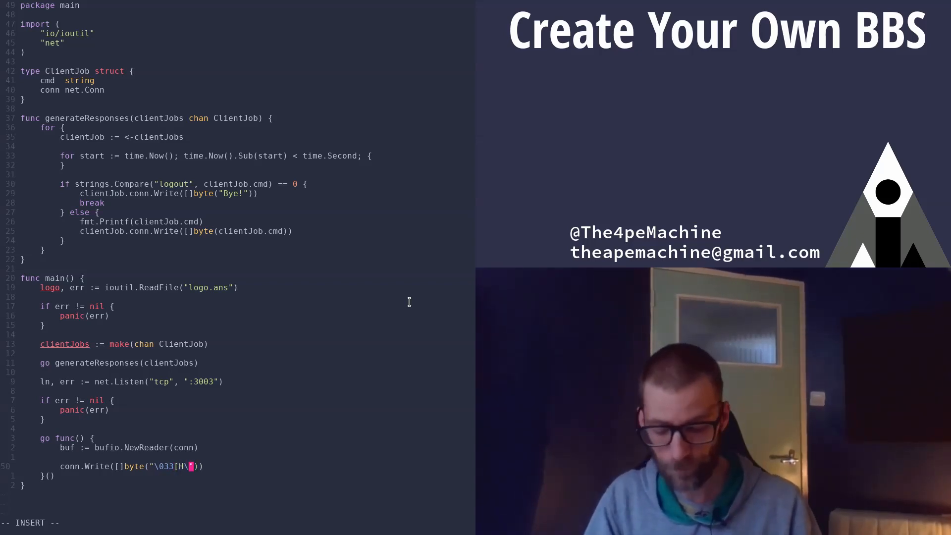
text(033)
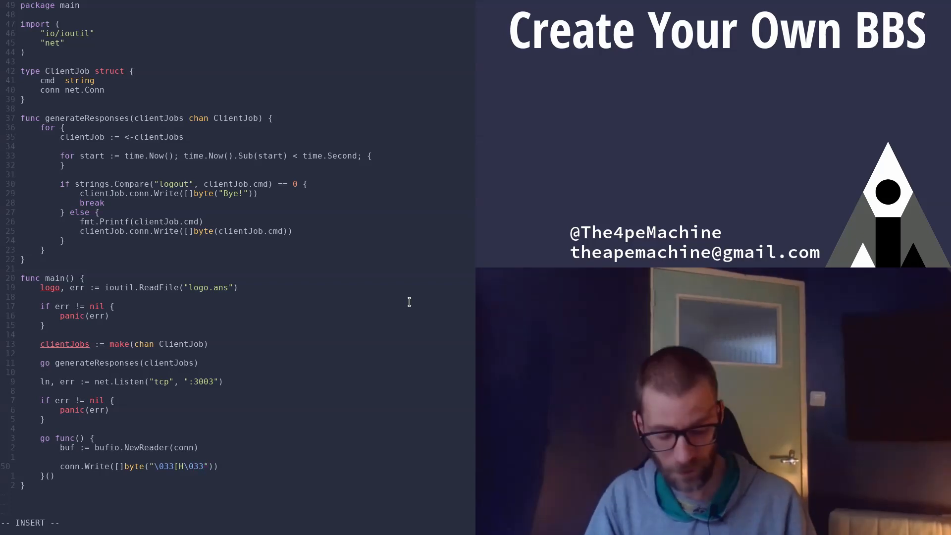
text([2J)
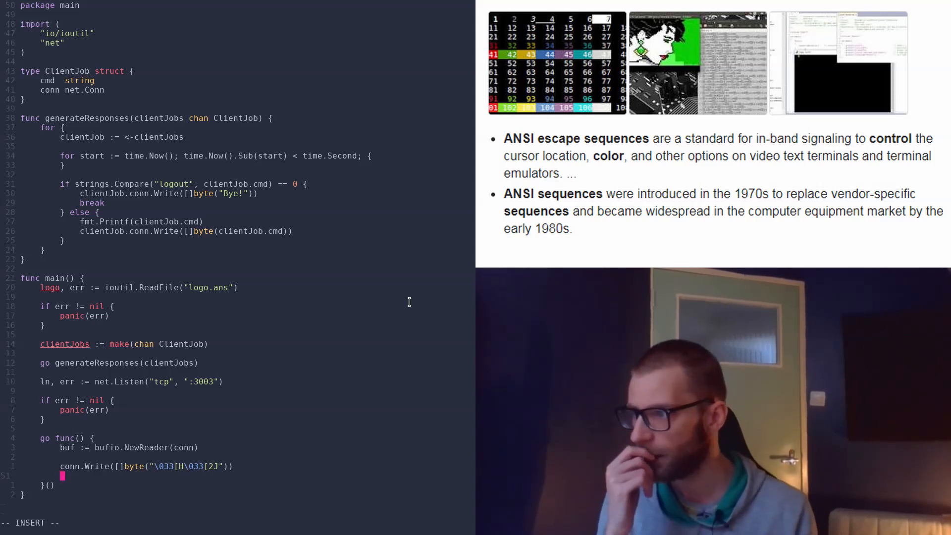
Add conn.Write([]byte("\033[33m")) for yellow text and start the next conn.Write line.
text(conn.)
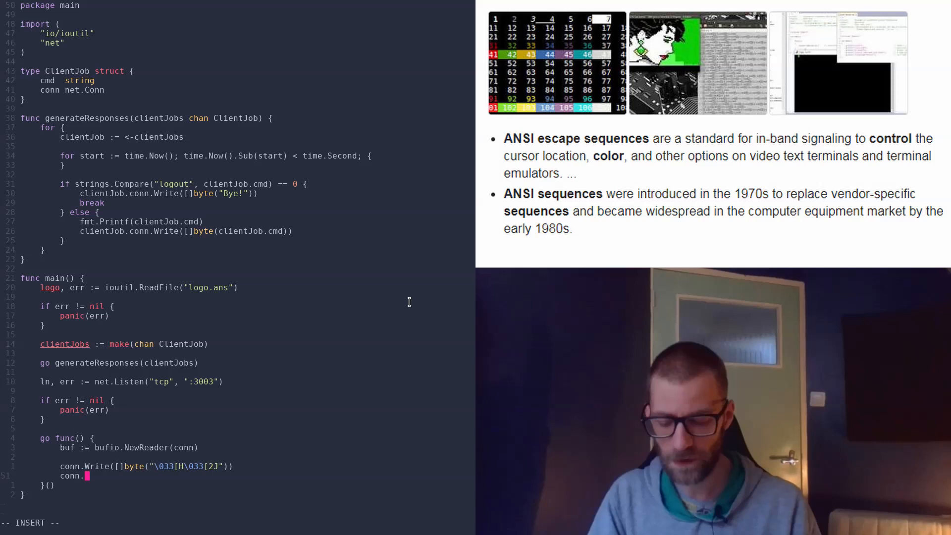
text(Write([]byte("\)
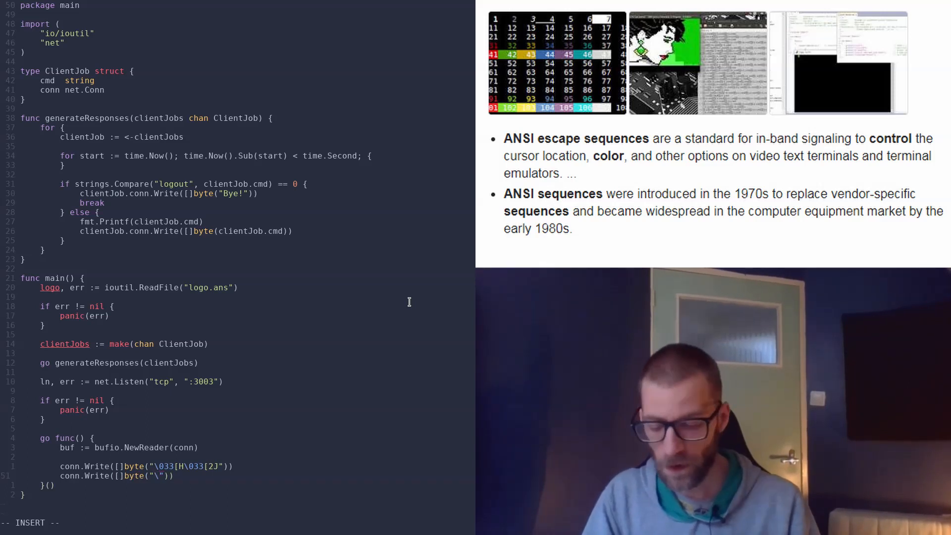
text(033)
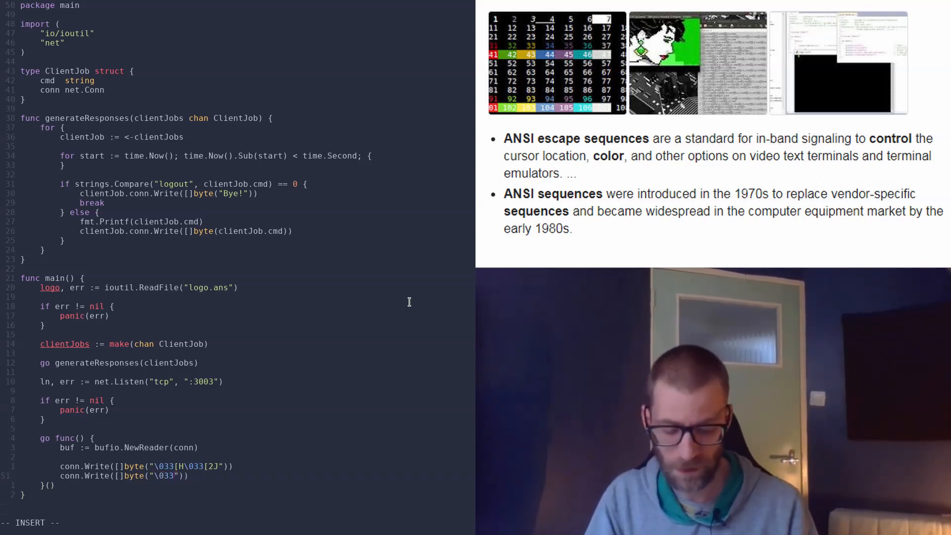
text([33)
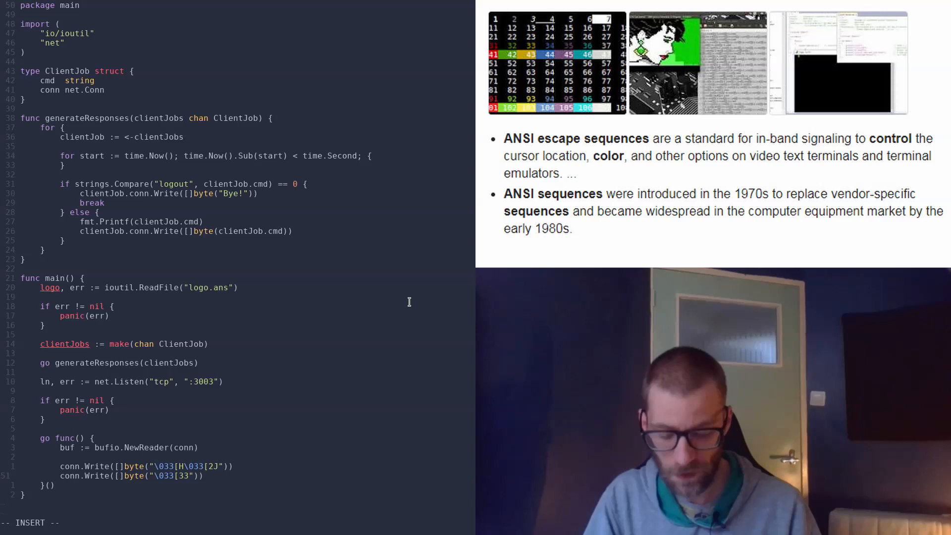
text(m)
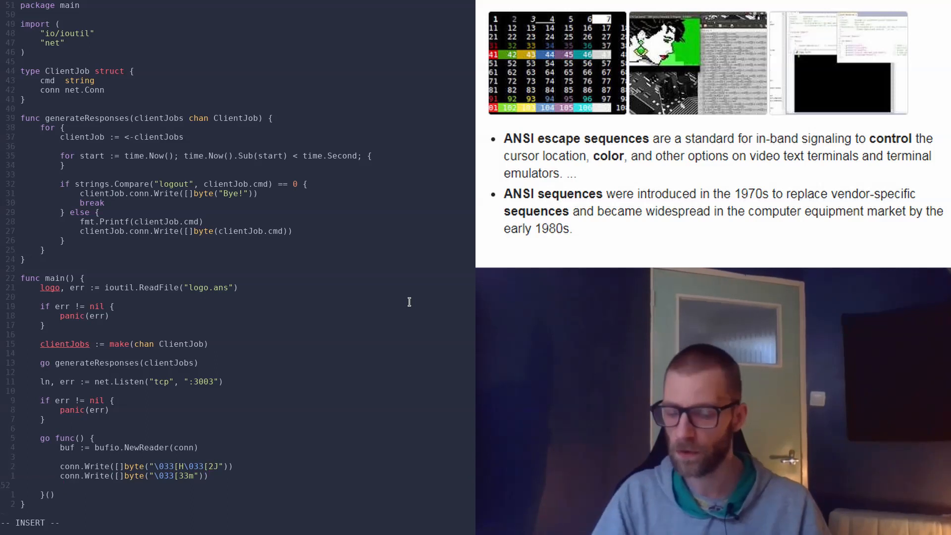
text(conn.)
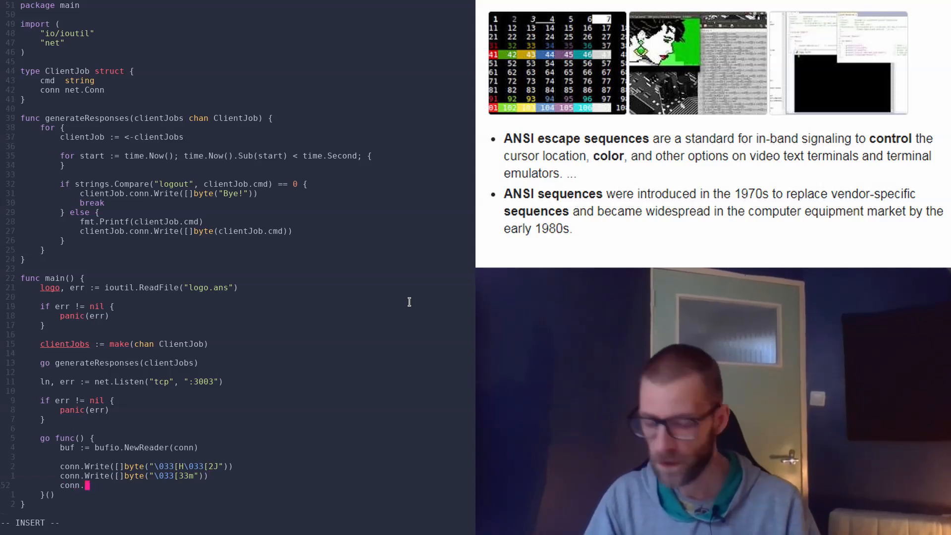
text(Write())
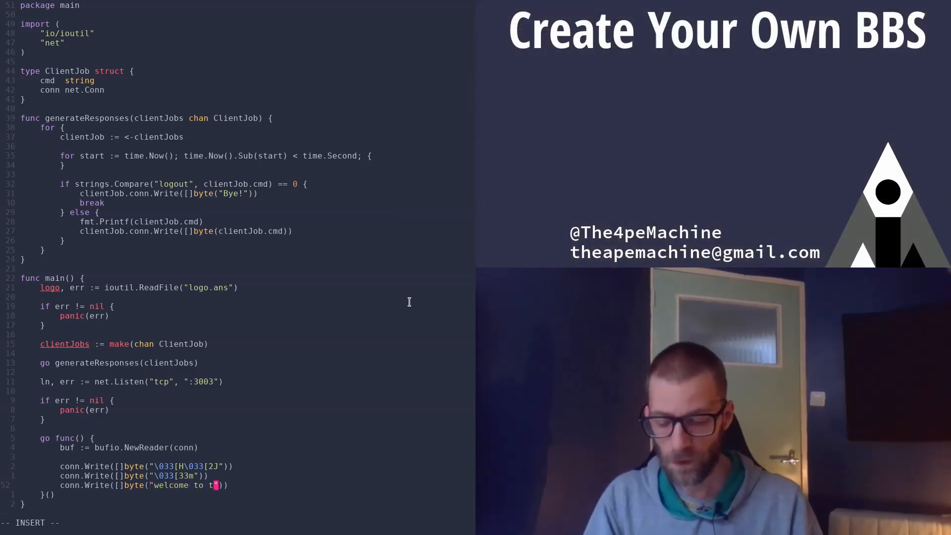
Send "welcome to the BBS" and then conn.Write([]byte(logo)) to the client.
text(he BBS)
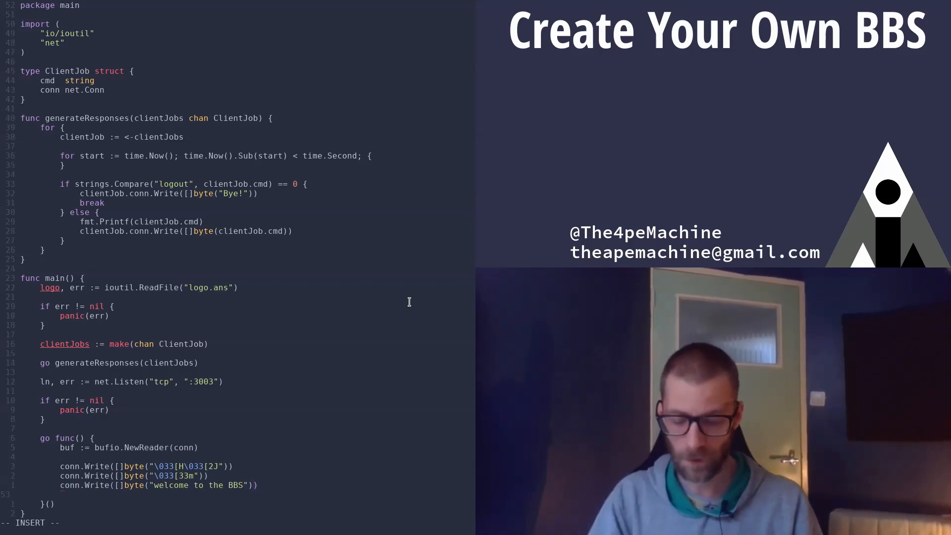
text(conn.Write())
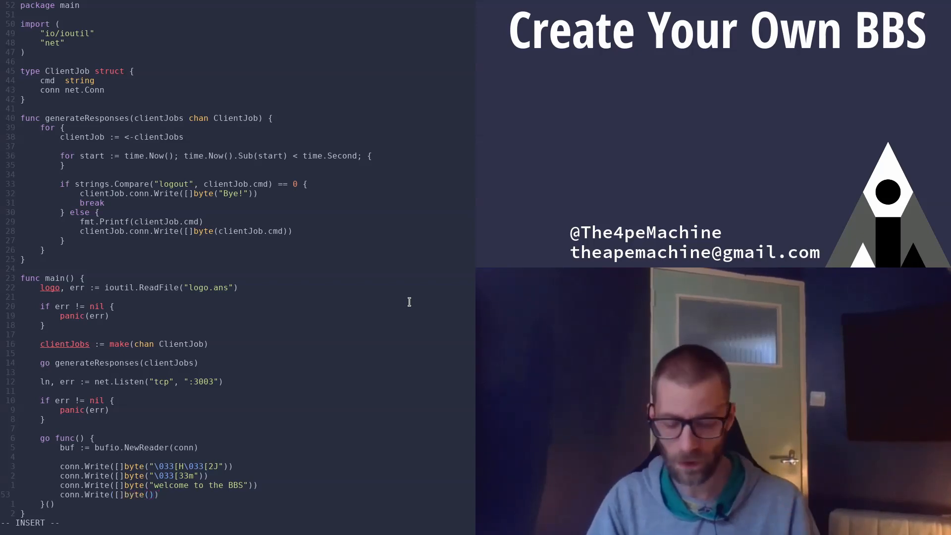
text(logo)
text(for {)
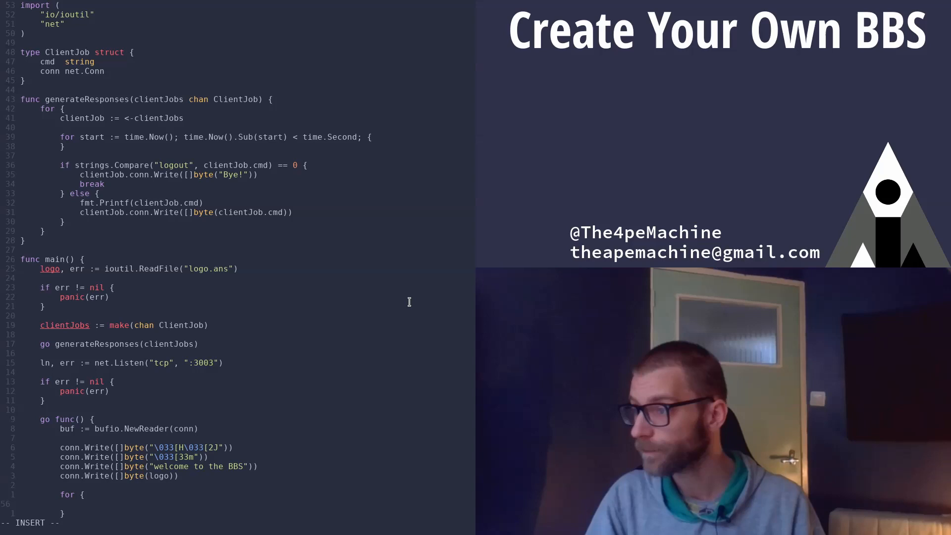
In a for loop, write a ">" prompt and read cmd, err := buf.ReadString('\n').
text(conn.Write()
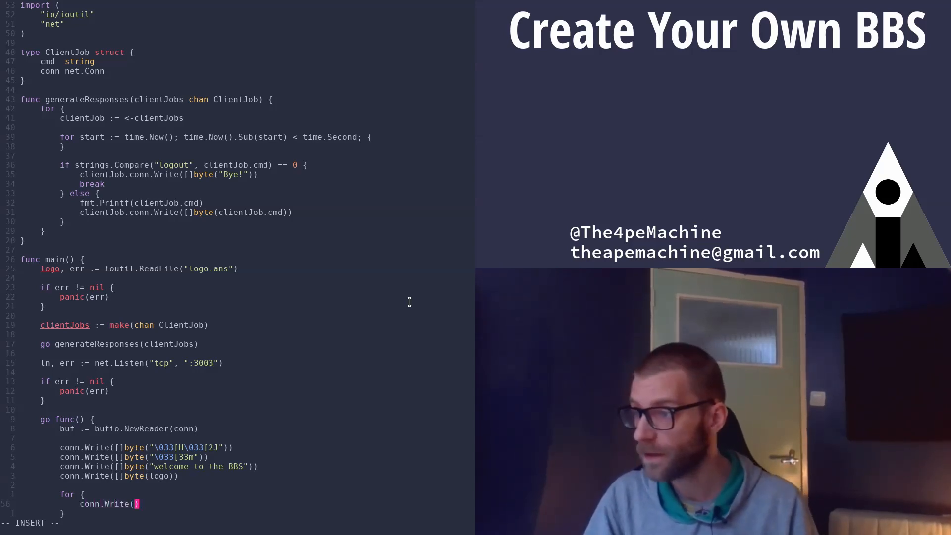
text([]byte(">)
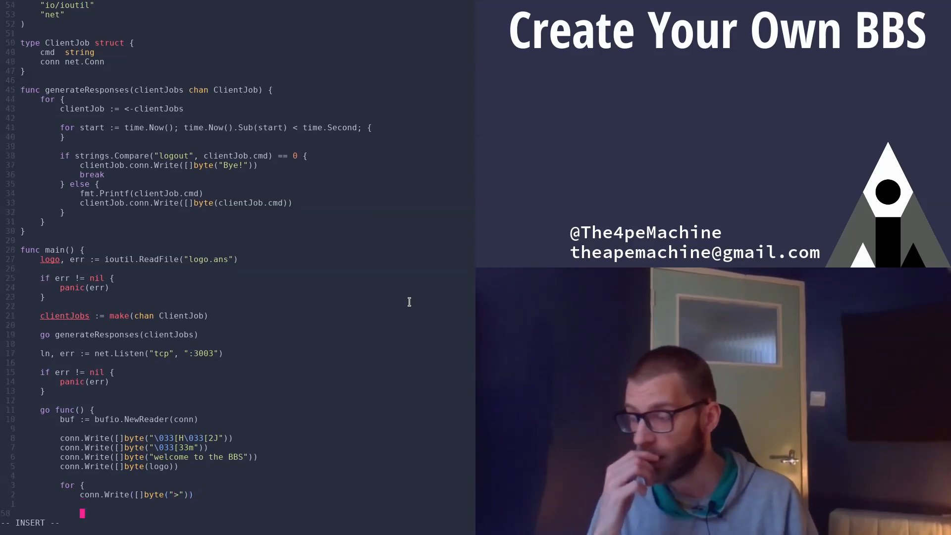
text(cmd, err :=)
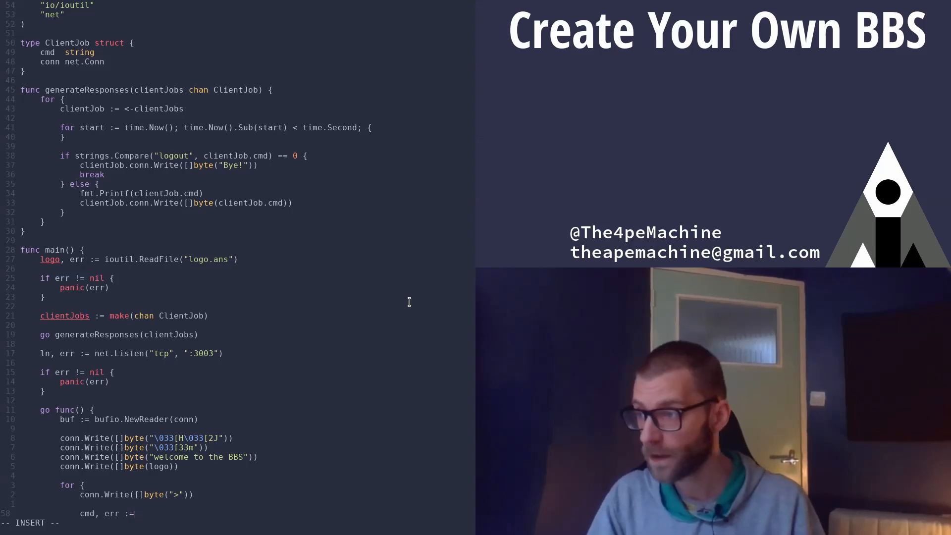
text(buf.ReadString(')
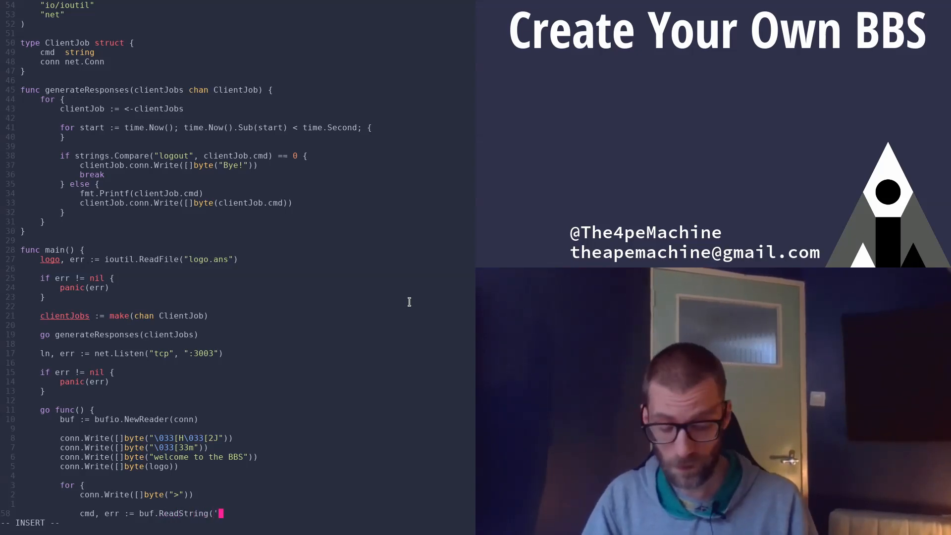
text(\n')
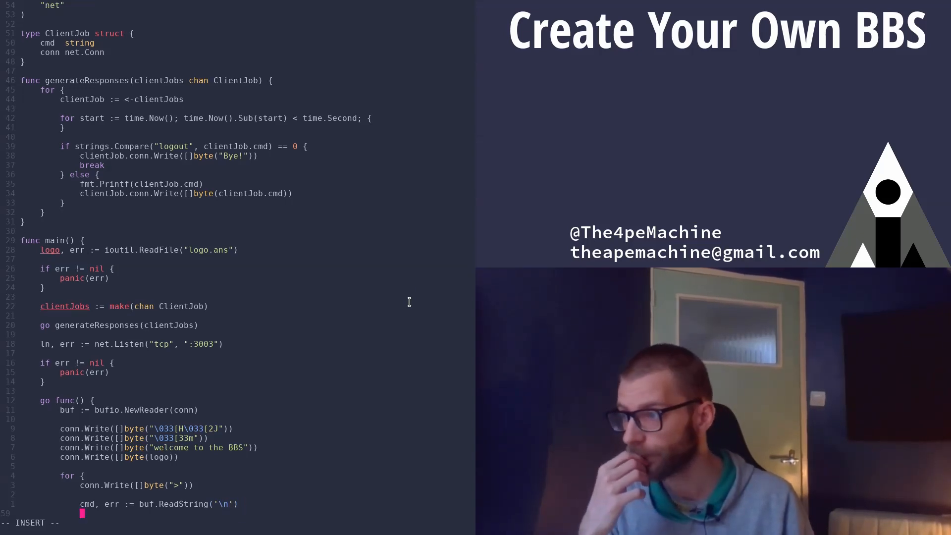
Strip the line ending with cmd = strings.Replace(cmd, "\r\n", "", -1).
text(cmd)
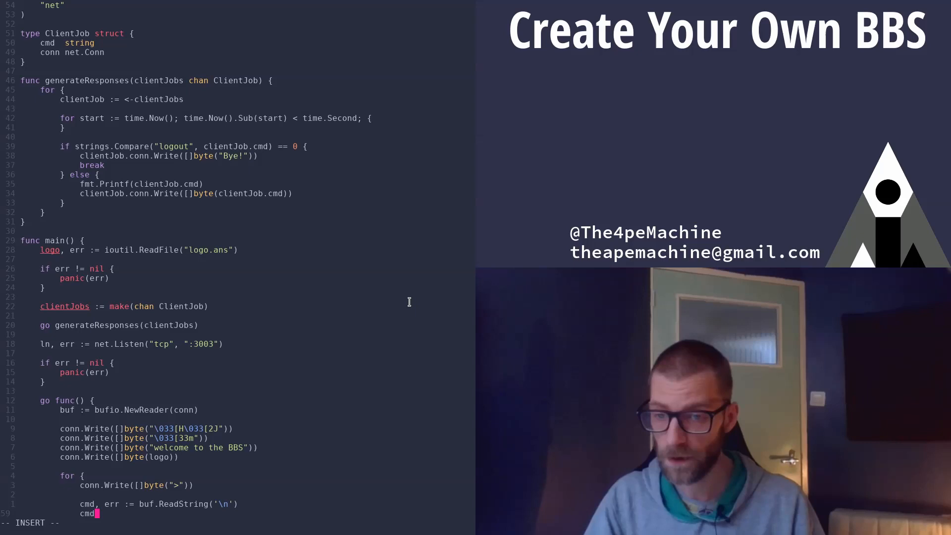
text(=)
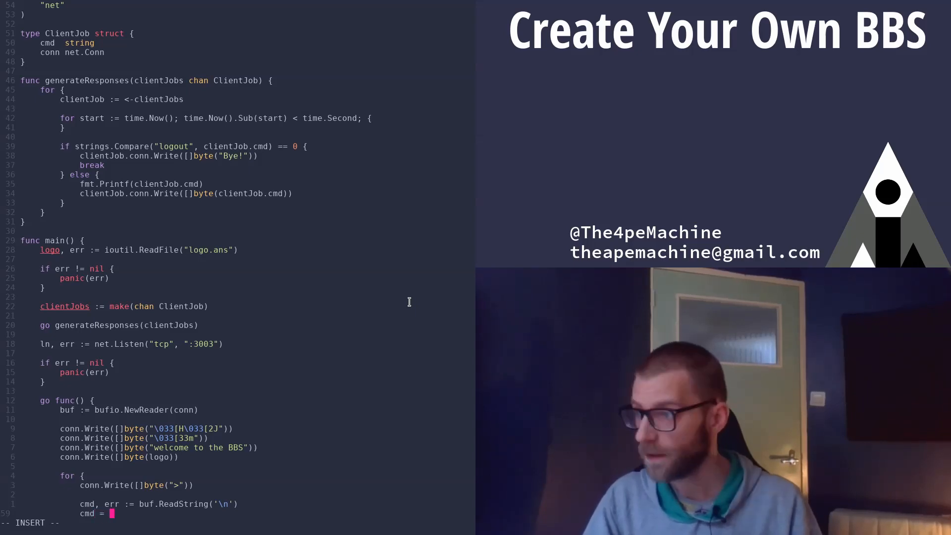
text(strings.)
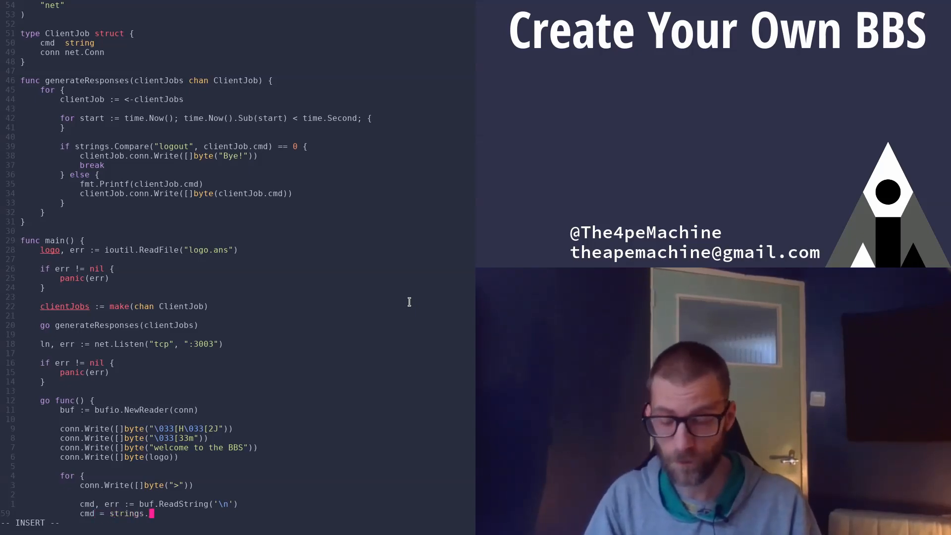
text(Replace()
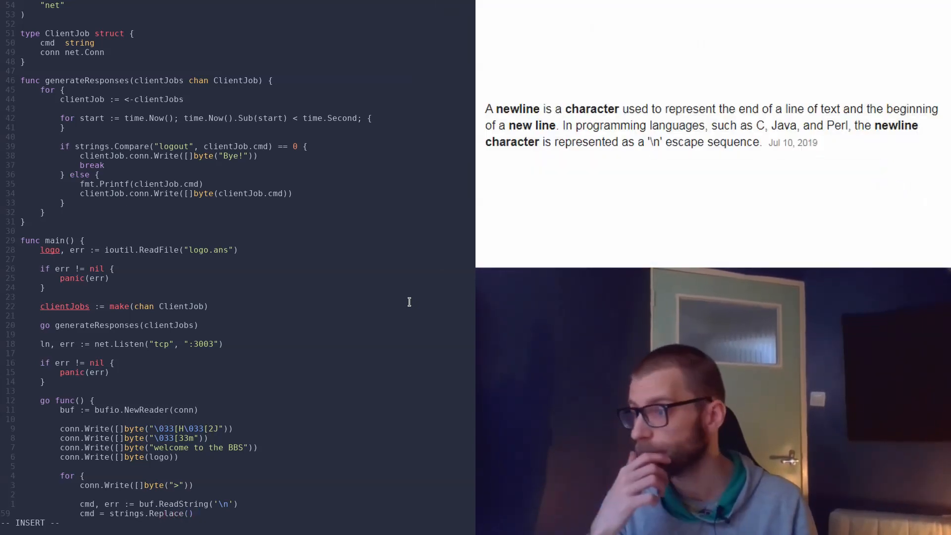
text(cmd, ")
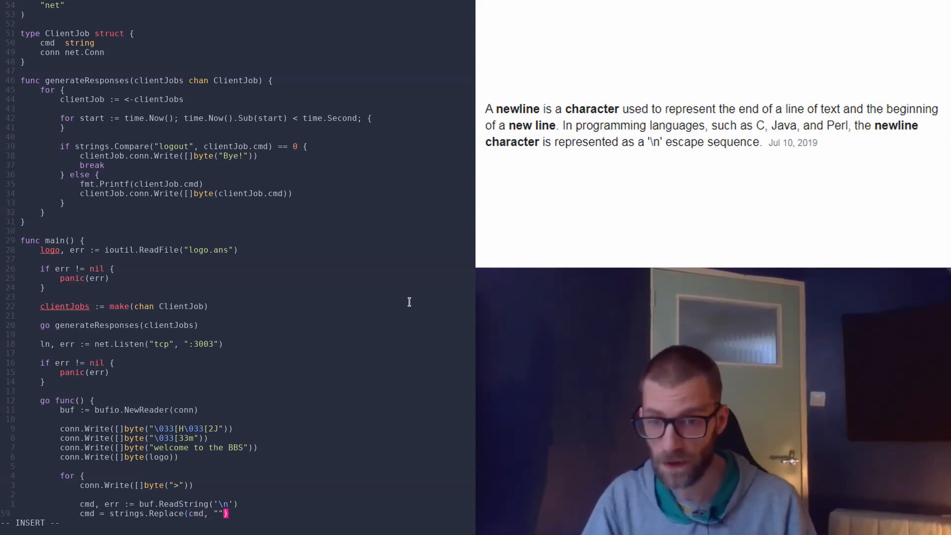
text(\r\n)
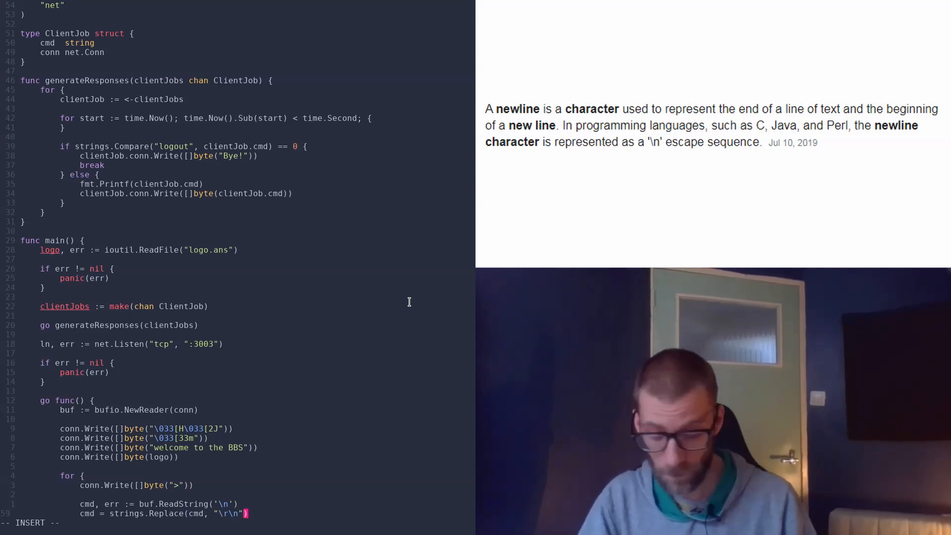
text("", ))
text(if err != nil {)
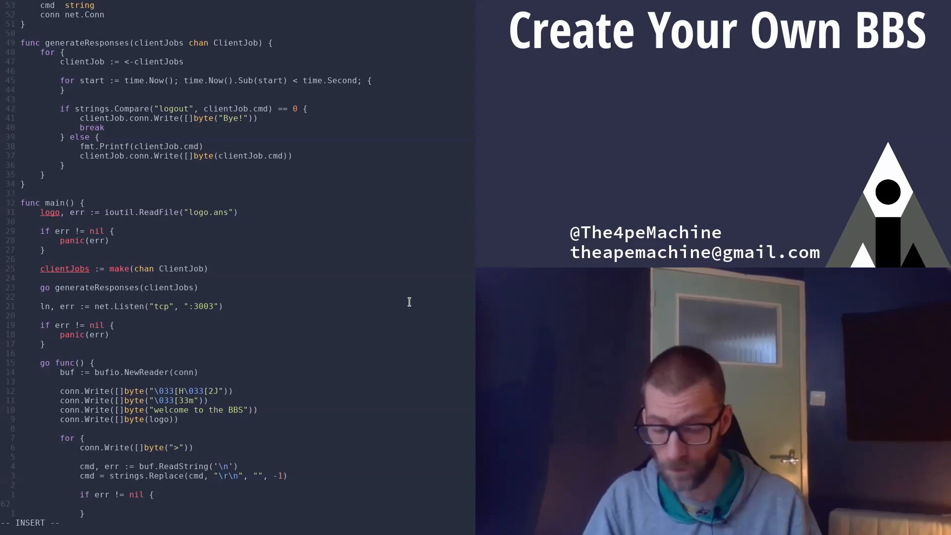
Break on a read error, then send clientJobs <- ClientJob(cmd, conn) and save with :wq.
text(break)
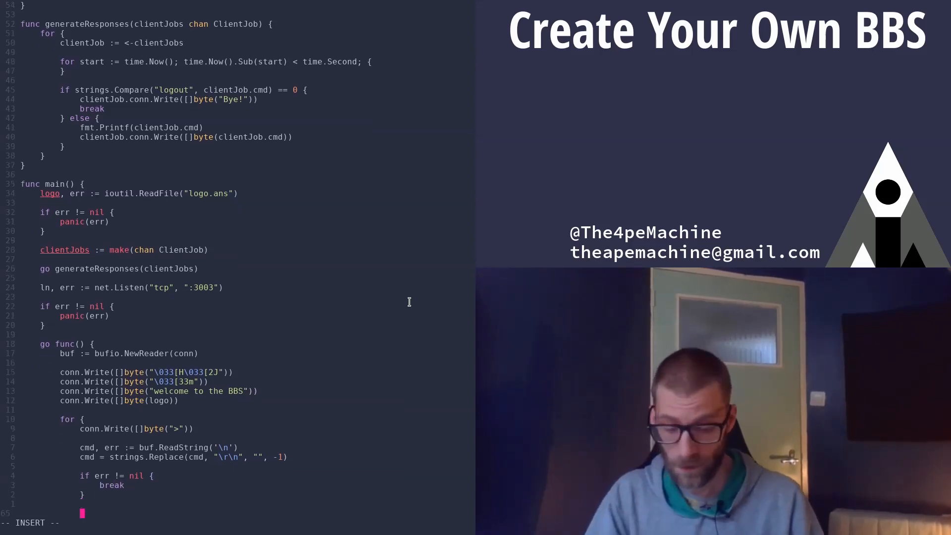
text(clientJobs)
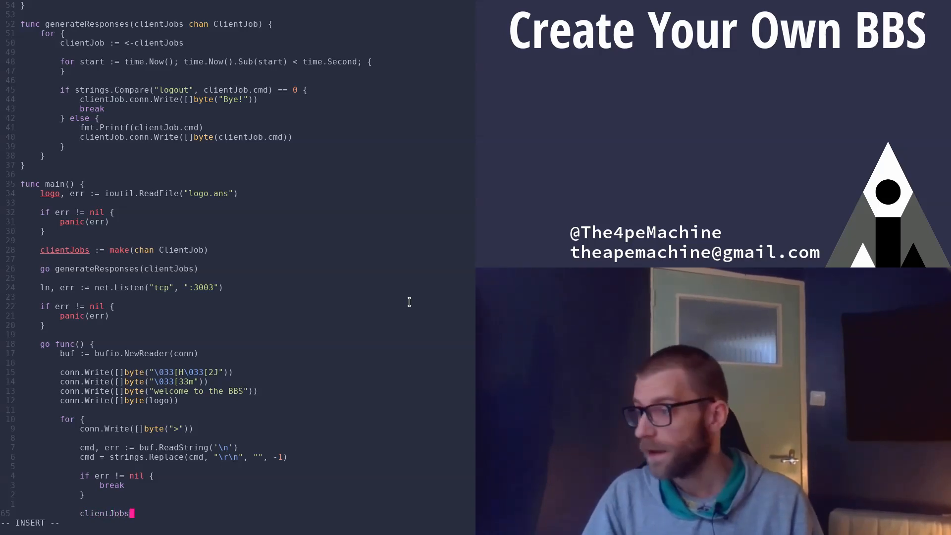
text(<-)
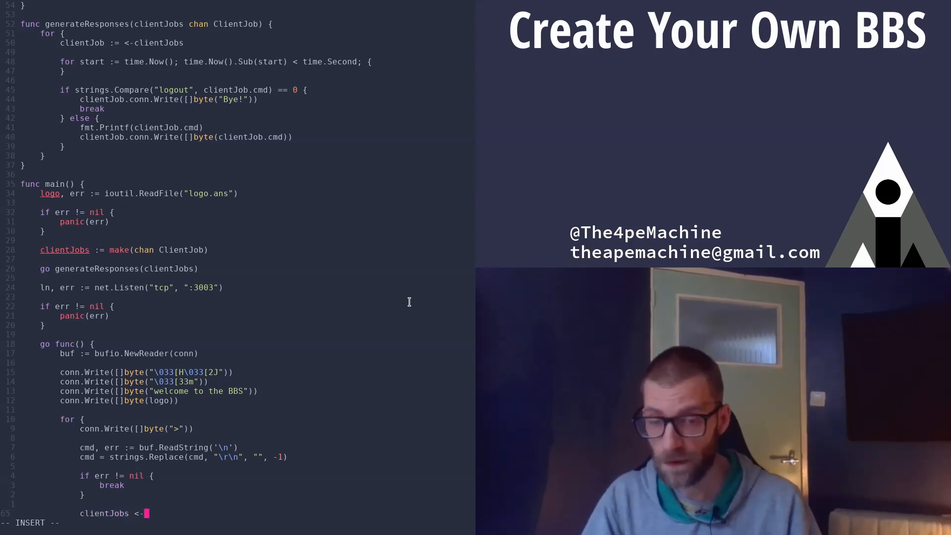
text(Clien)
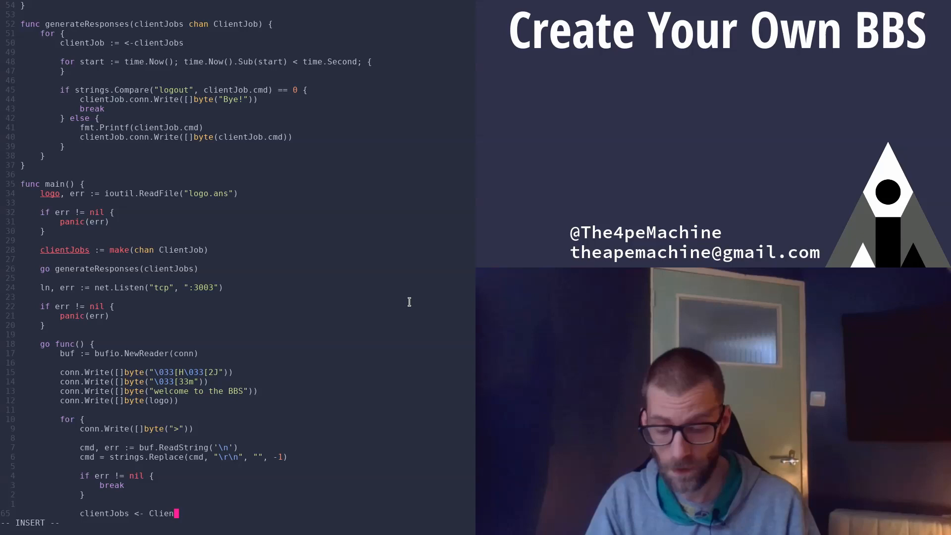
text(tJob())
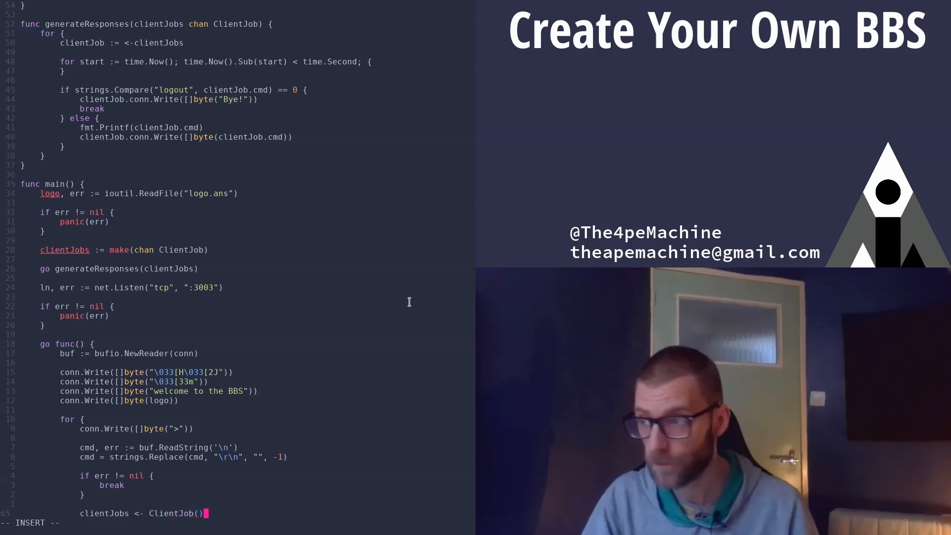
text(cmd,)
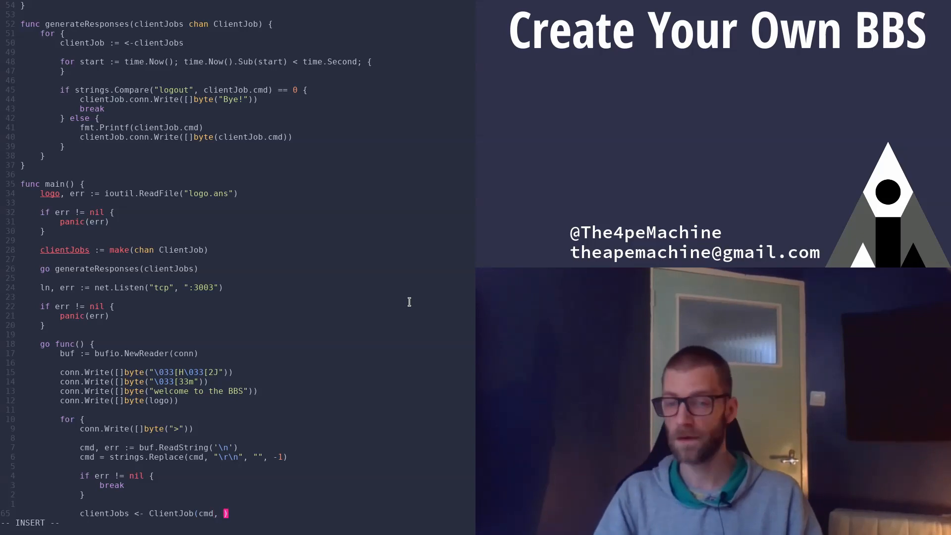
text(conn)
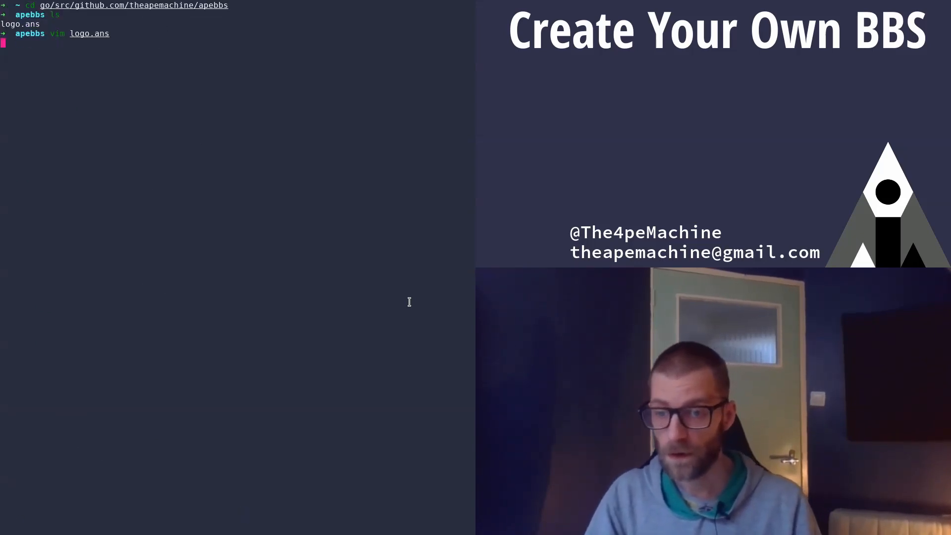
Run go run main.go, see the undefined conn errors, and reopen main.go in Vim.
key(Return)
text(go run main.go)
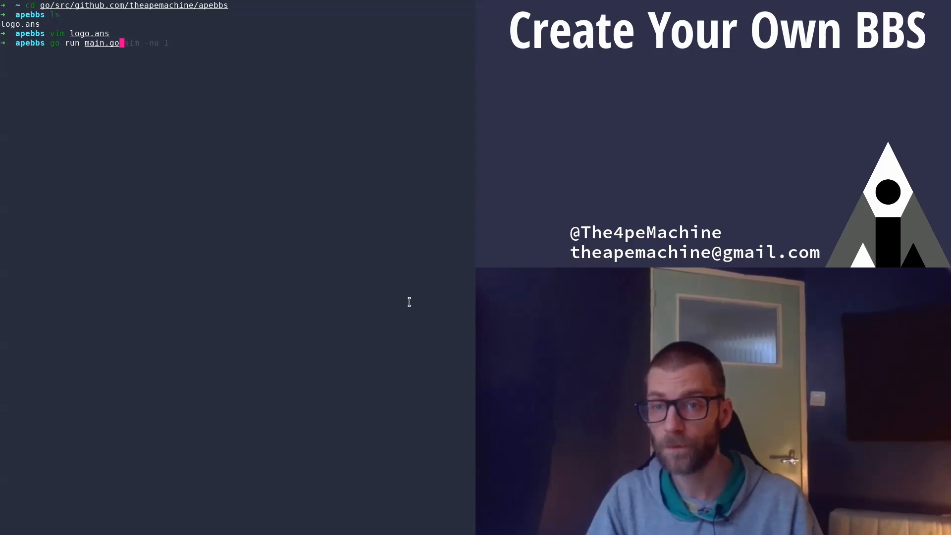
key(Return)
text(vim main)
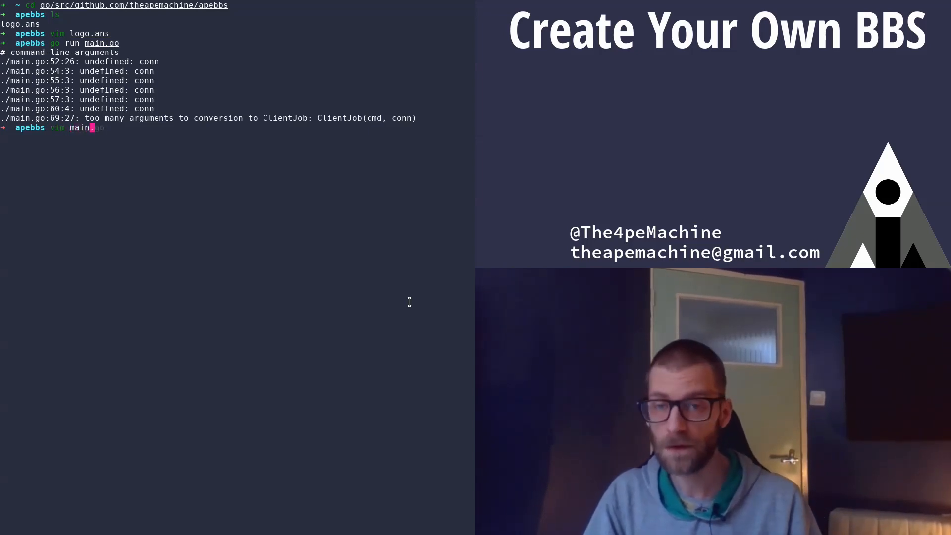
key(Return)
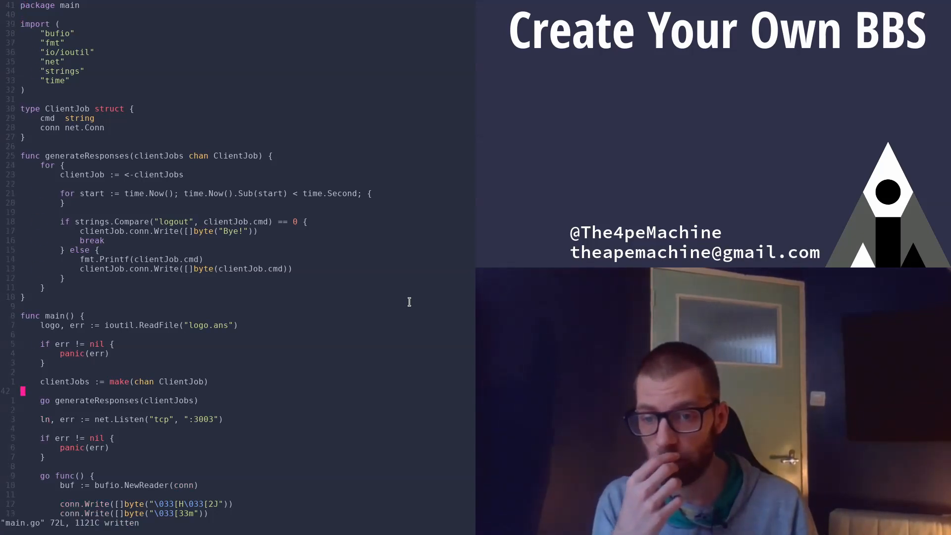
Wrap the handler in for { conn, err := ln.Accept() } before the go func block.
scroll(down, 3)
text(f)
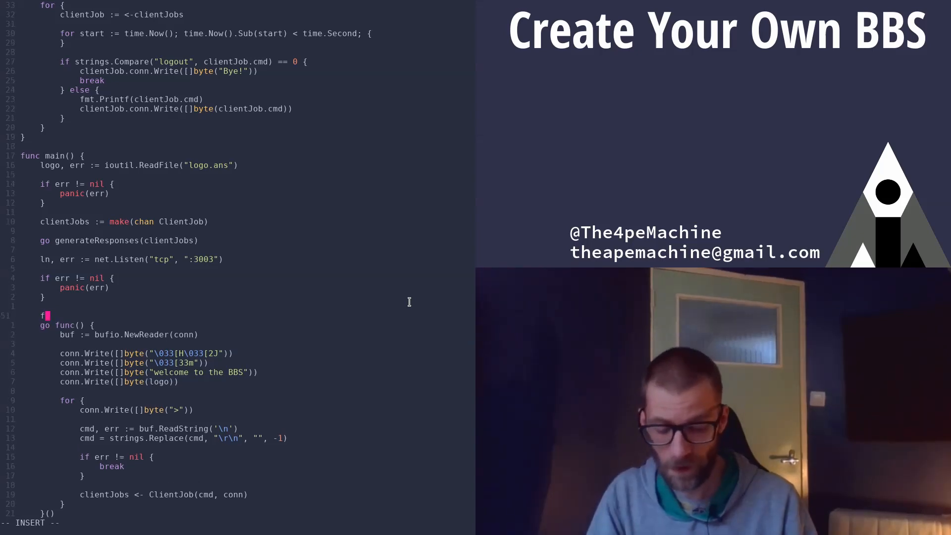
text(or {)
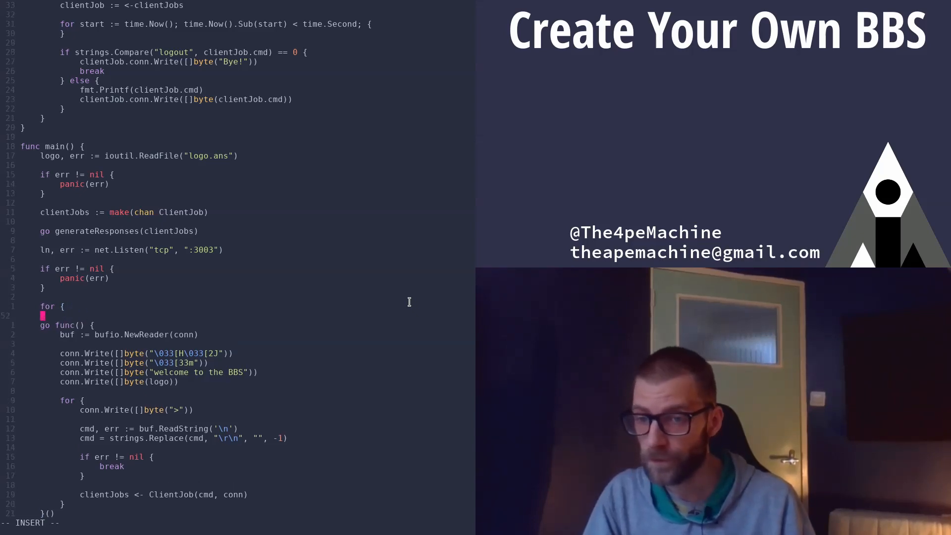
text(conn)
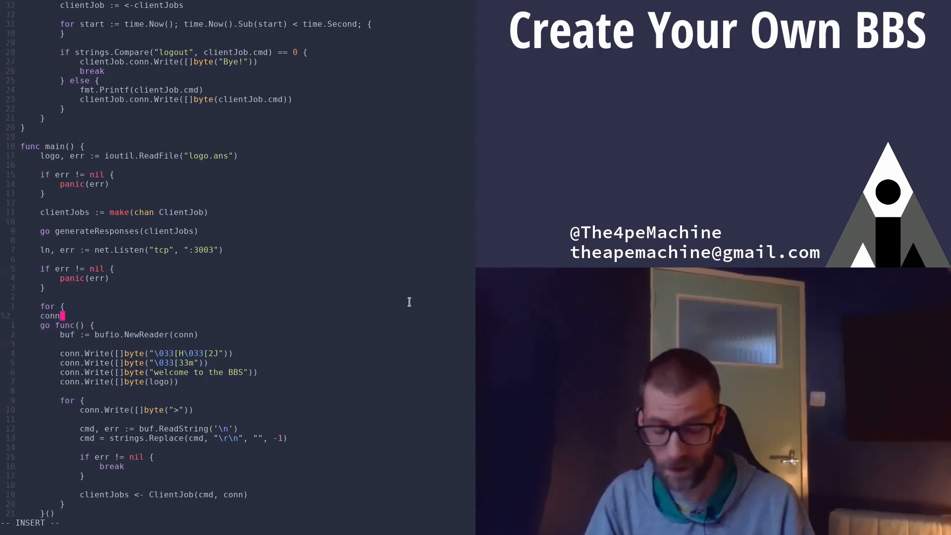
text(, err :=)
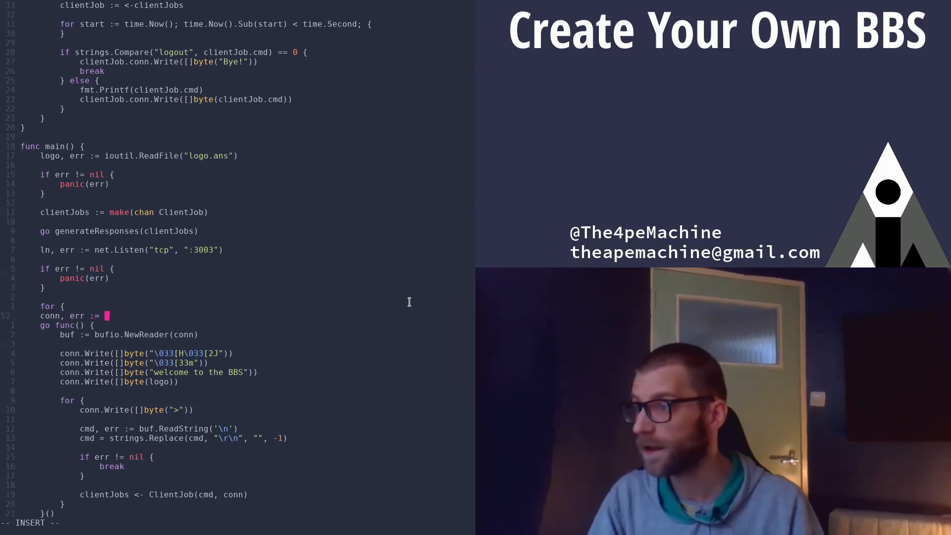
text(ln.)
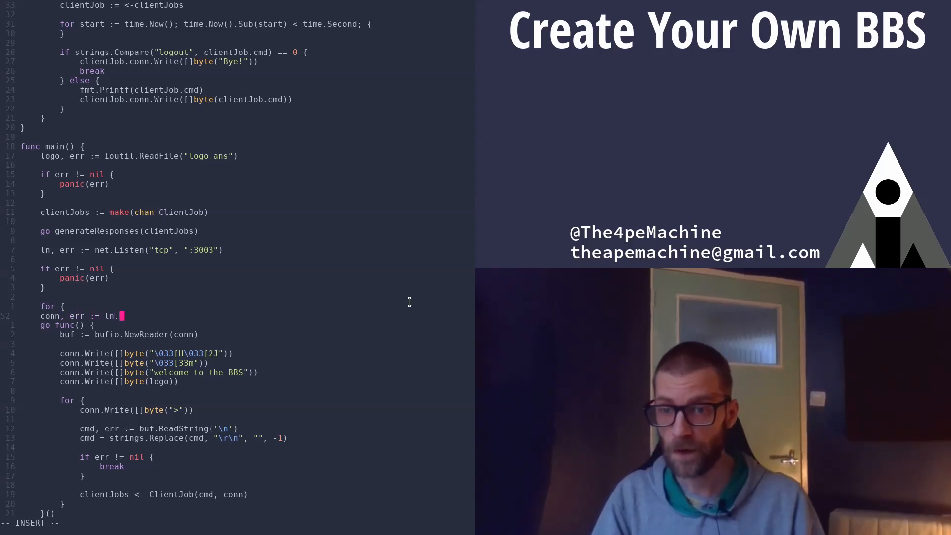
text(Acc)
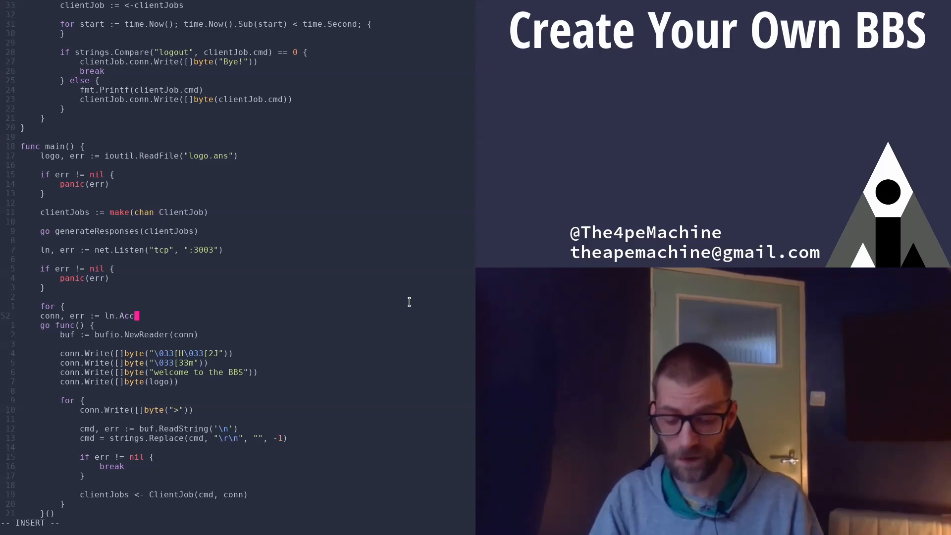
text(ept)
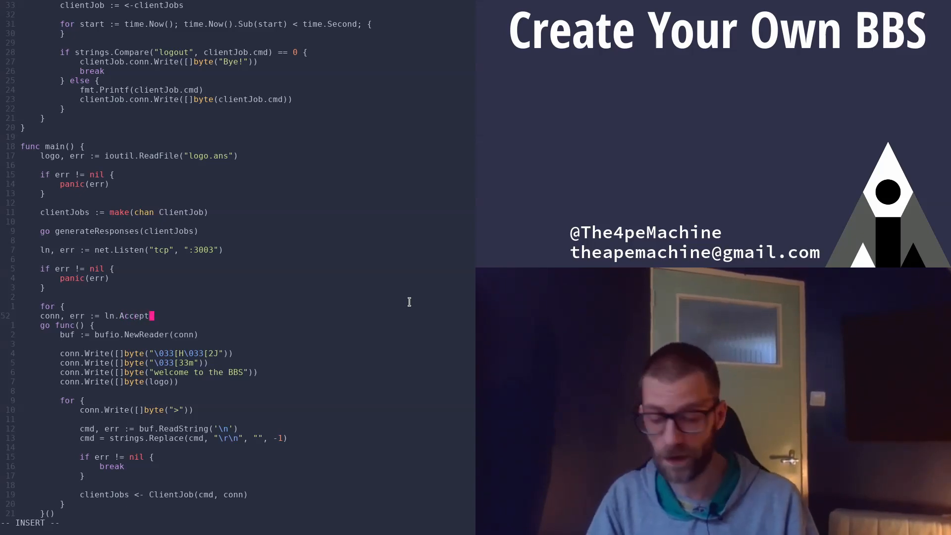
text(())
text(if err != nil)
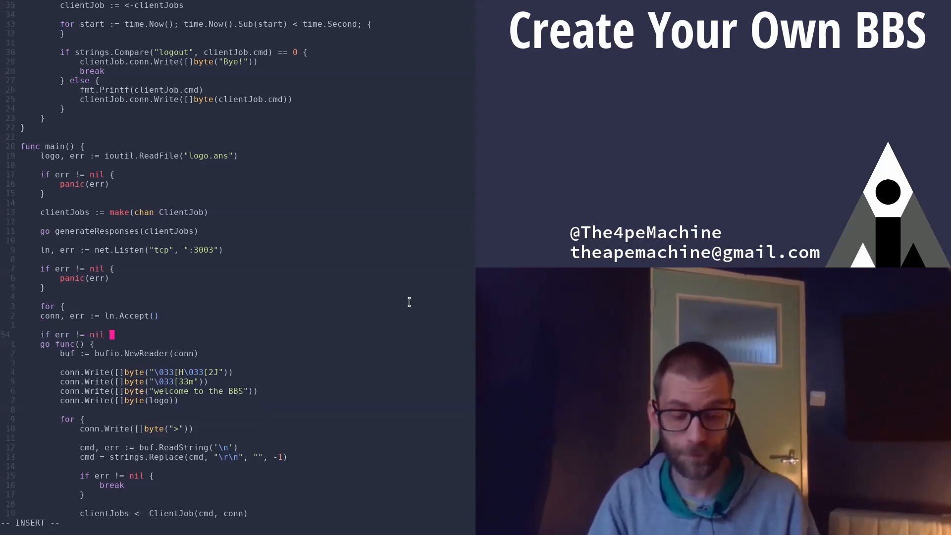
Panic on an accept error with if err != nil { panic(err) } and save.
key(Return)
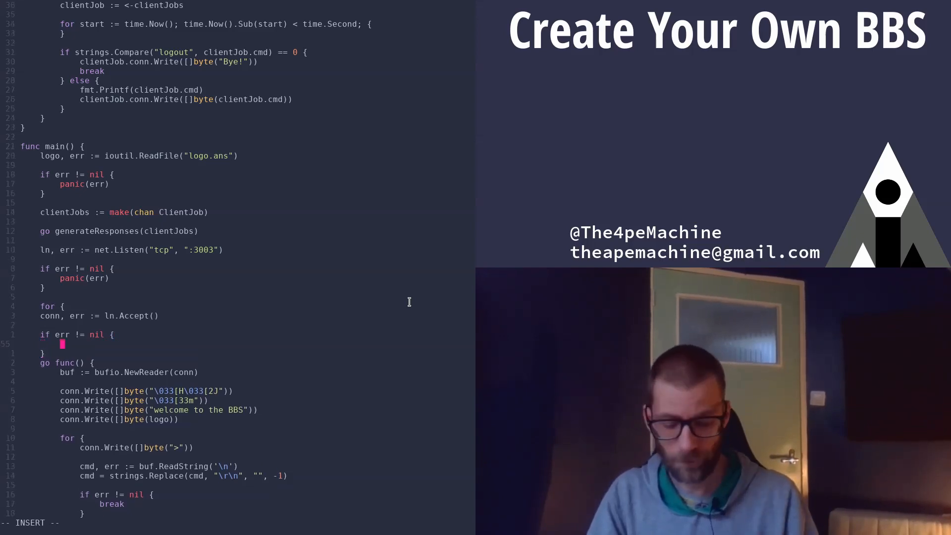
text(panic(err))
text(go run main.go)
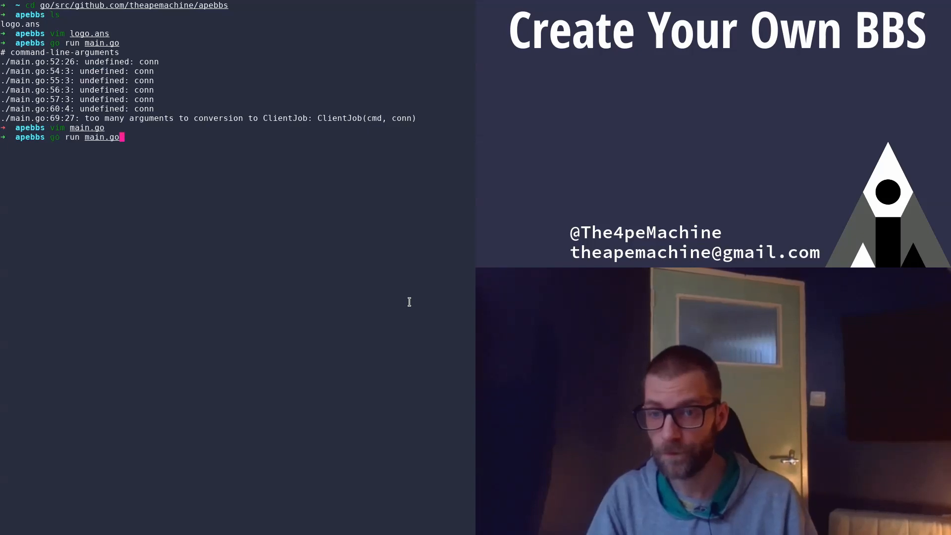
Recompile with go run main.go, then review main.go in Vim once more.
key(Return)
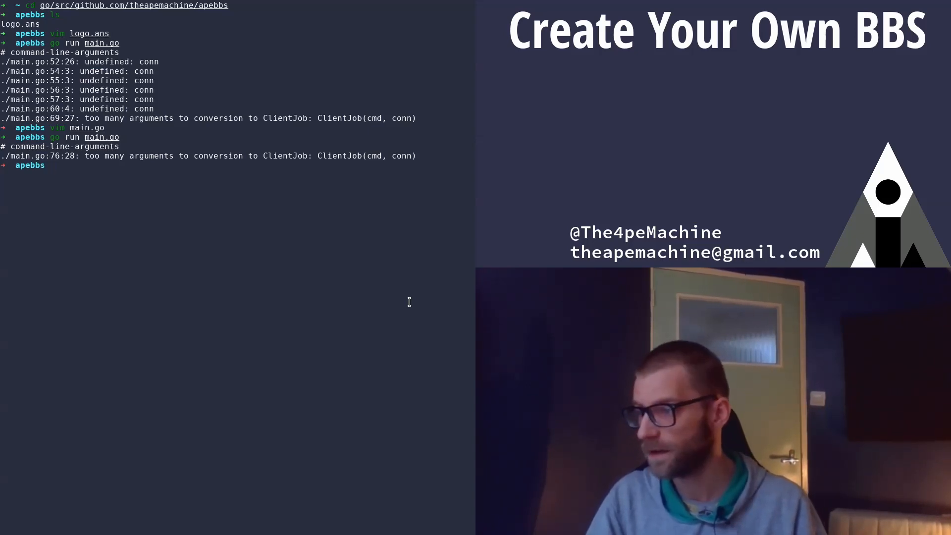
text(vim main.go)
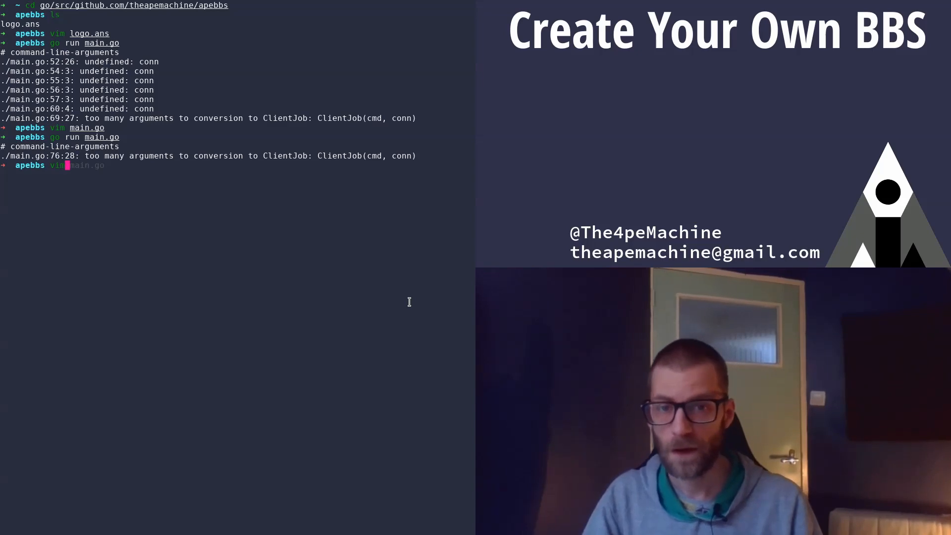
key(Return)
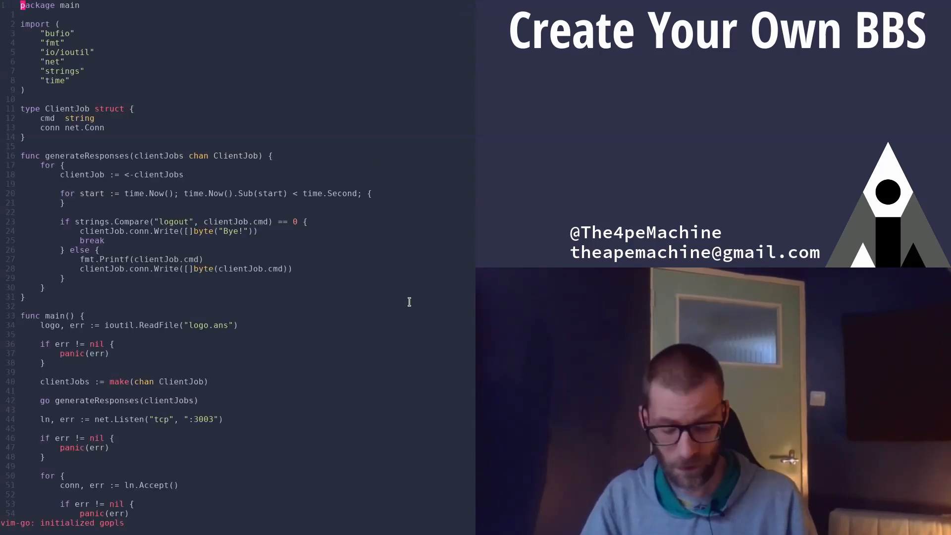
scroll(down, 3)
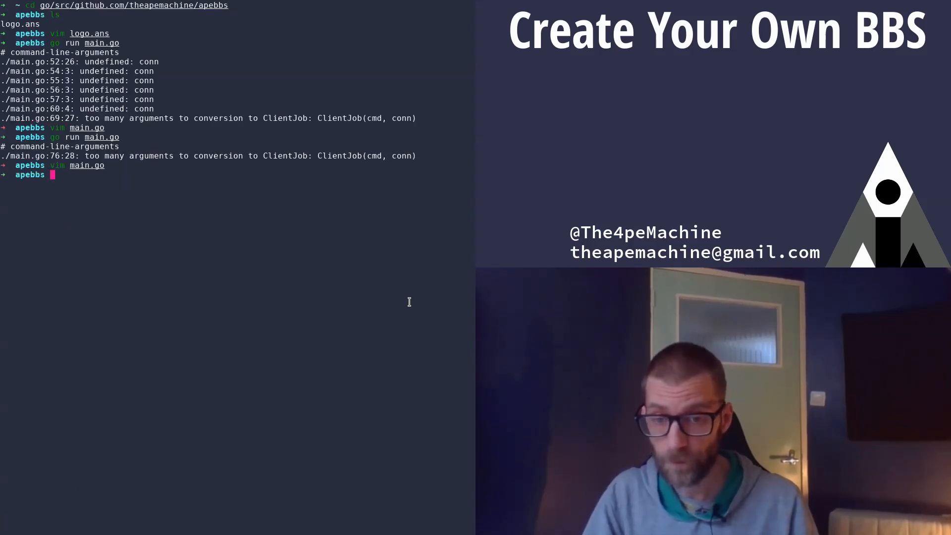
Launch the BBS server again with go run main.go.
text(go run main.go)
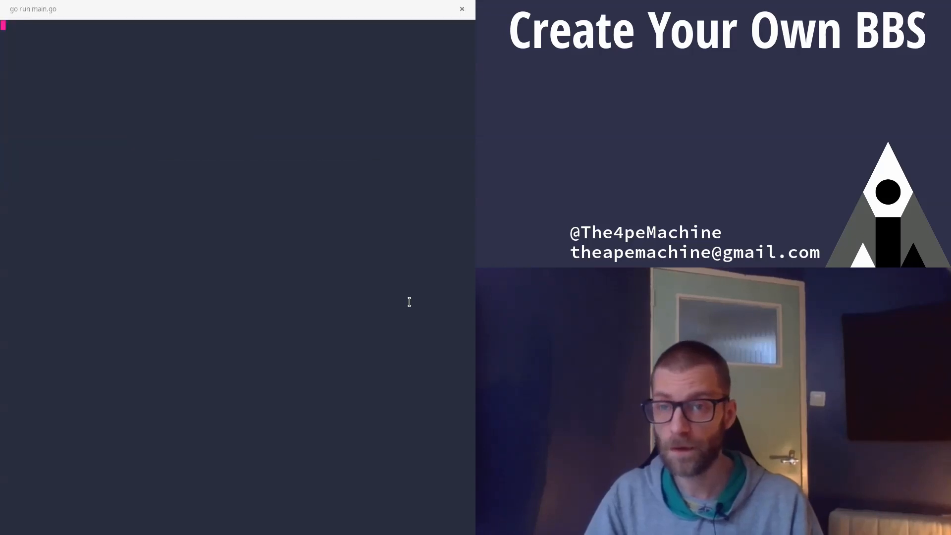
Connect to the BBS with telnet localhost 3003 to see the welcome, logo and prompt.
text(apebbs telnet localhost)
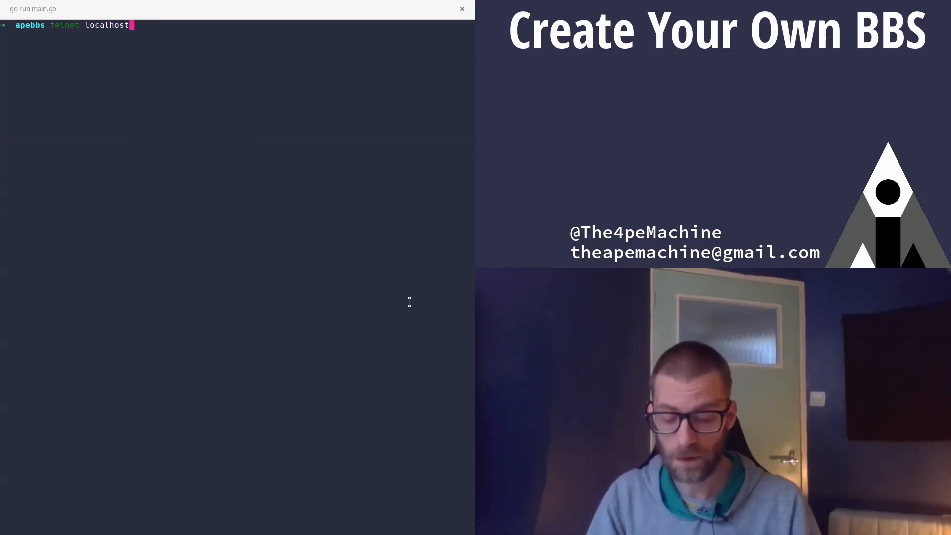
text(3003)
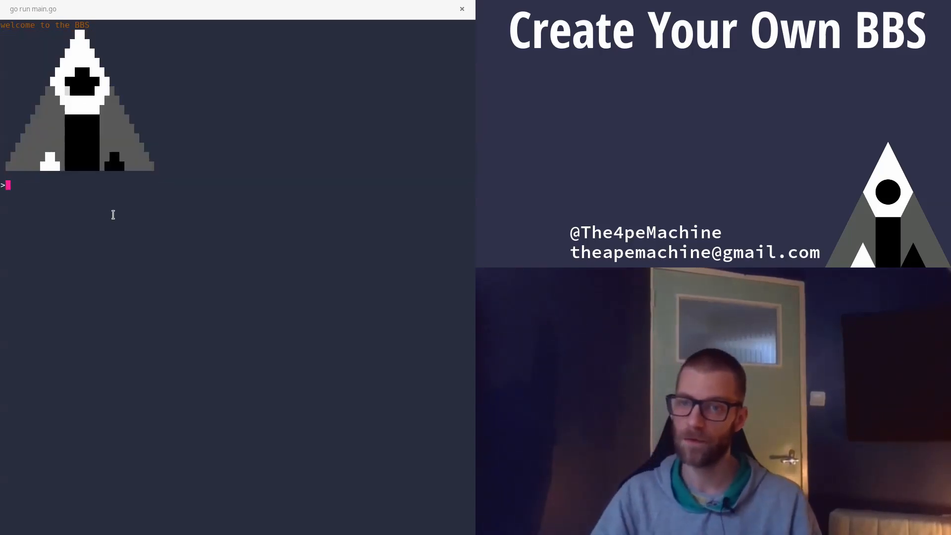
Send logout to the BBS and receive Bye! in reply.
text(logout)
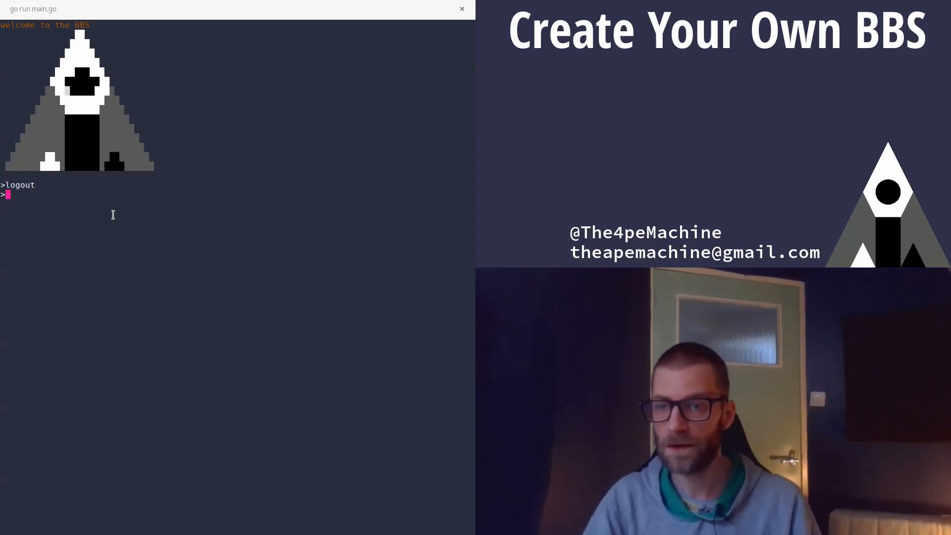
key(Return)
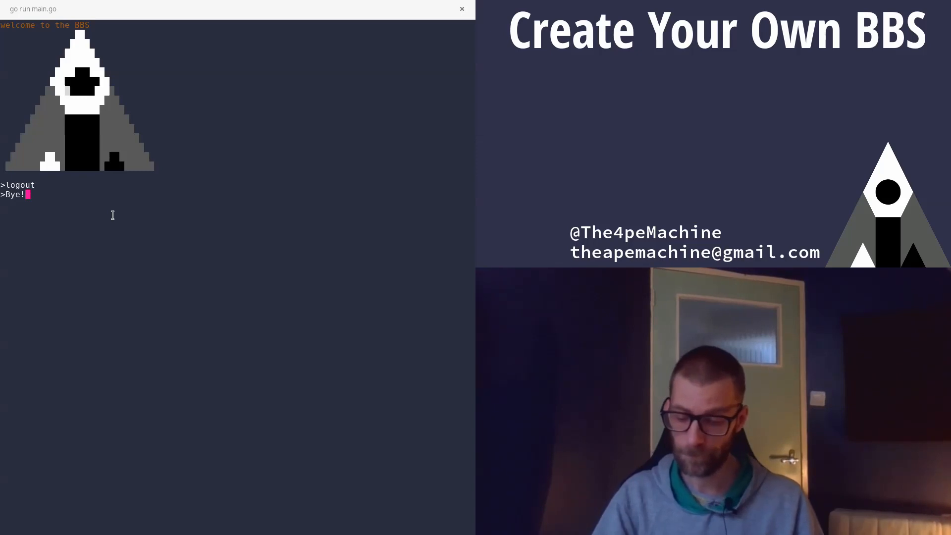
mouse_move(288, 155)
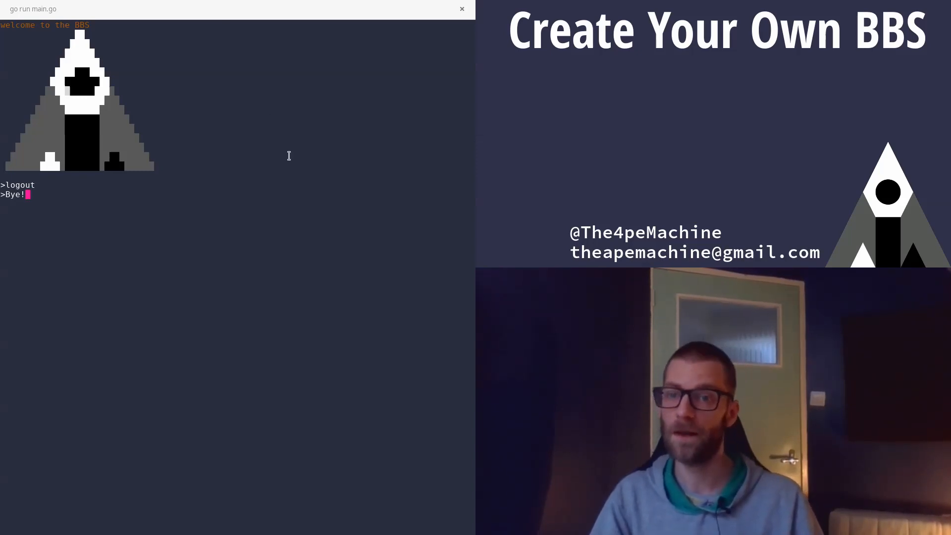